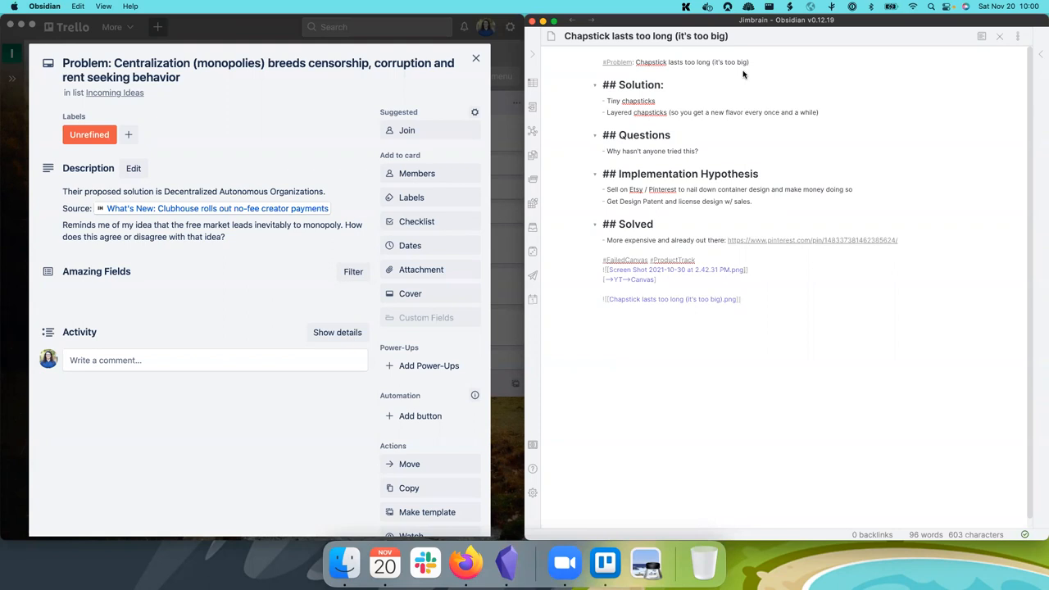
Step: Title the new note 'Problem: Centralization (monopolies) breeds censorship, corruption and rent seeking behavior'
left_click(741, 298)
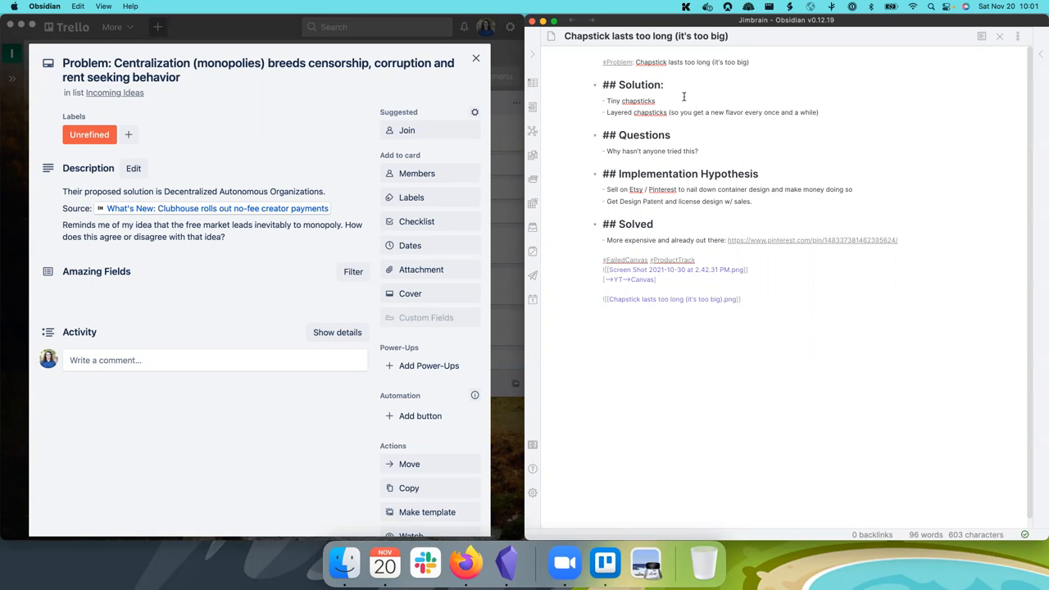
mouse_move(862, 122)
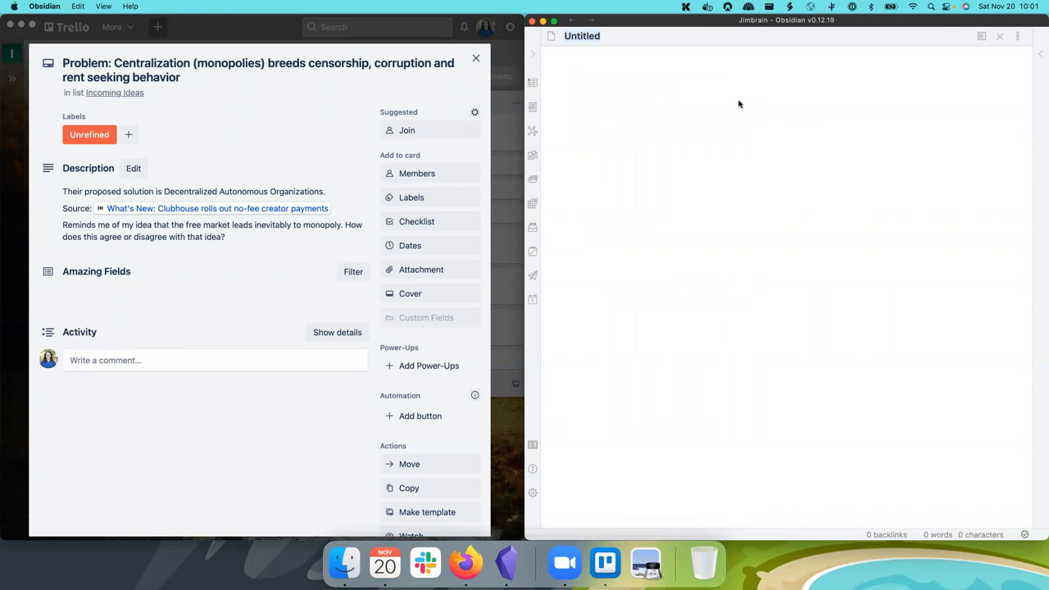
double_click(151, 62)
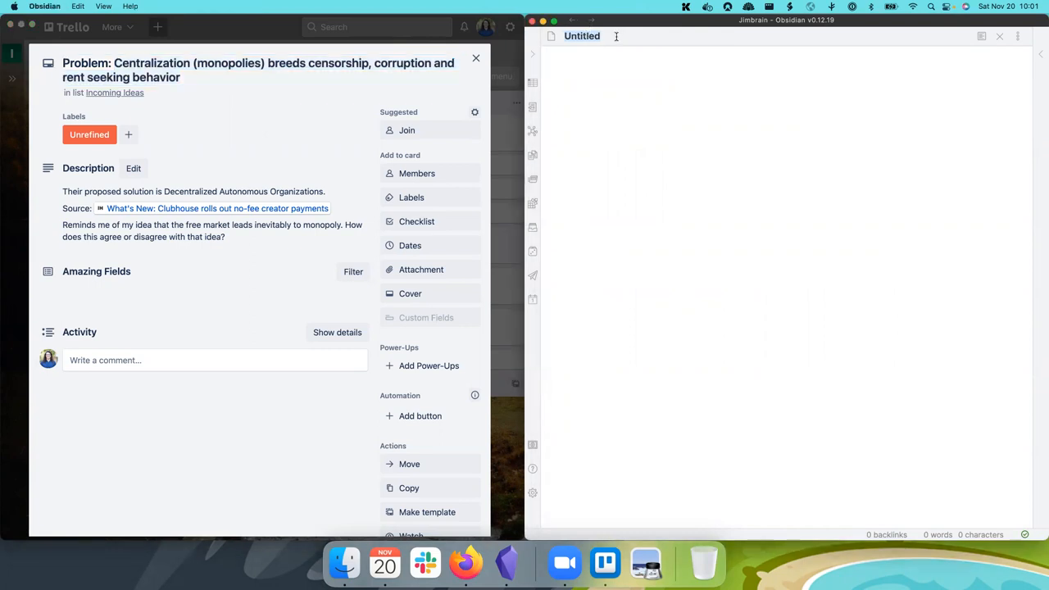
type("Problem: Centralization (monopolies) breeds censorship, corruption and rent seeking behavior")
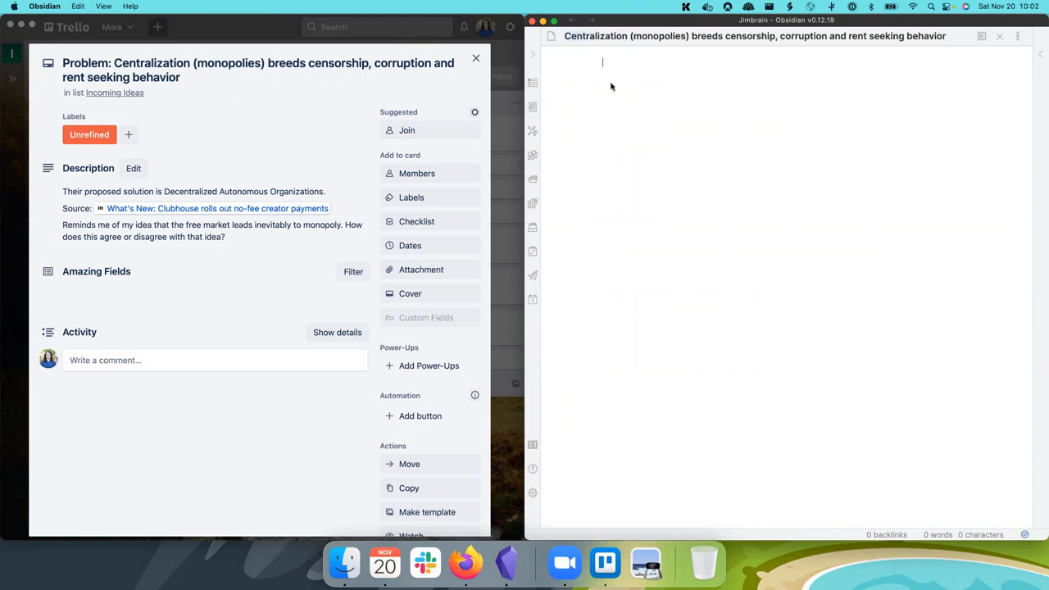
Step: Begin the note body with a #Problem tag line via autocomplete
type("#Problem")
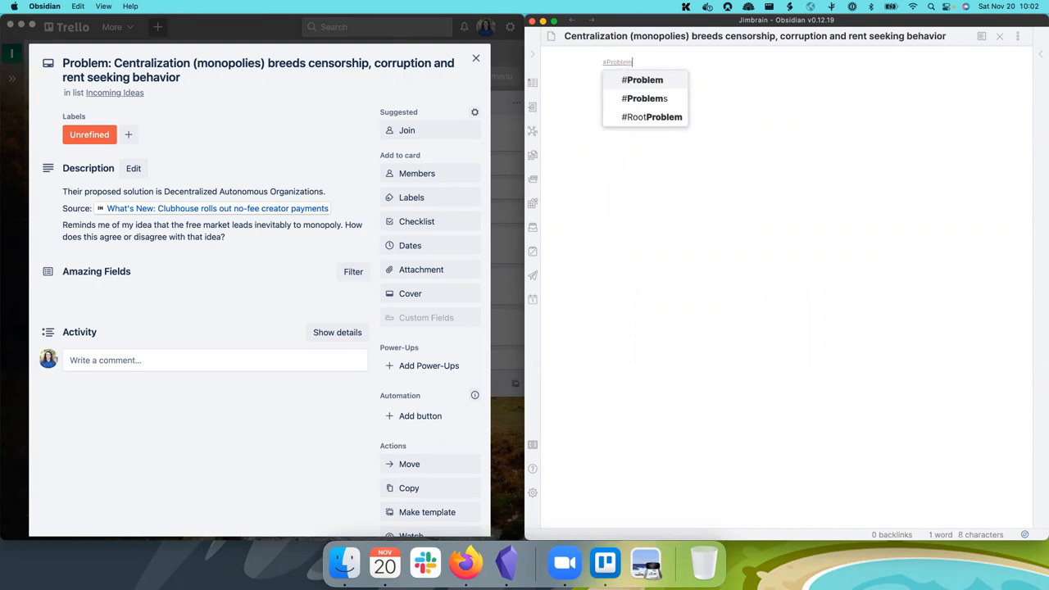
left_click(643, 79)
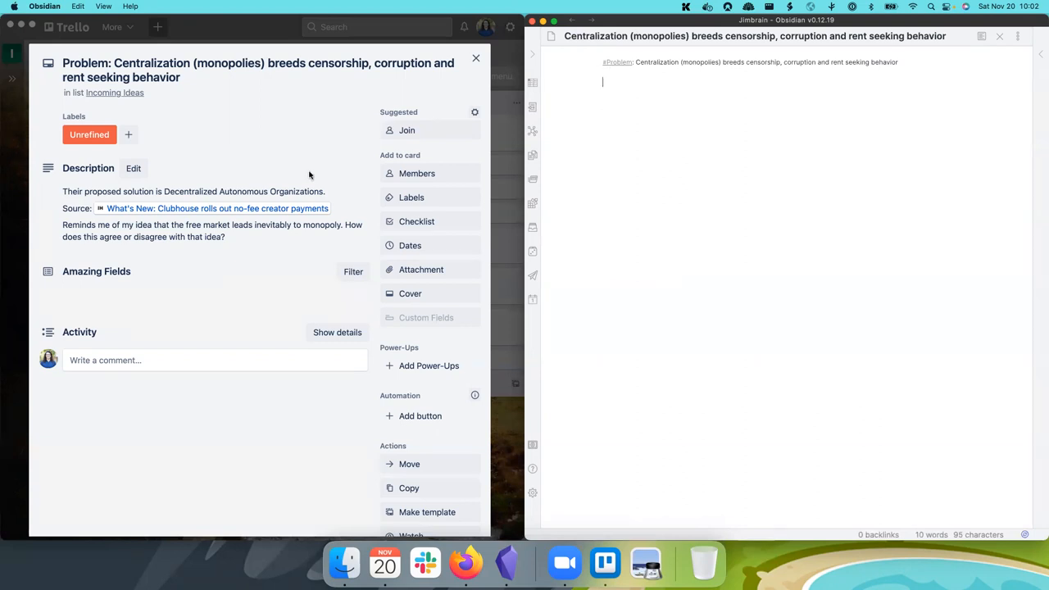
Step: Put the Trello card's description into edit mode to copy its full text
left_click(133, 167)
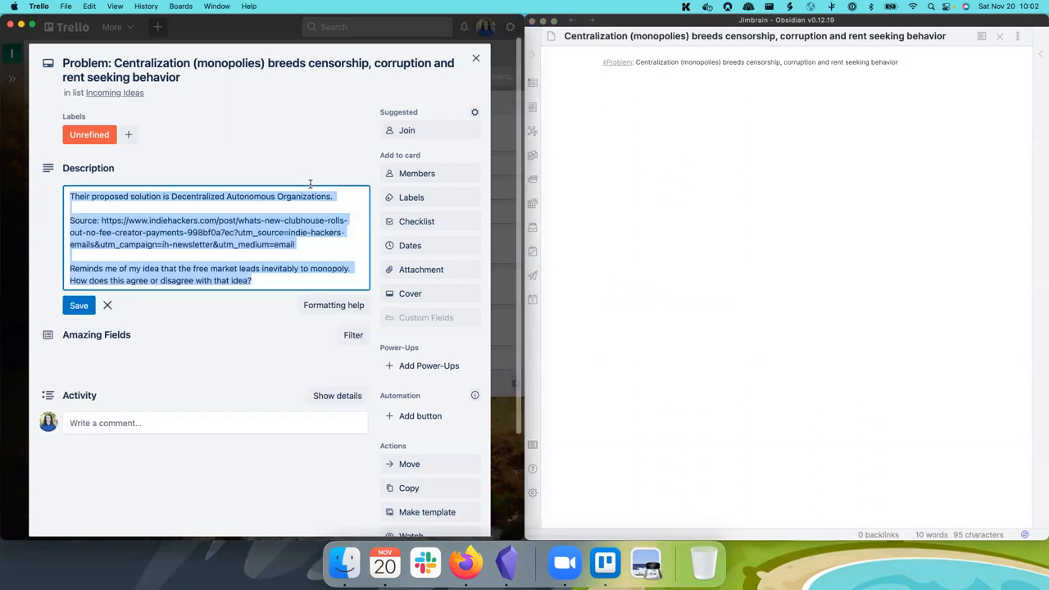
mouse_move(307, 170)
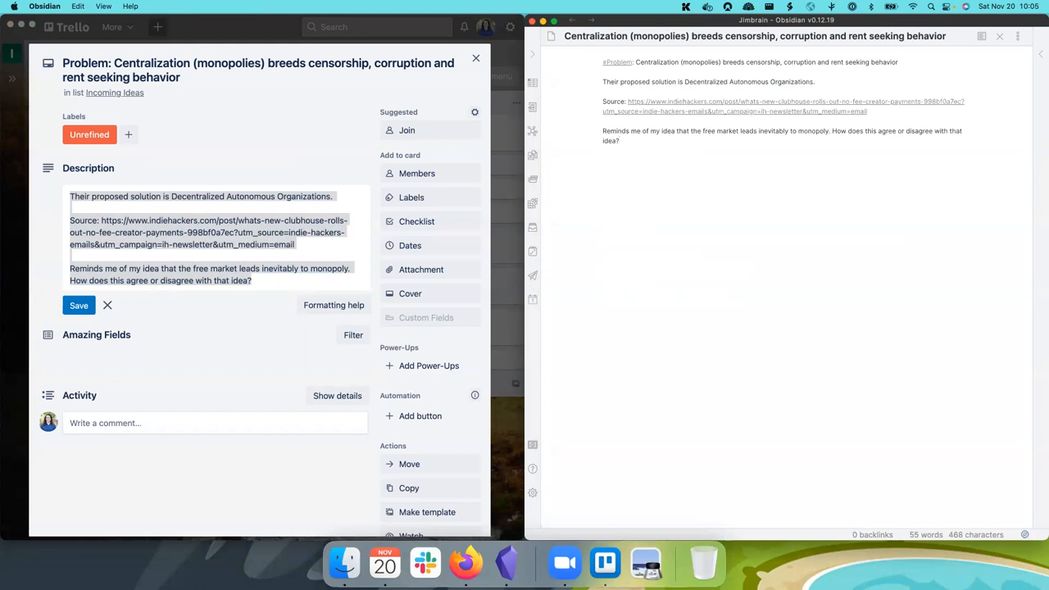
Step: Add '## Solution' and Source headings, then begin a [[free market link in the reminder
type("## Solution")
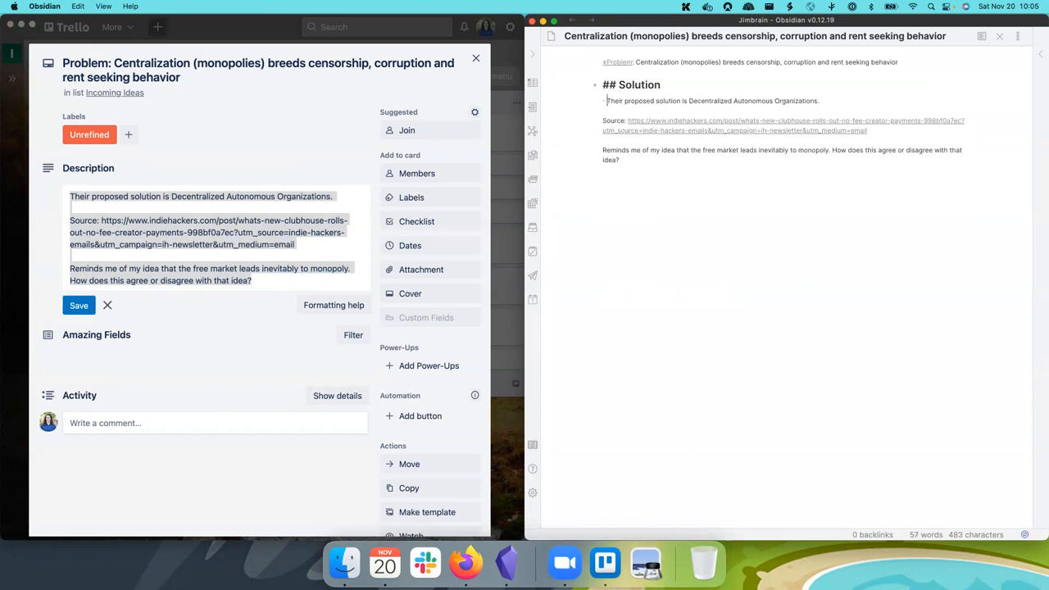
type("## Source")
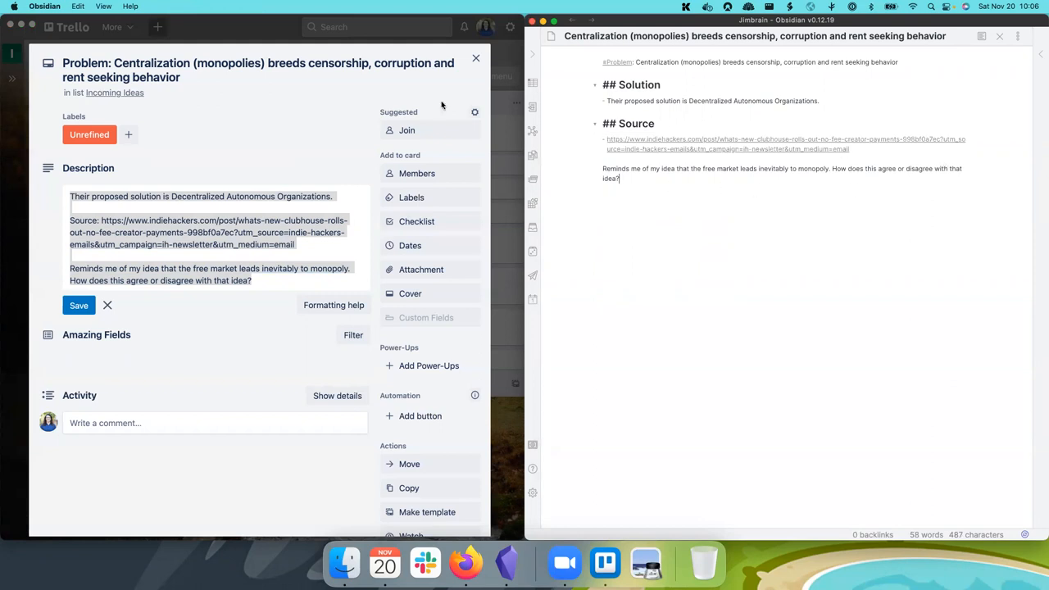
mouse_move(623, 203)
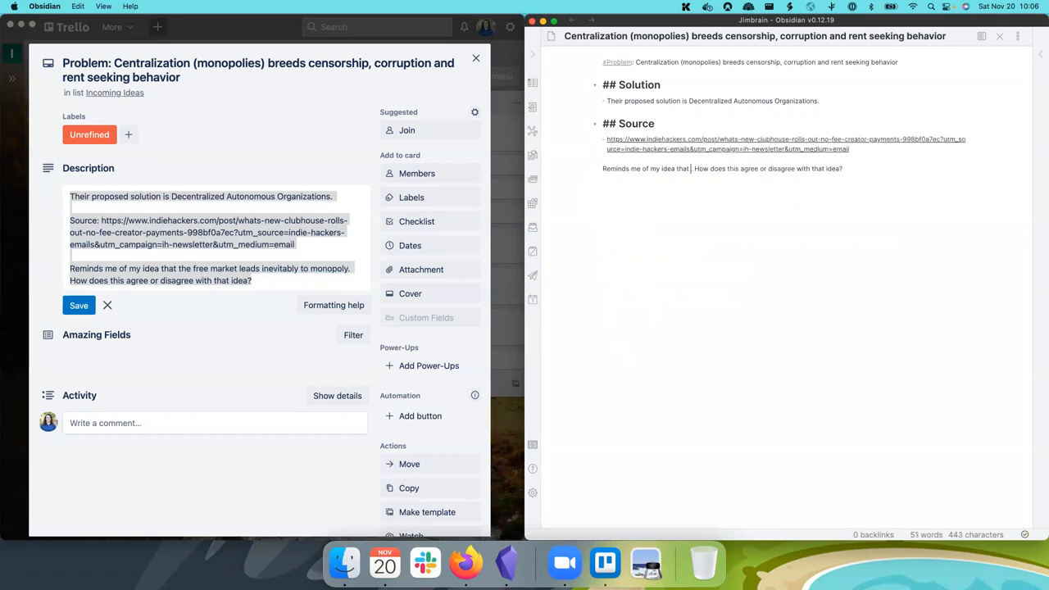
type("[[free market")
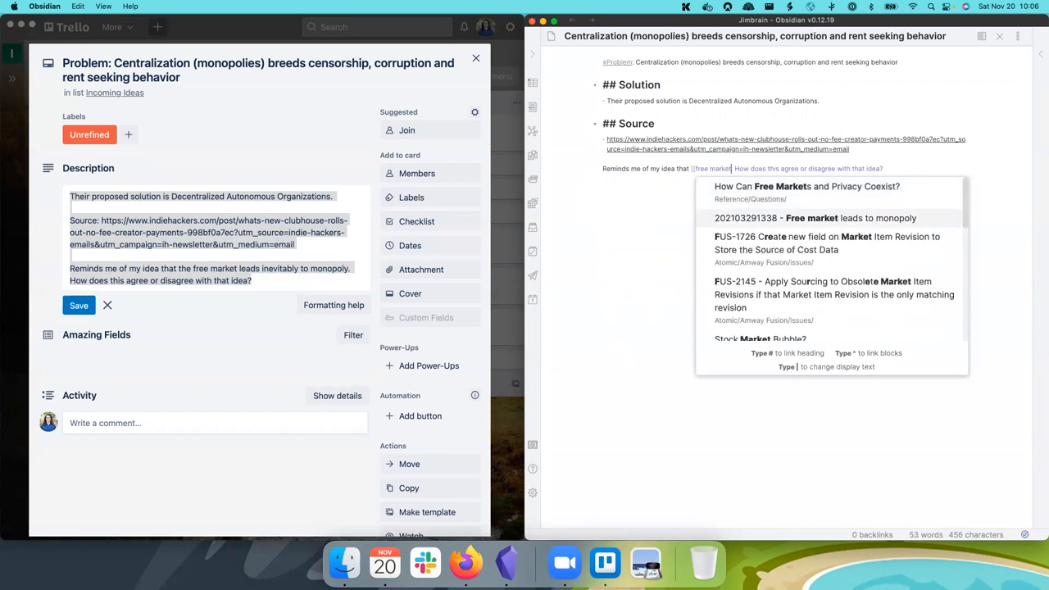
left_click(815, 218)
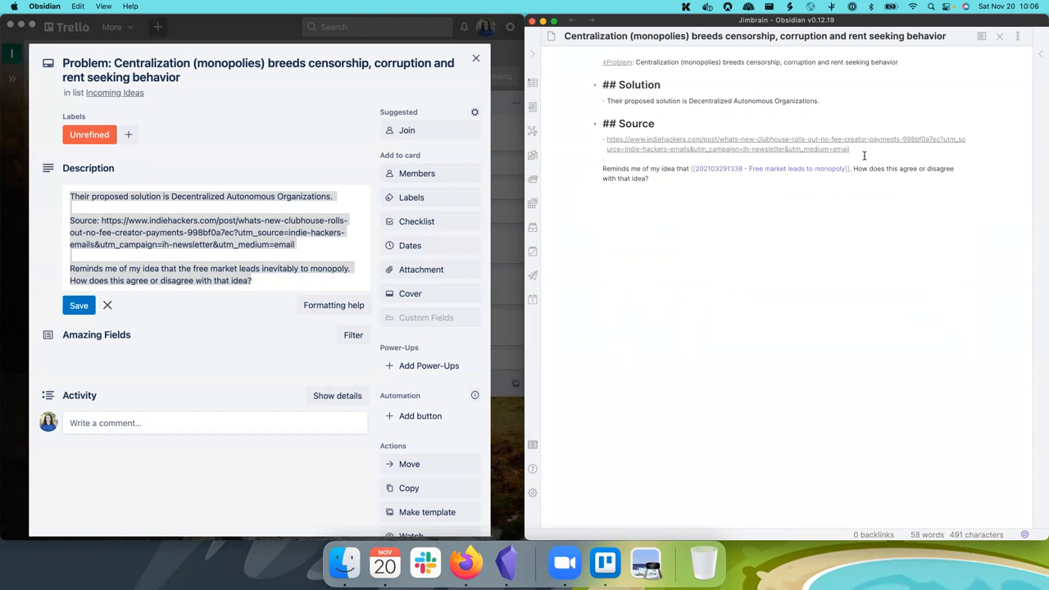
type("#@")
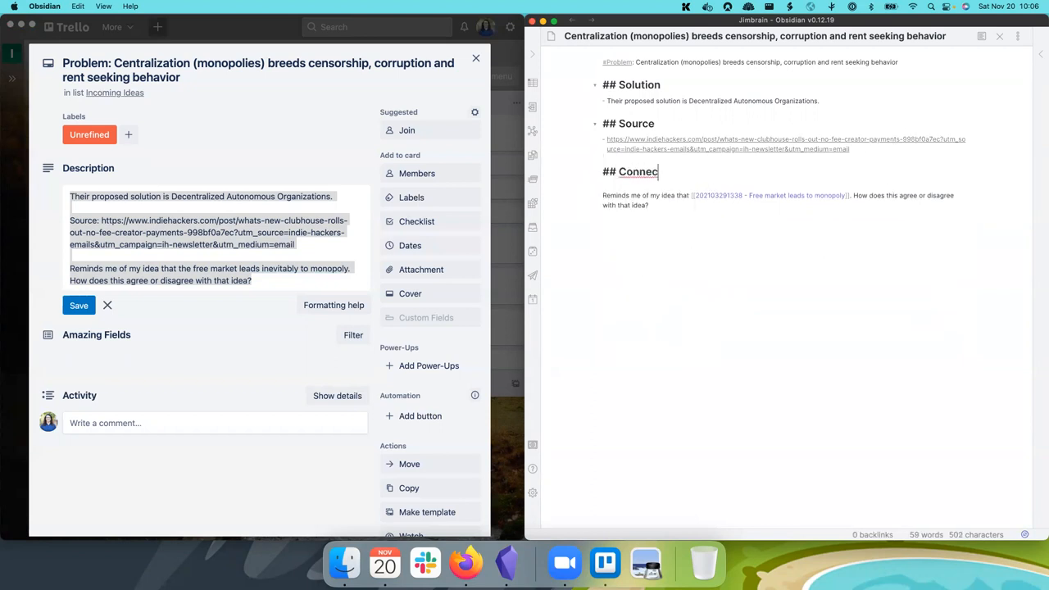
type("tions")
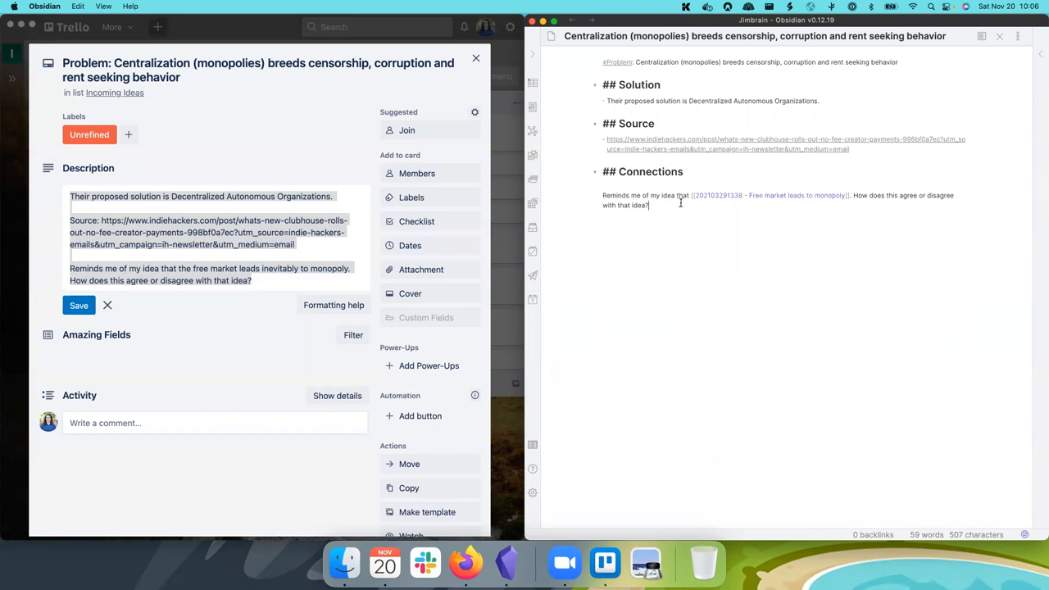
mouse_move(712, 250)
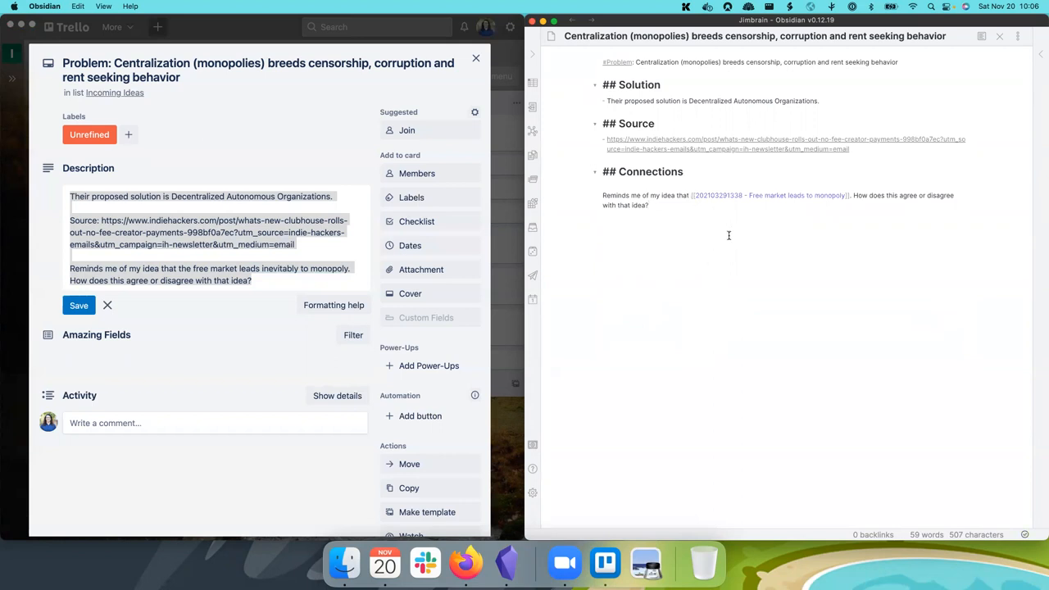
mouse_move(715, 229)
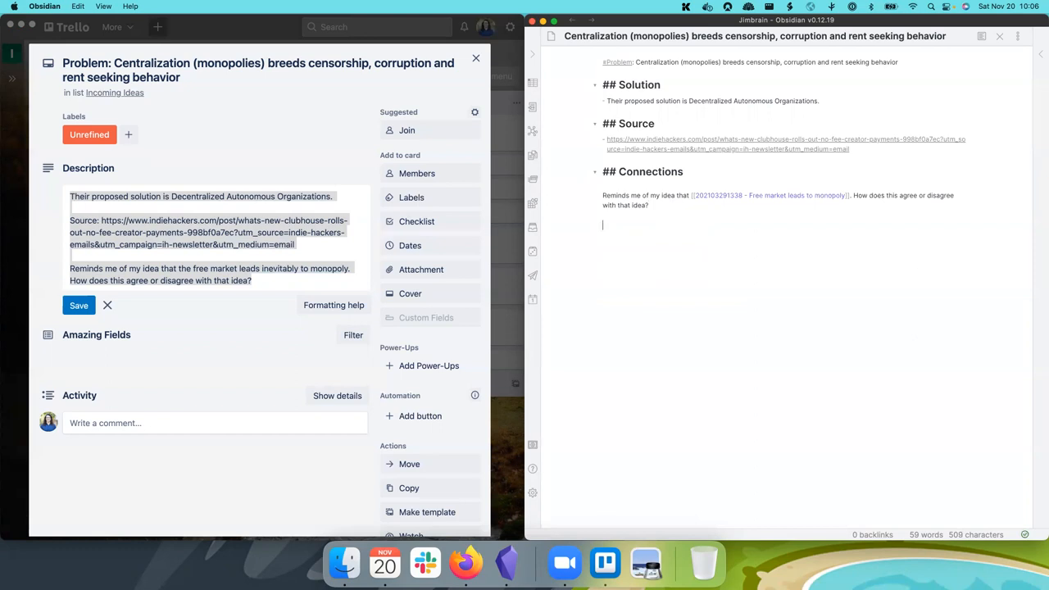
Step: Add a #Not... category tag under Connections from the autocomplete suggestions
type("#Not")
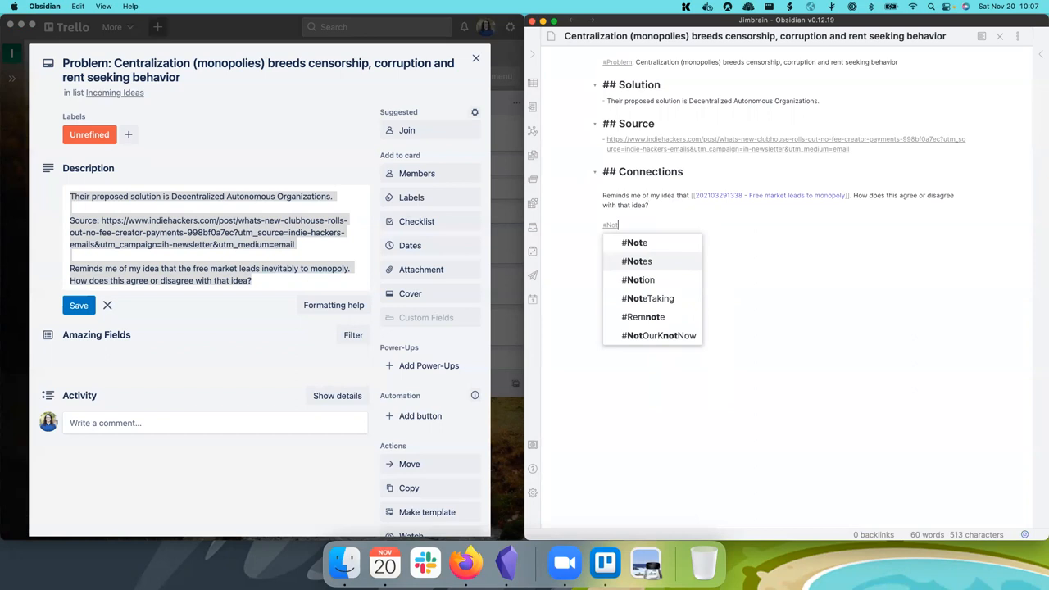
left_click(659, 334)
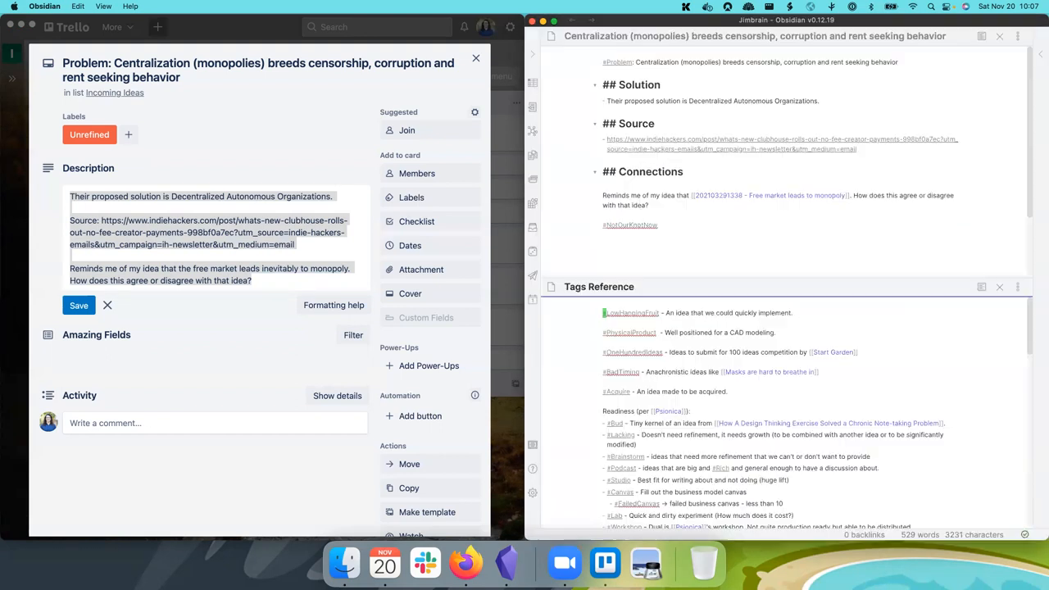
scroll("down", 3)
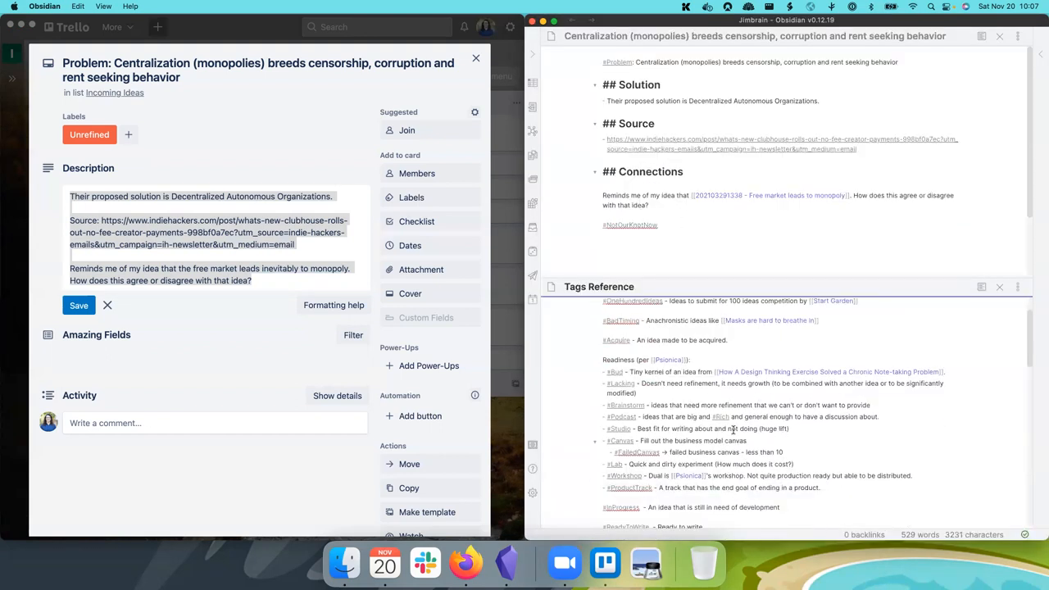
scroll("down", 3)
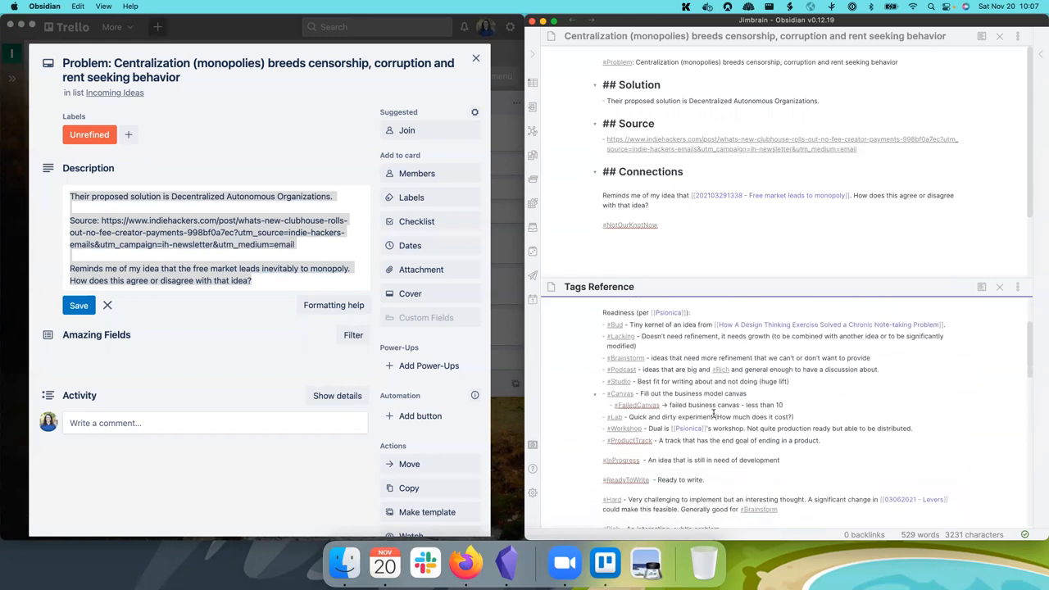
scroll("down", 3)
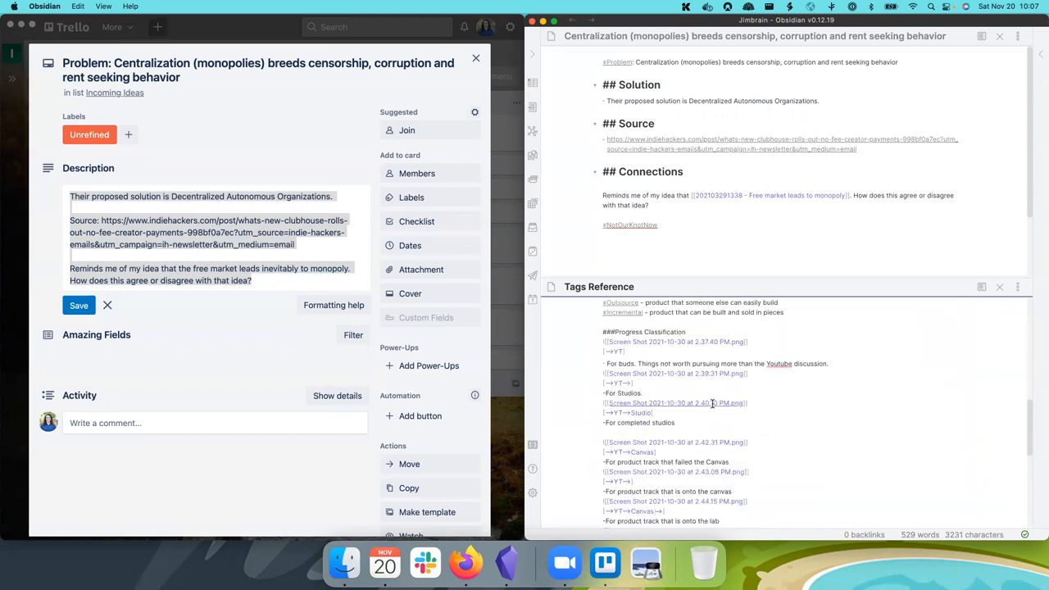
scroll("down", 3)
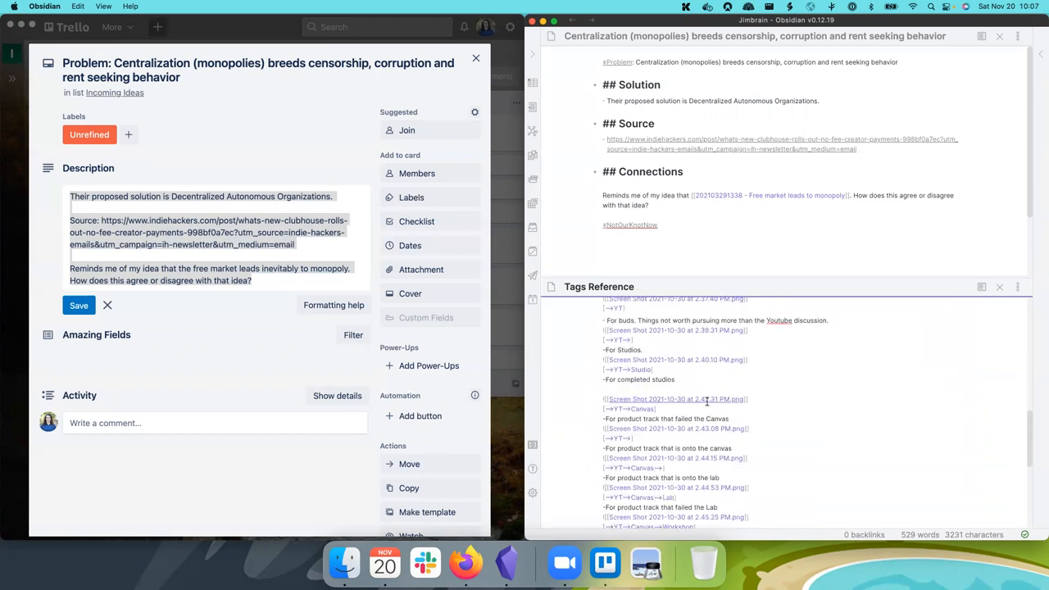
scroll("down", 3)
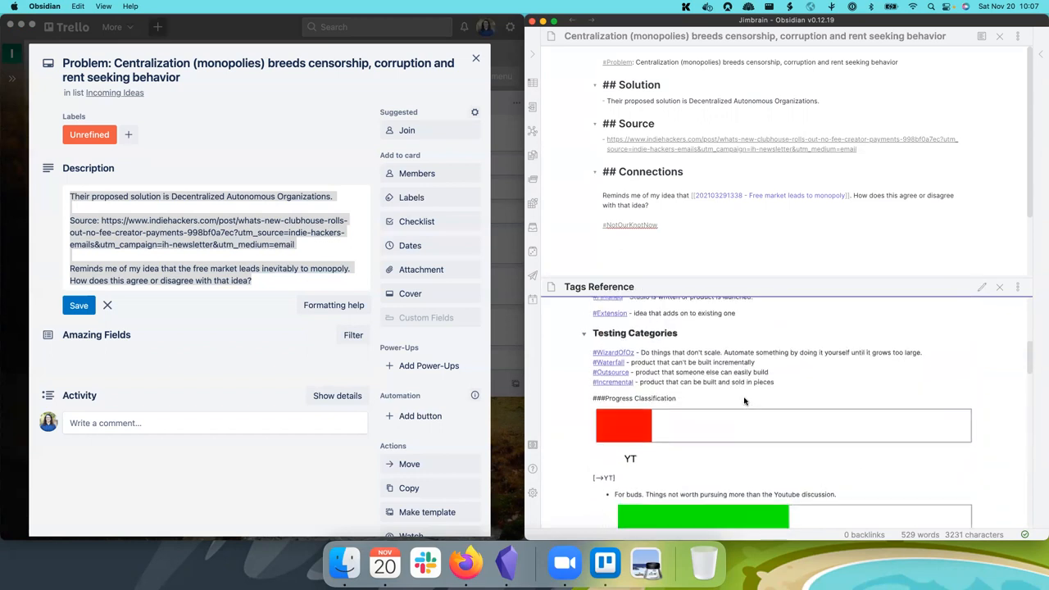
scroll("down", 3)
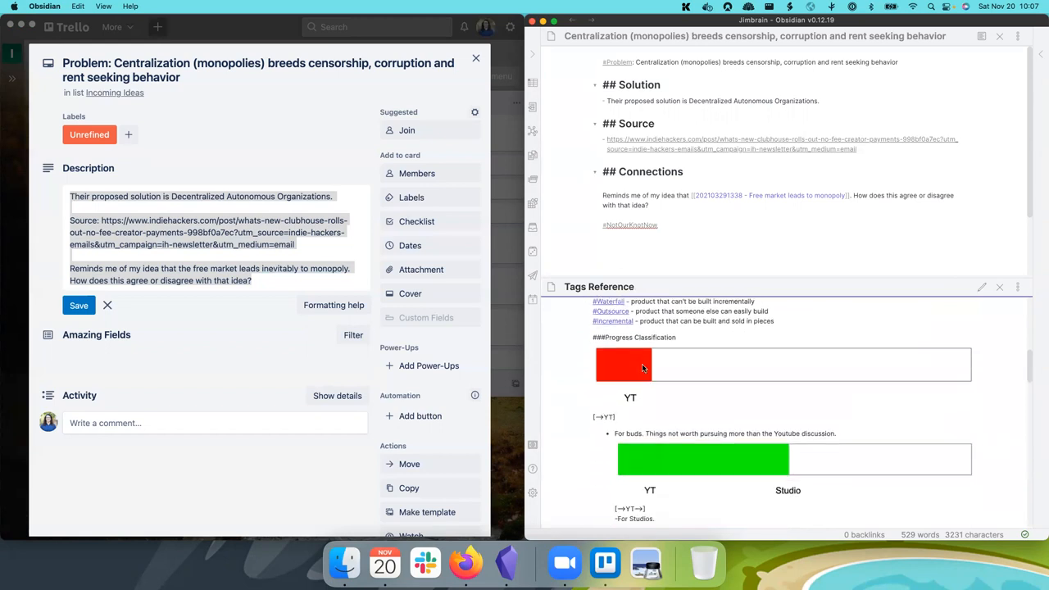
mouse_move(646, 377)
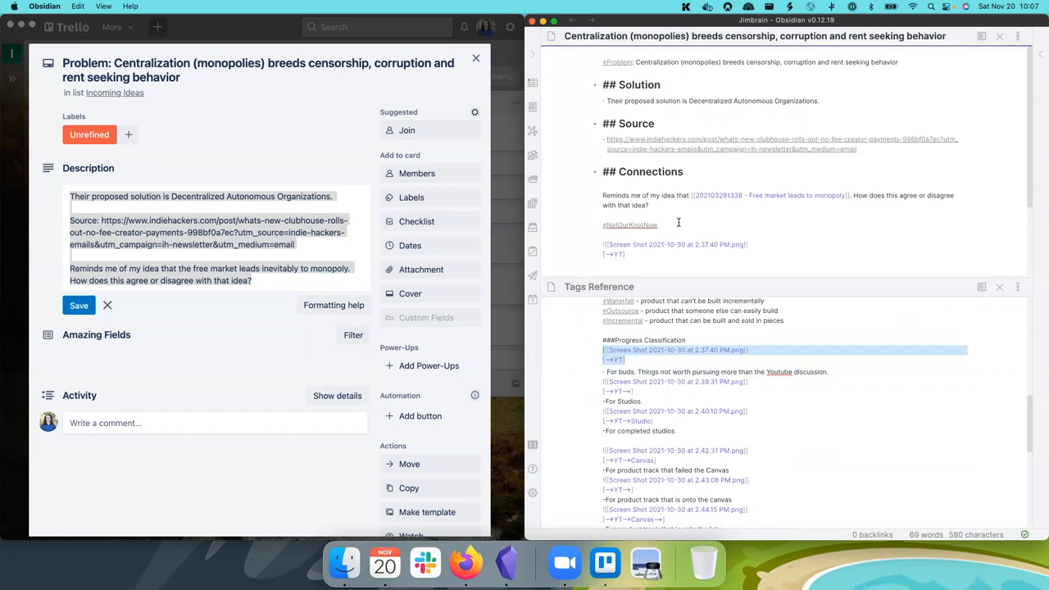
mouse_move(711, 223)
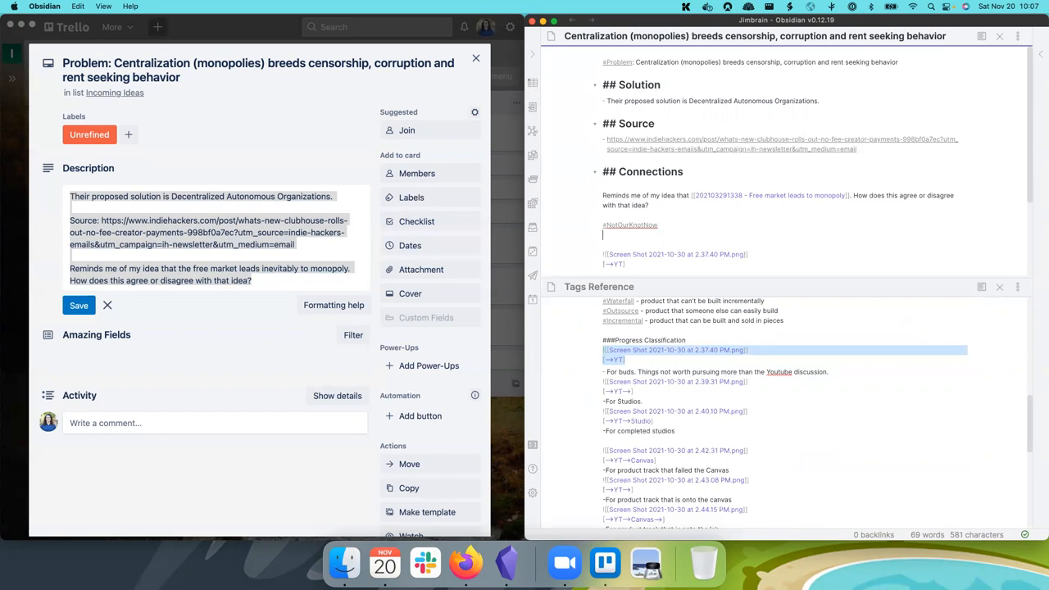
Step: Add the #Bud stage tag beneath #Ideas/Inbox
type("#Bud")
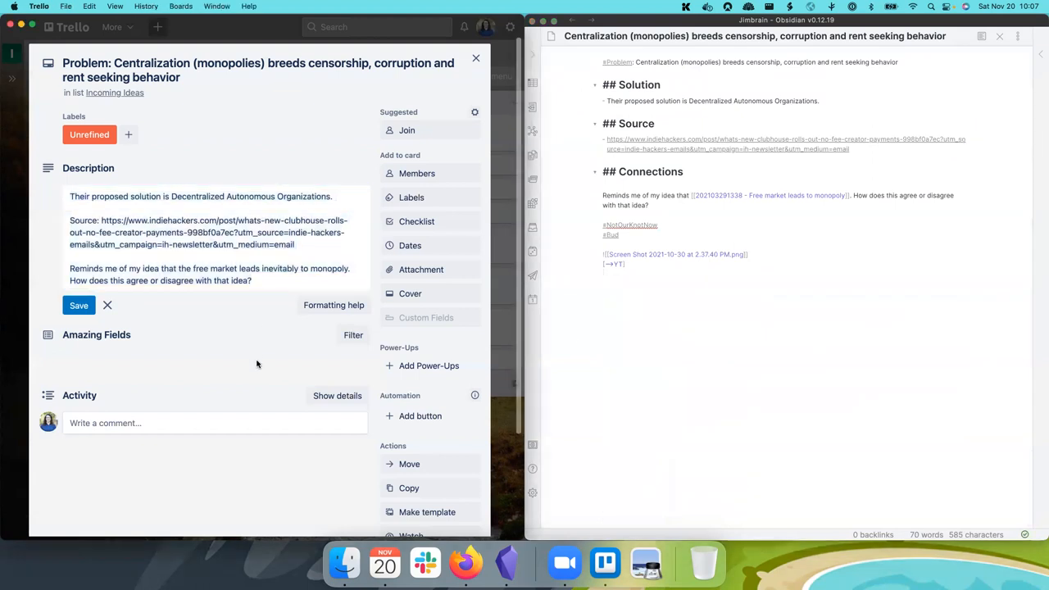
Step: Archive the centralization card and close it
scroll("down", 3)
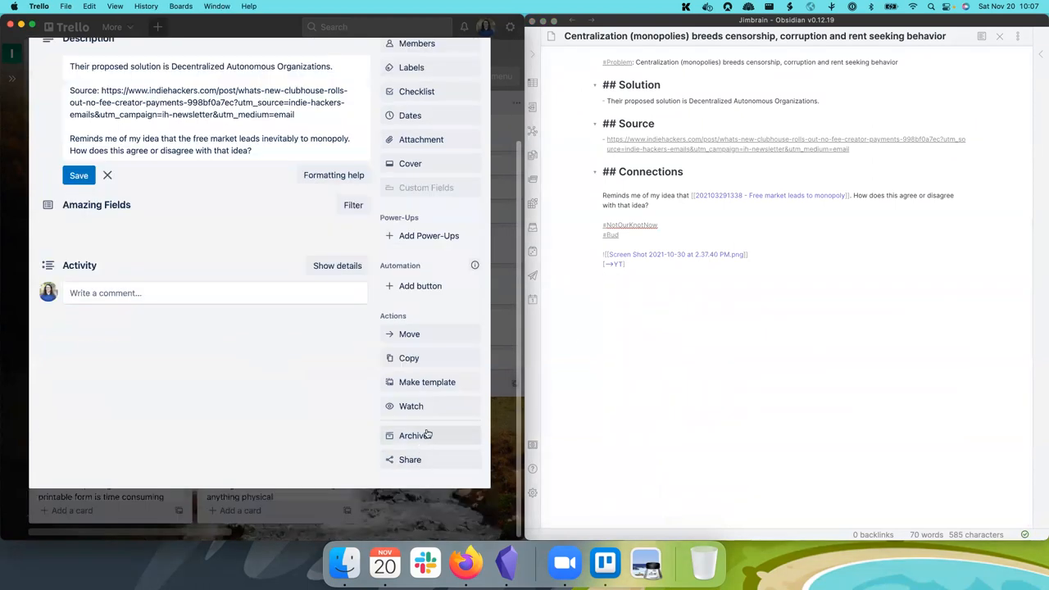
left_click(413, 436)
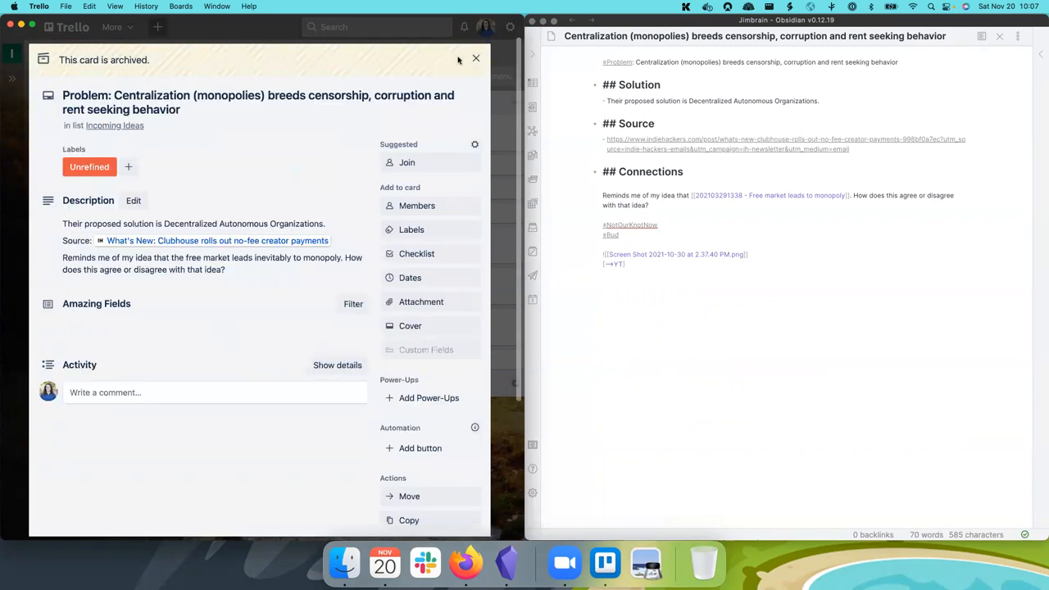
left_click(476, 59)
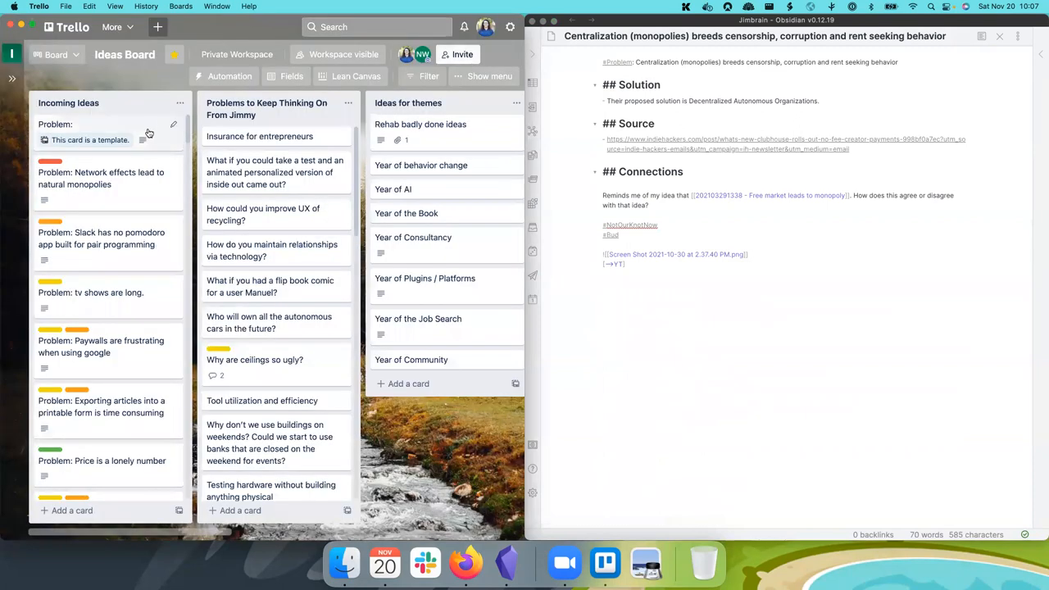
Step: Look at the Network effects card, then bring up the Slack pomodoro card in Incoming Ideas
left_click(101, 177)
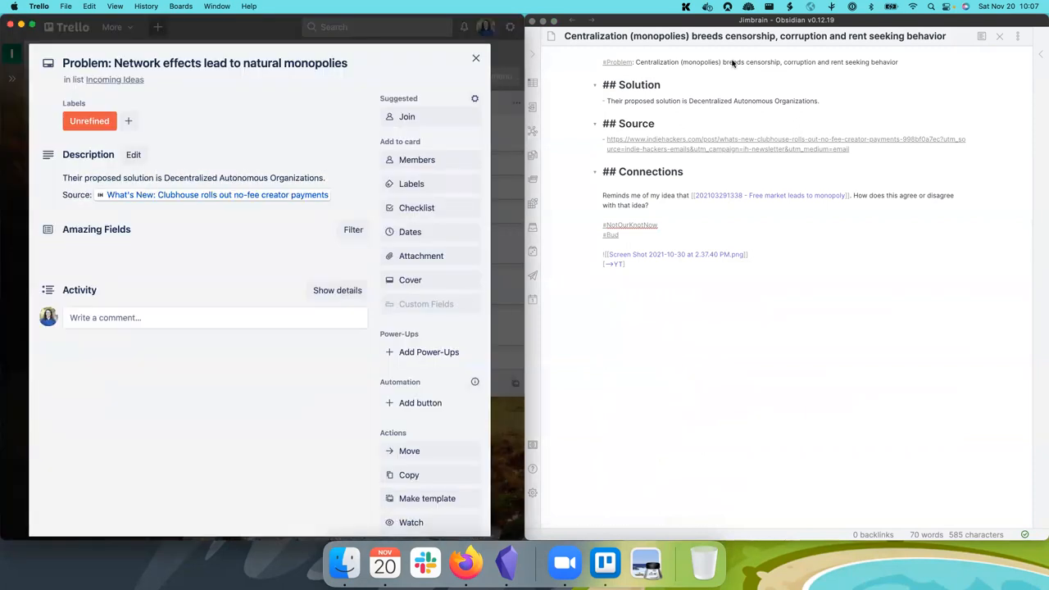
mouse_move(335, 469)
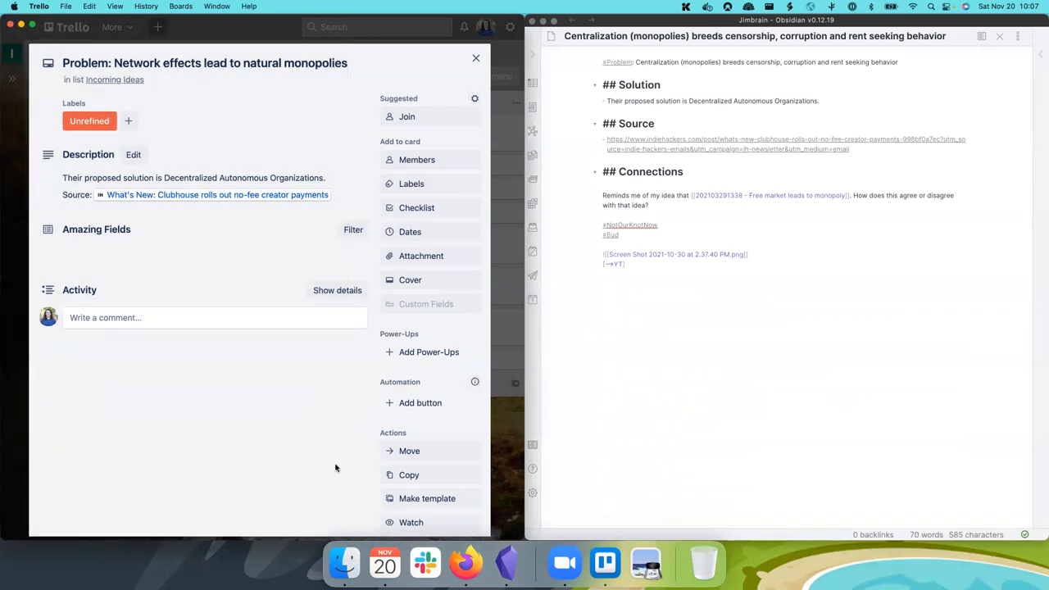
left_click(696, 193)
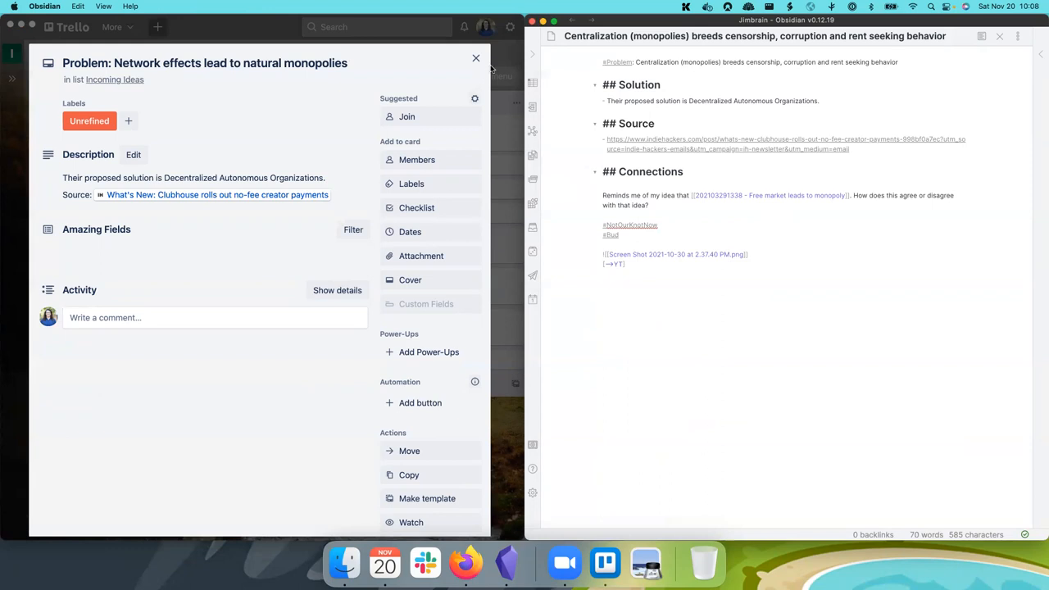
mouse_move(477, 59)
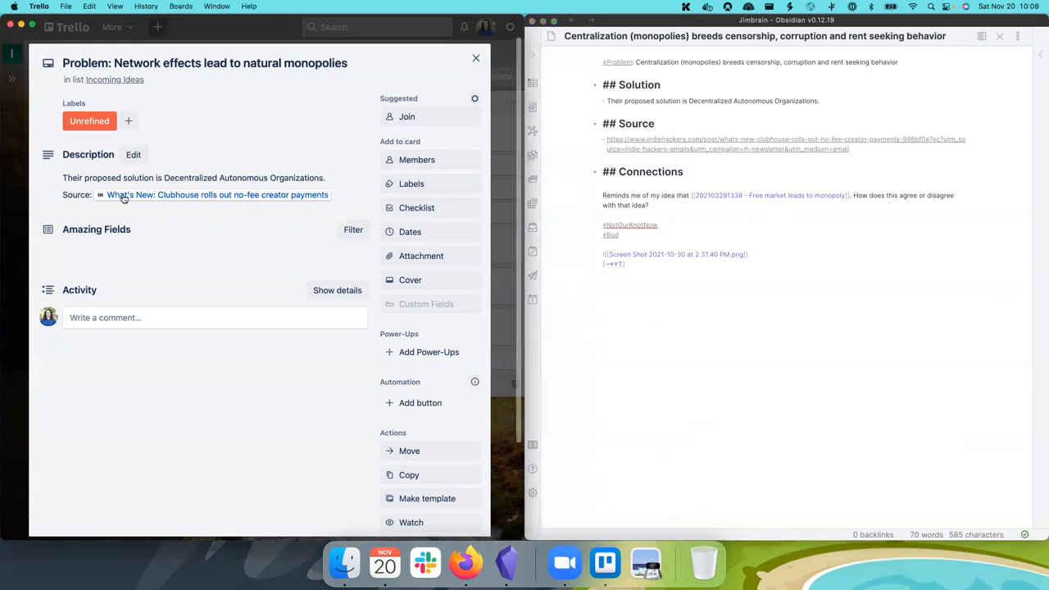
mouse_move(397, 79)
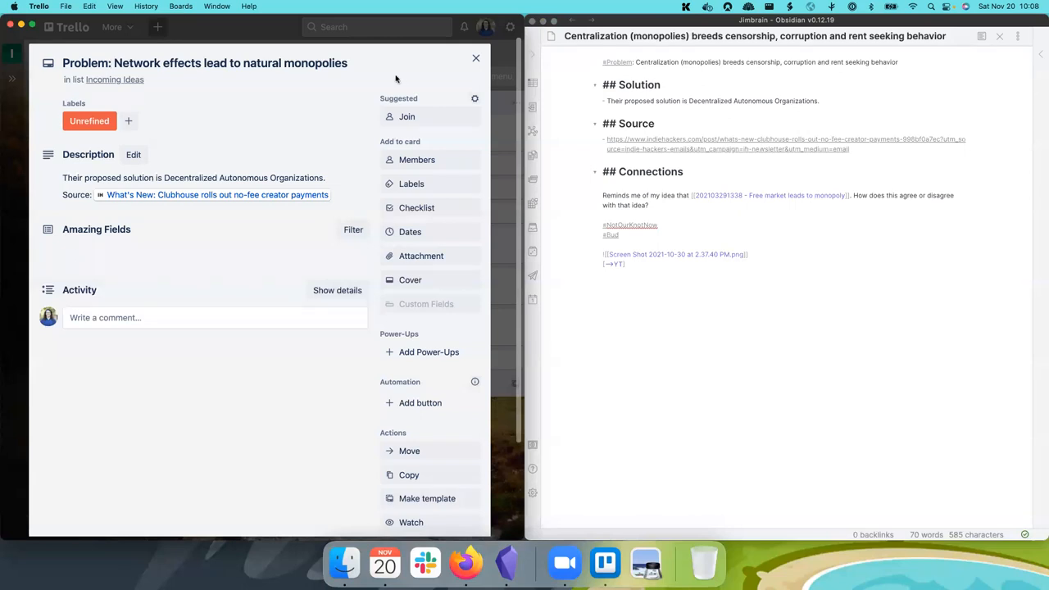
scroll("down", 3)
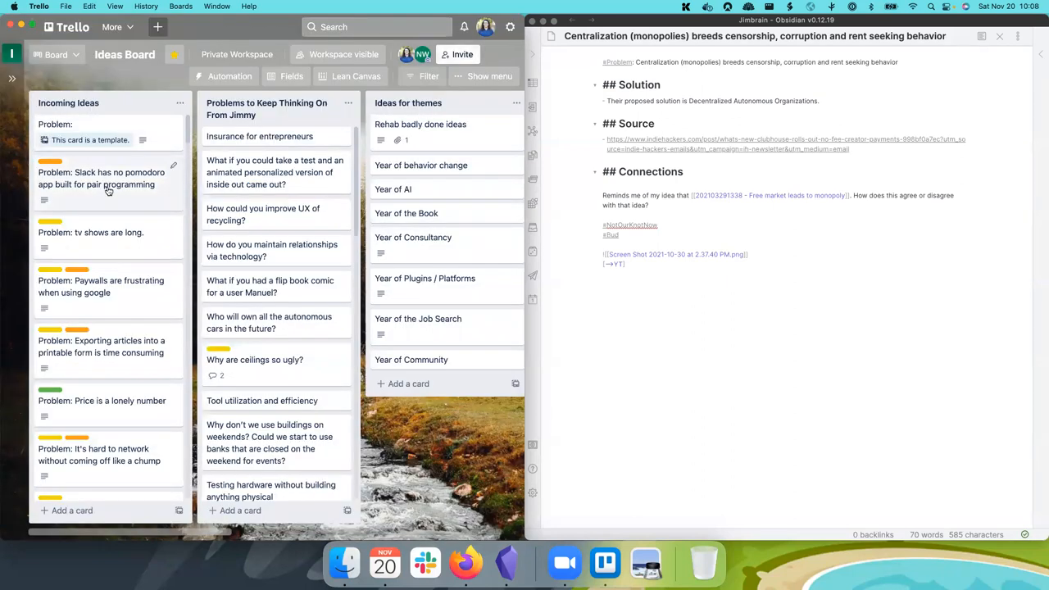
left_click(101, 177)
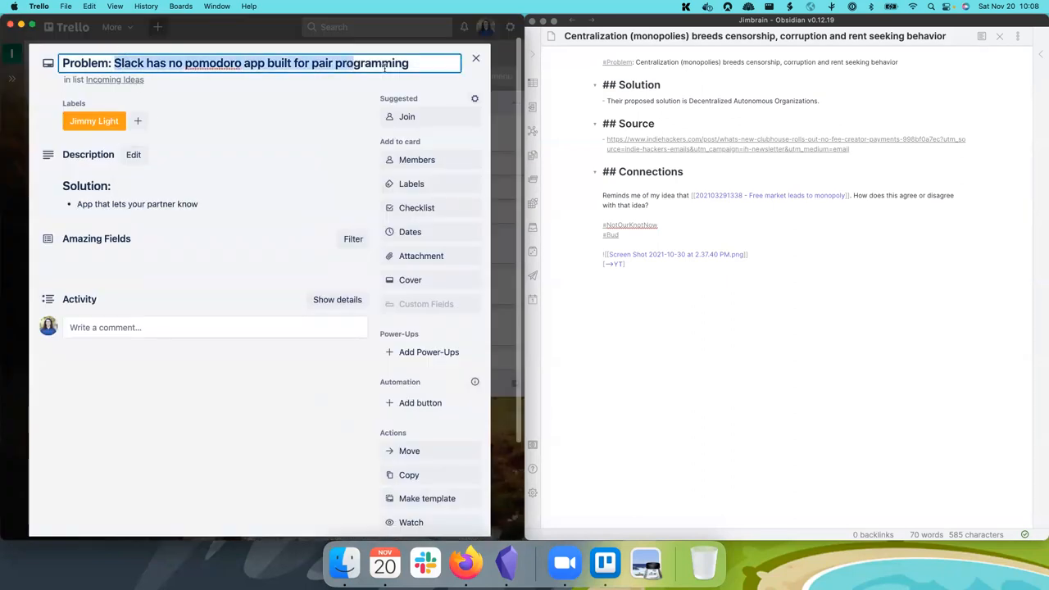
Step: Review the Slack pomodoro card's title and description without changing them
left_click(337, 100)
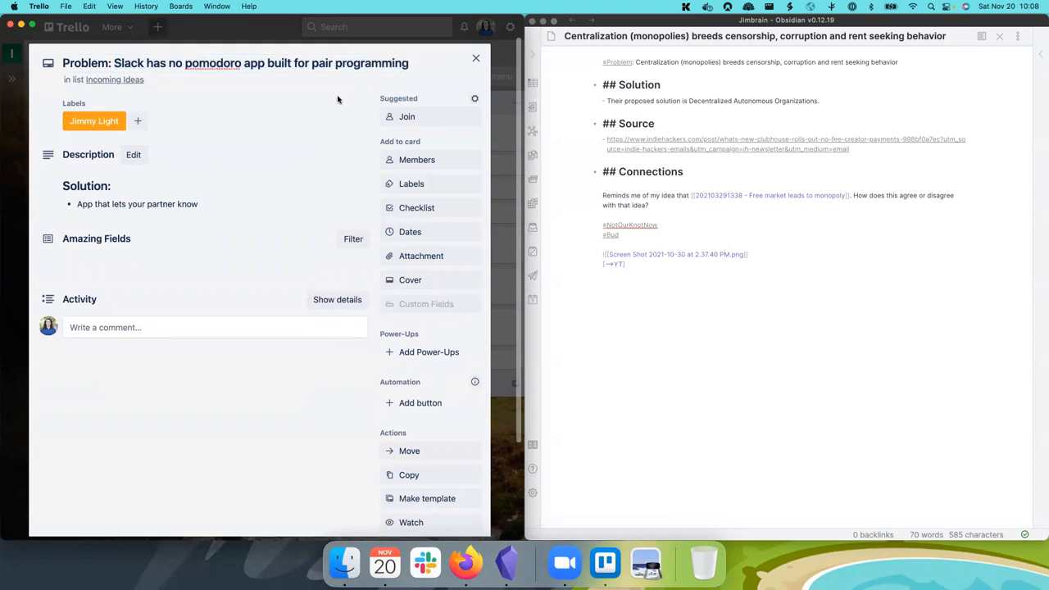
mouse_move(223, 213)
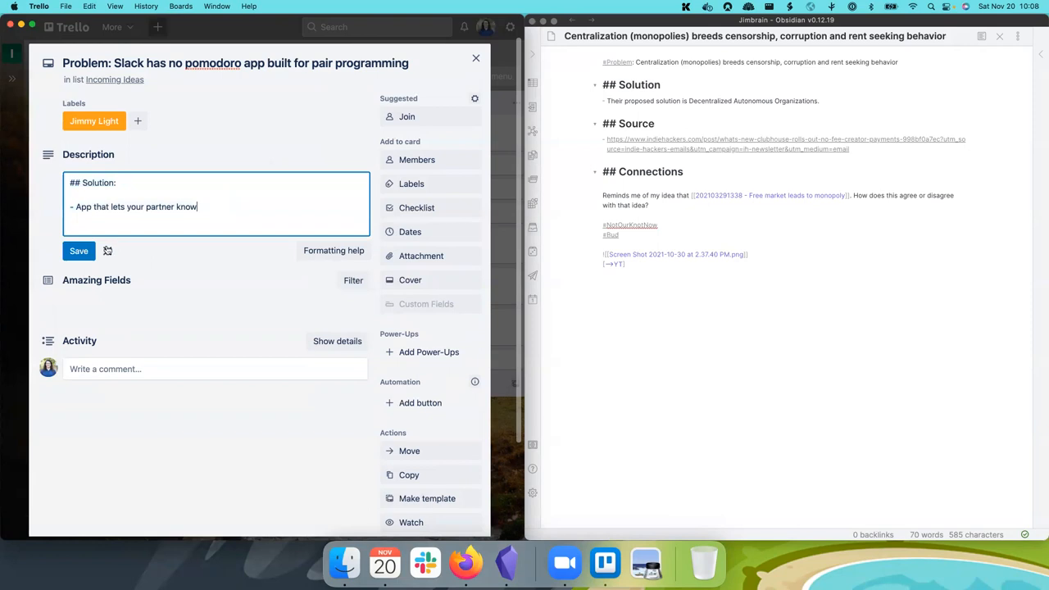
left_click(78, 250)
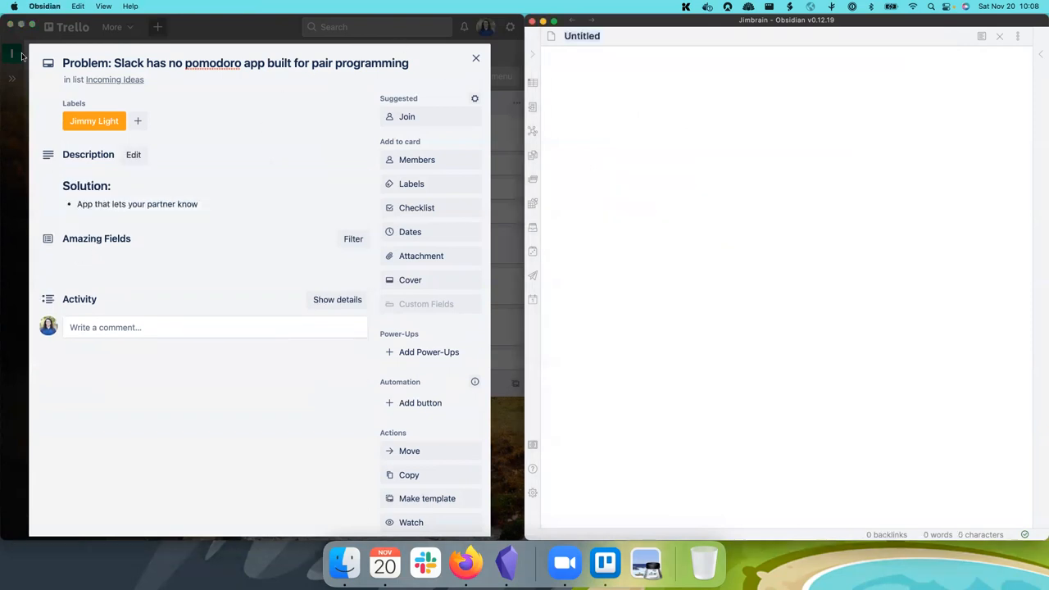
Step: Title the note 'Slack has no pomodoro app built for pair programming' and grab the card text
left_click(236, 62)
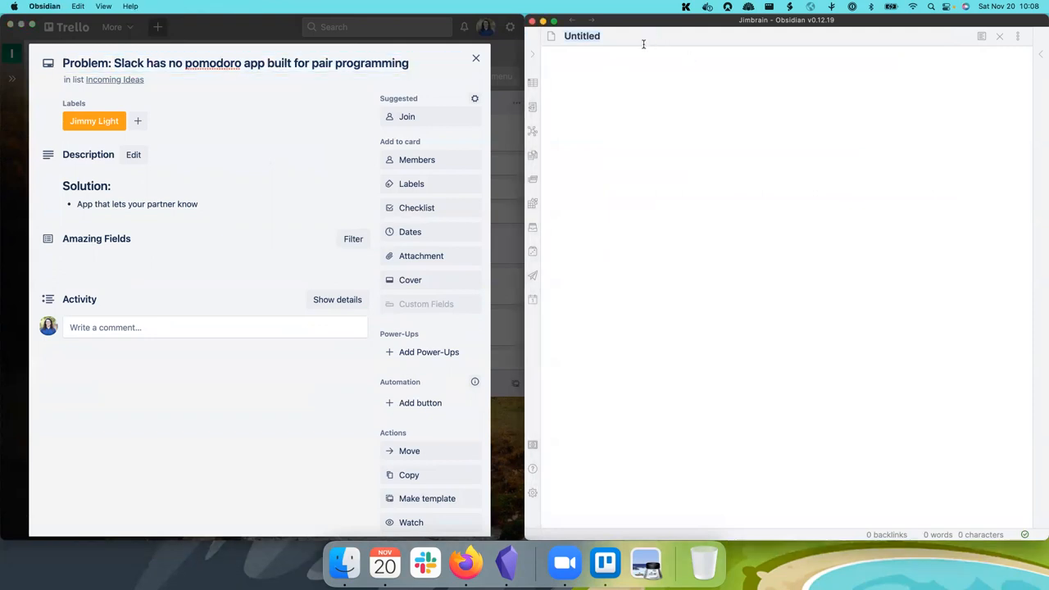
type("Slack has no pomodoro app built for pair programming")
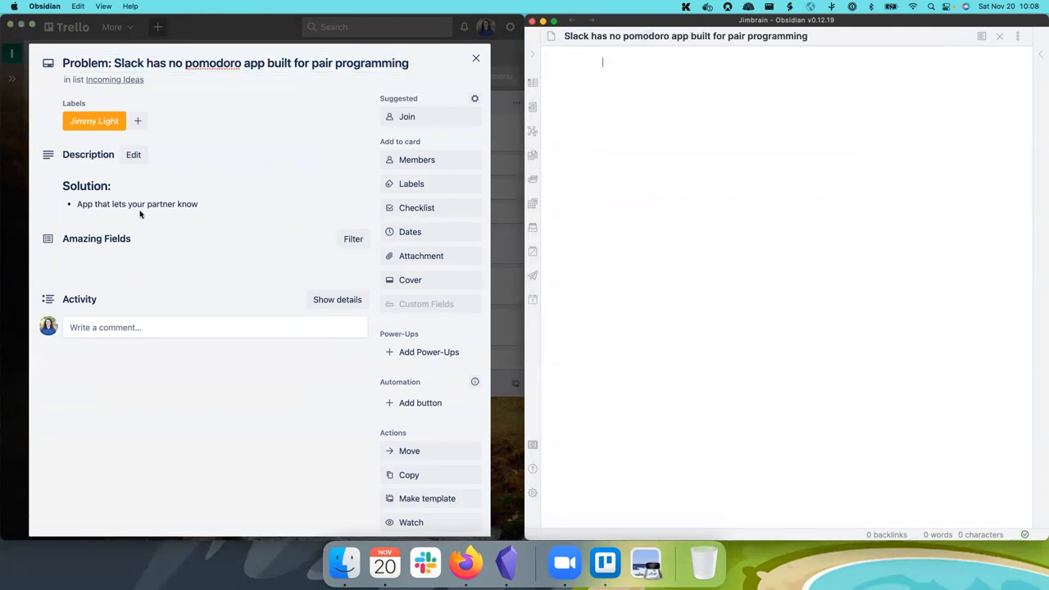
left_click(133, 154)
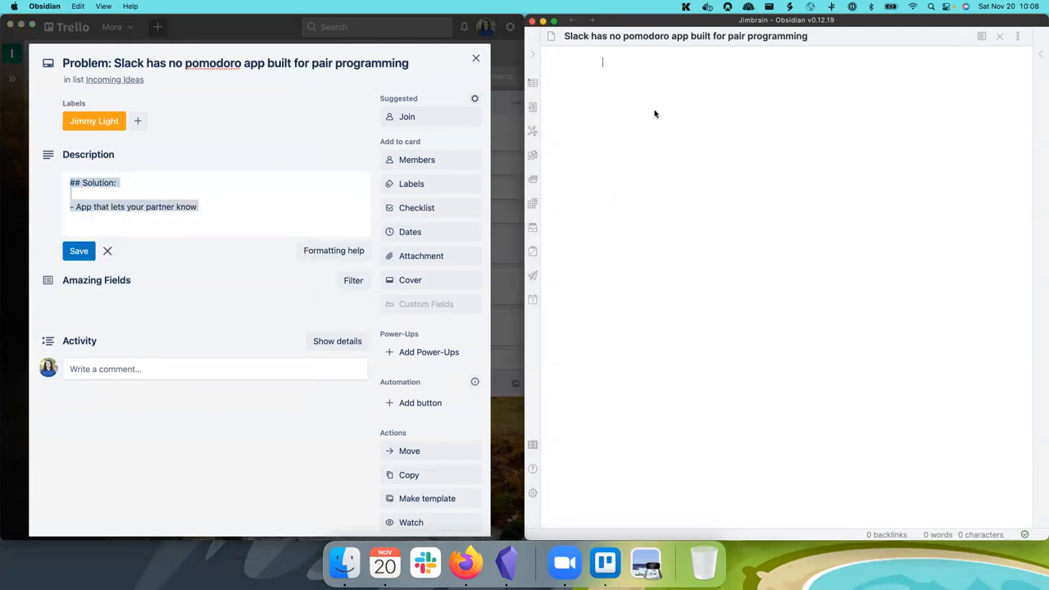
Step: Add a '## Solution:' heading beneath a #Problem tag line
type("## Solution:")
type("#Proble")
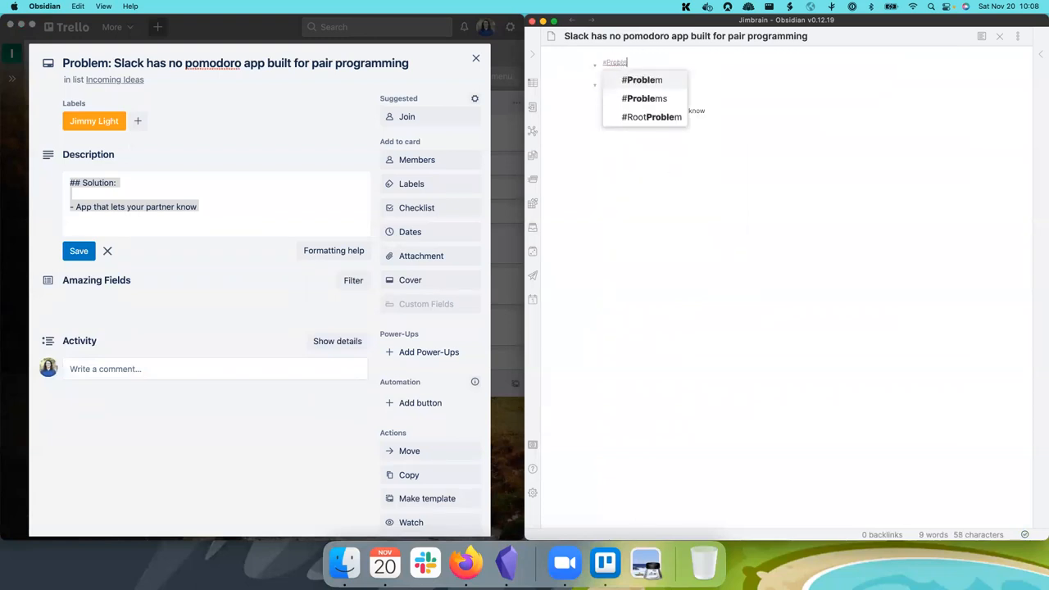
left_click(643, 79)
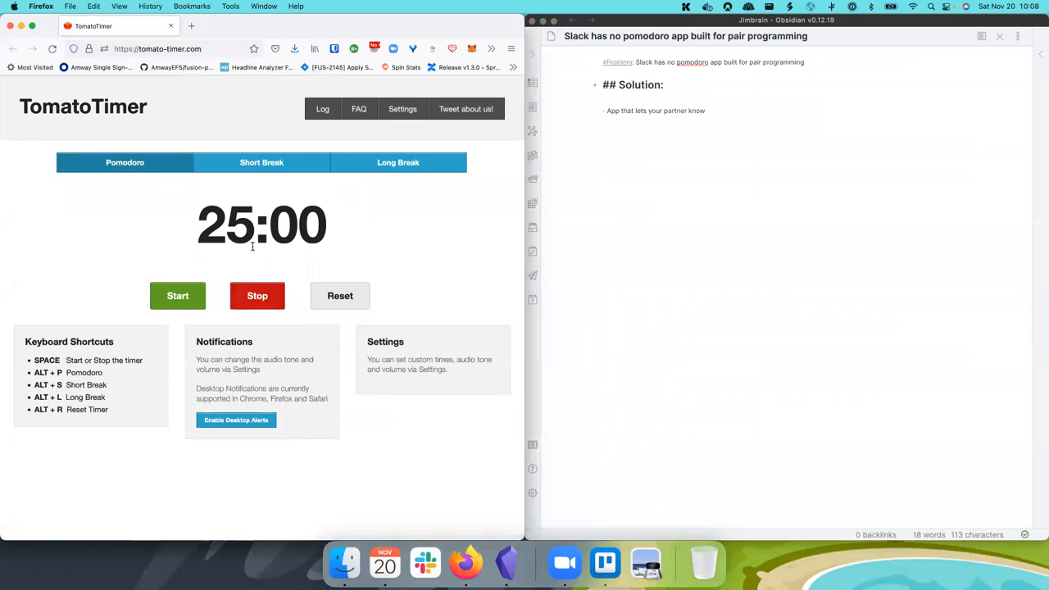
Step: Start the 25-minute Pomodoro countdown in TomatoTimer
left_click(263, 162)
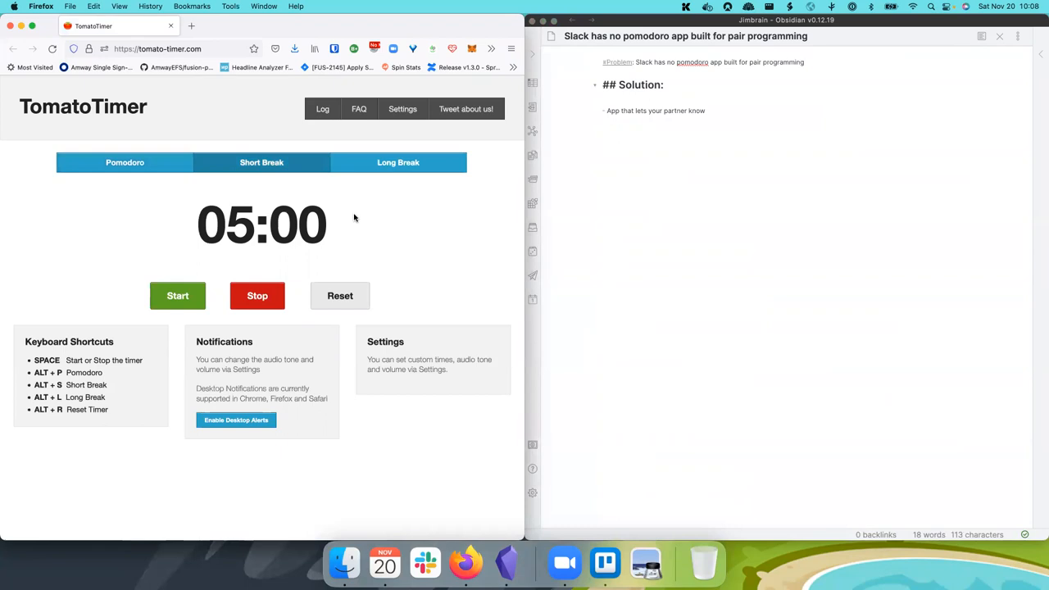
left_click(125, 162)
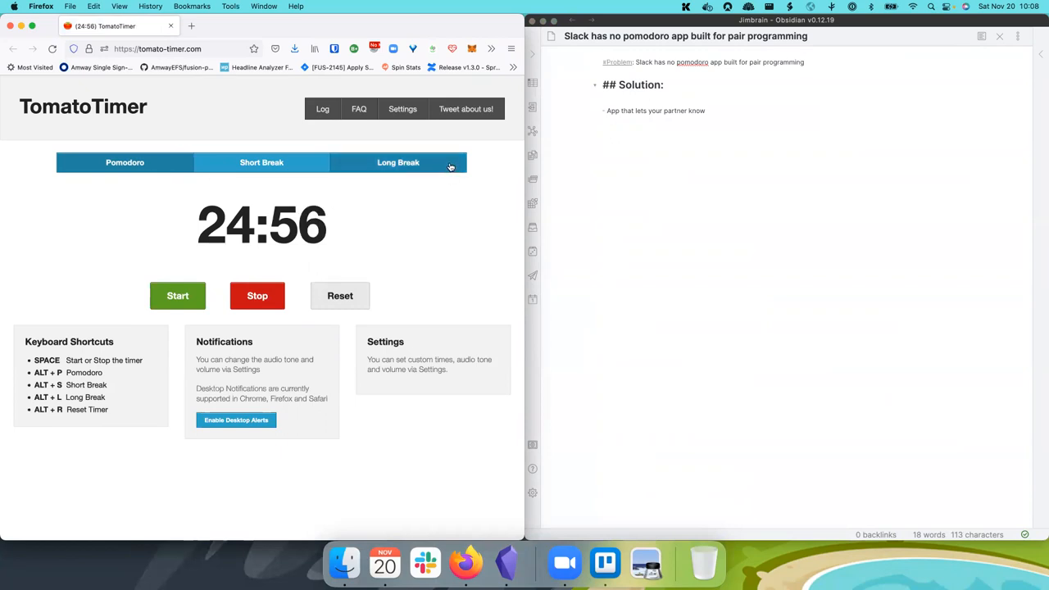
left_click(398, 163)
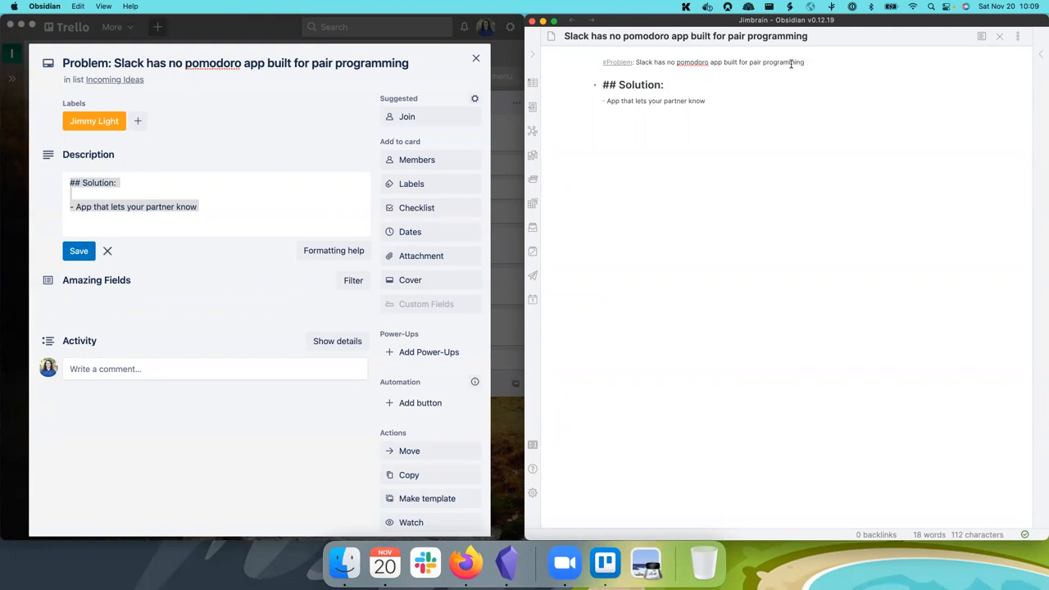
left_click(666, 85)
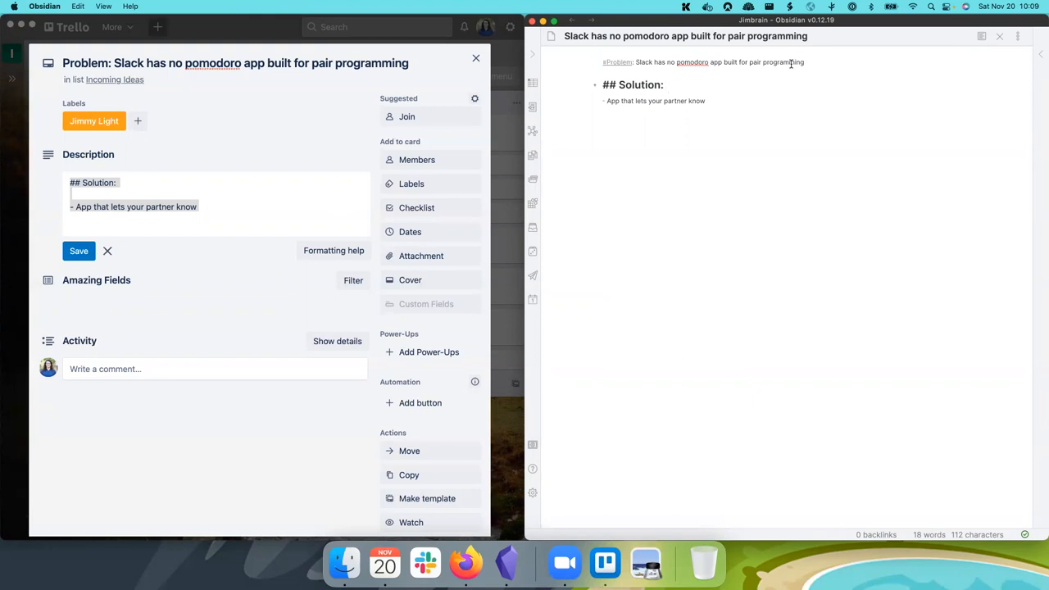
left_click(667, 85)
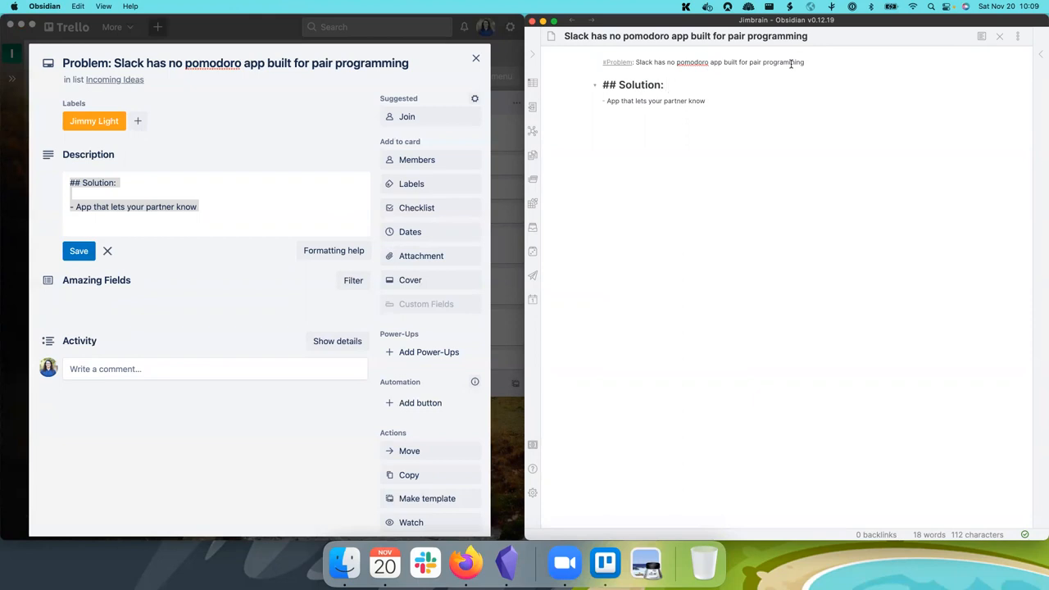
left_click(665, 85)
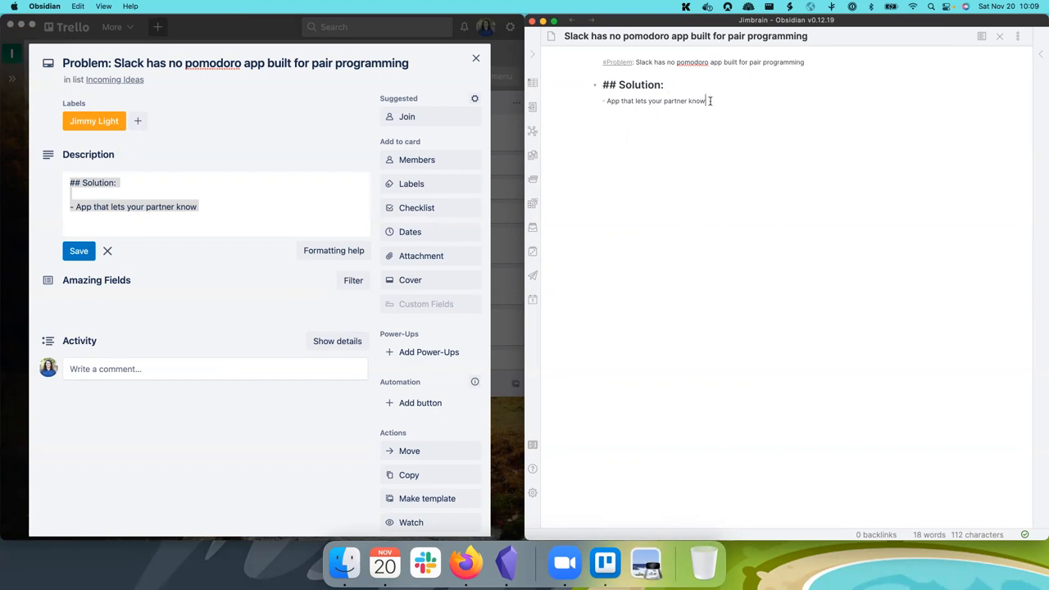
Step: Finish the Solution bullet so it ends with notifying when you take a break
type("when you")
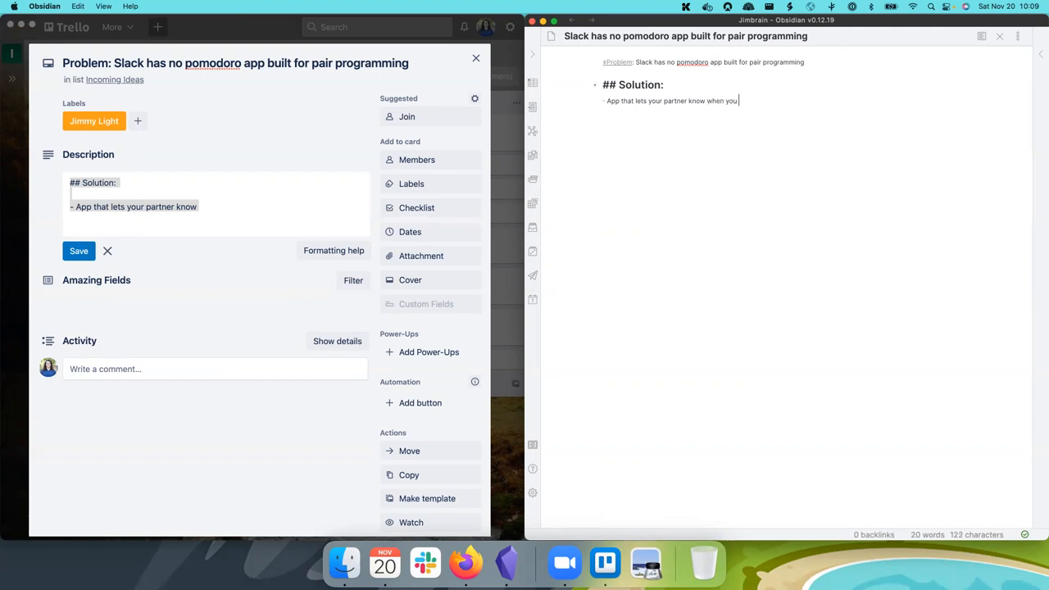
type("are taking a b")
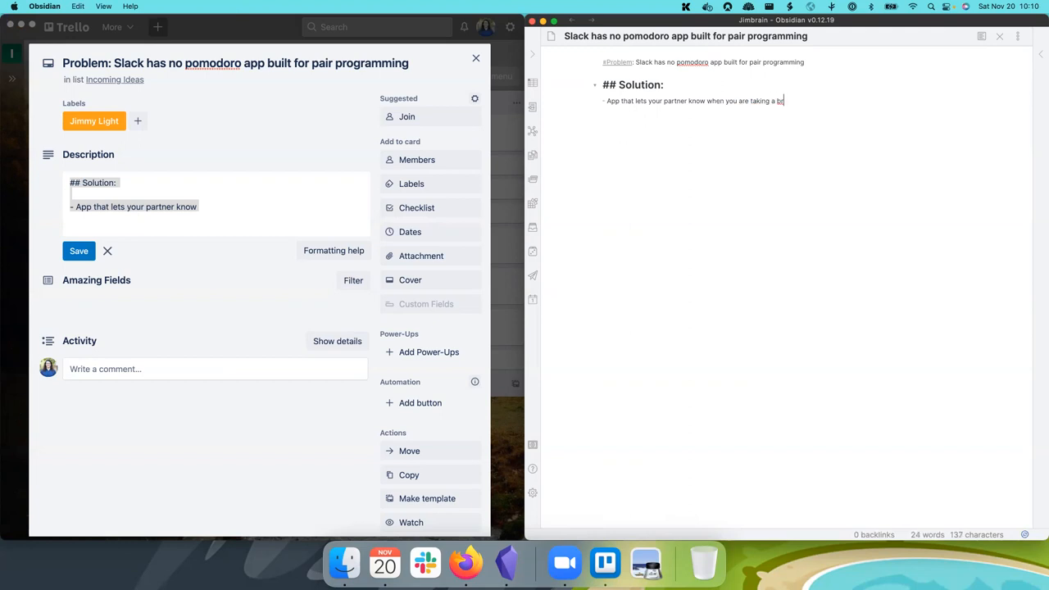
type("reak")
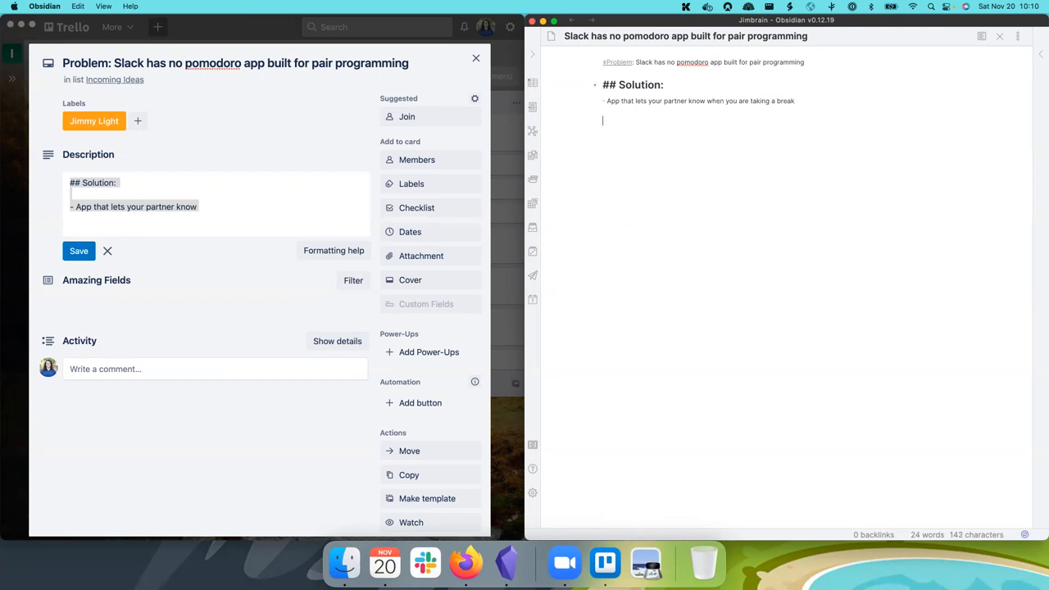
Step: Add an '## Existing Solution' section noting the Pomodoro Slack plugin doesn't let partner know, starting a [[pair link
type("##")
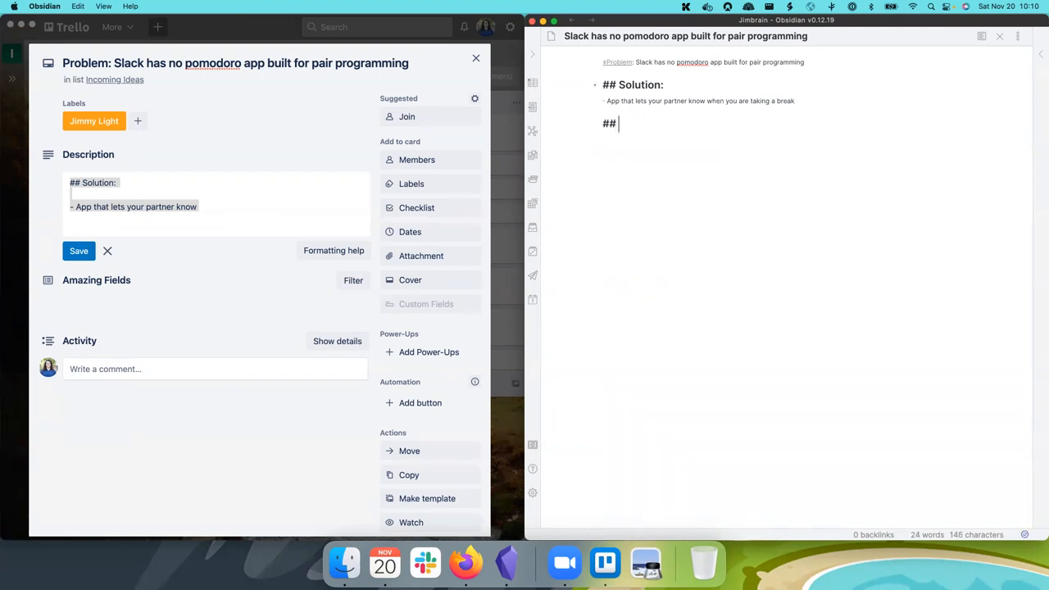
type("Existing Solution")
type("- Pomo")
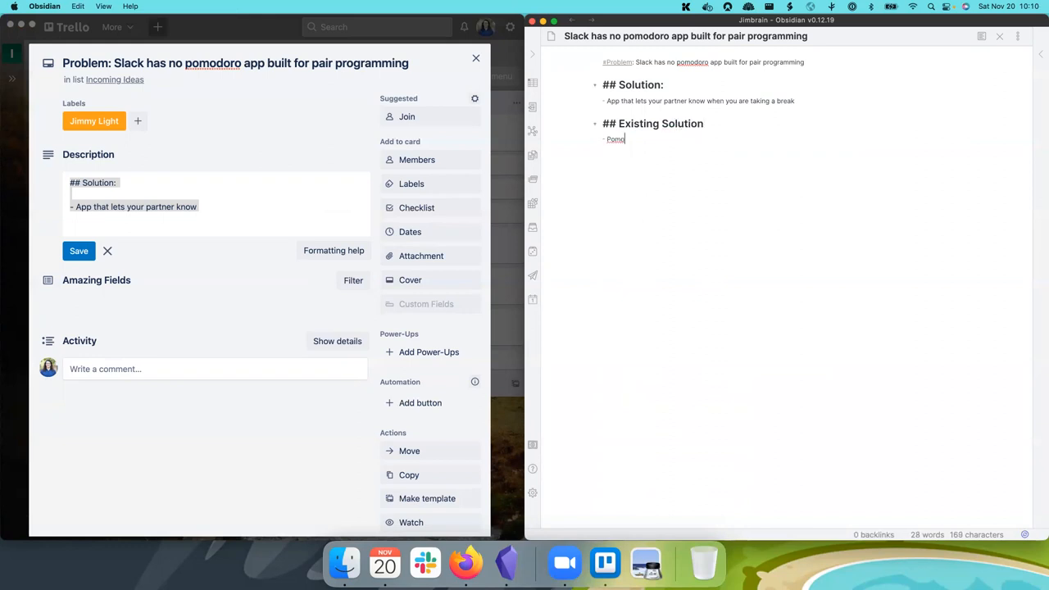
type("doro")
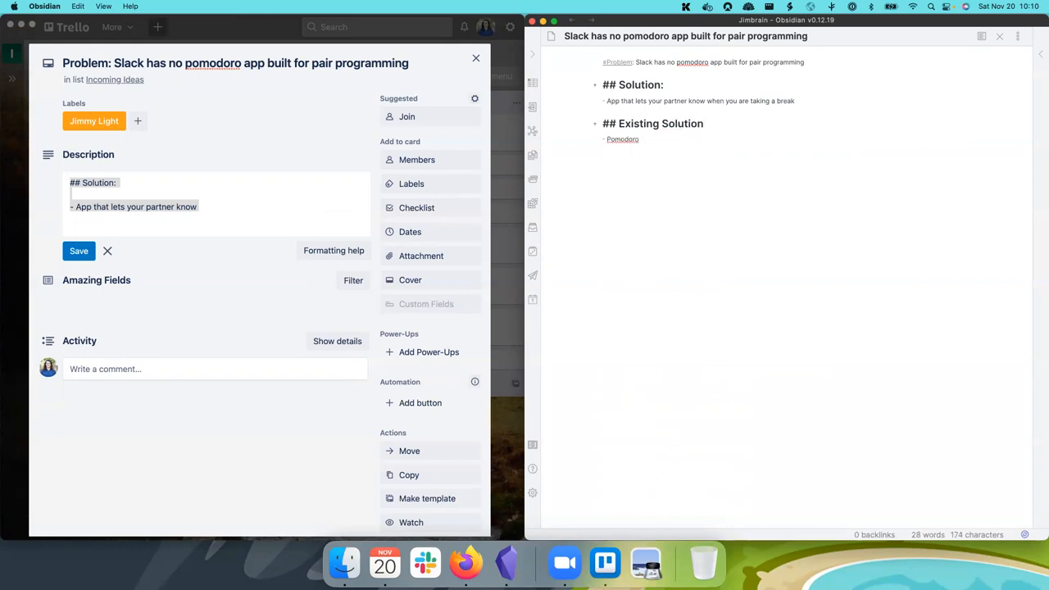
type("Slack plugin")
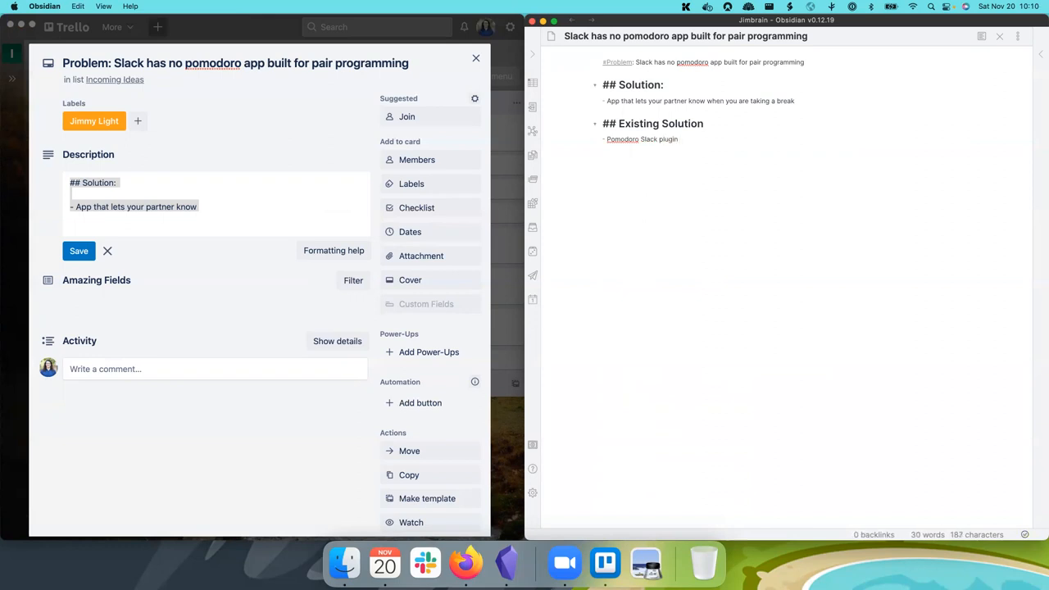
type(".")
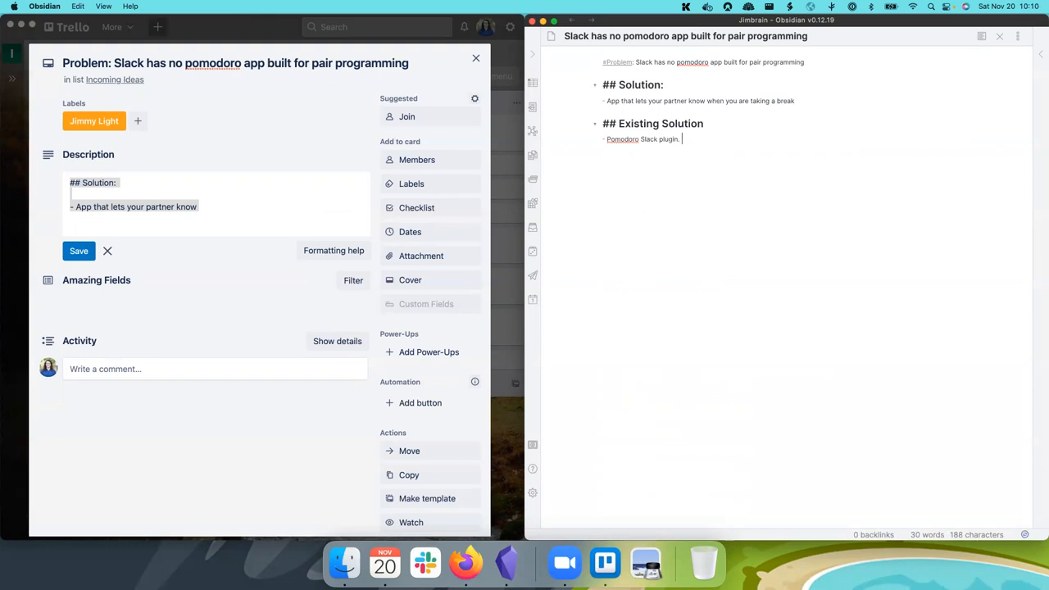
type("- doesn't")
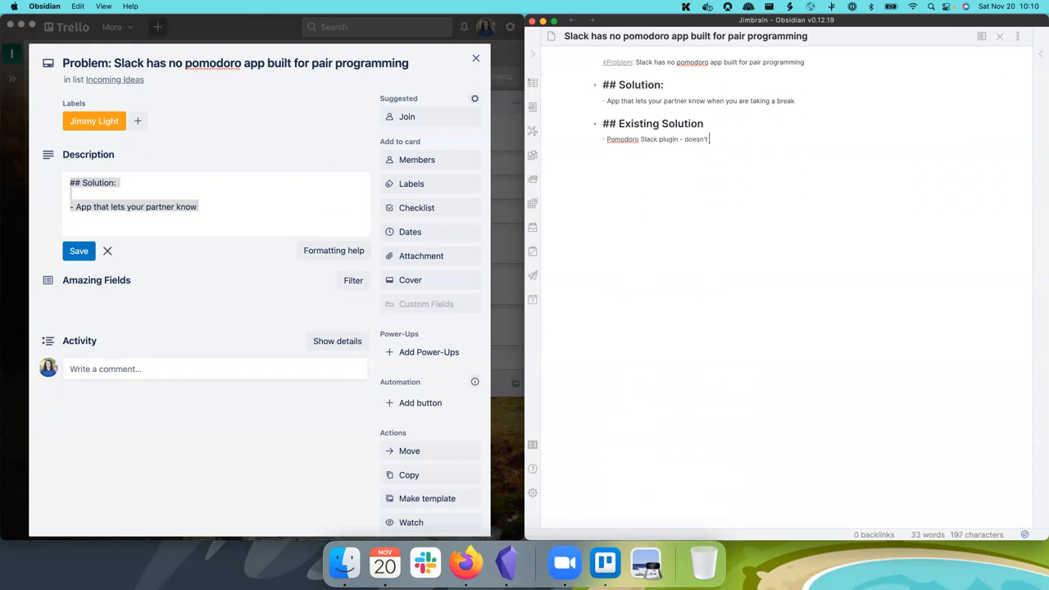
type("let partner")
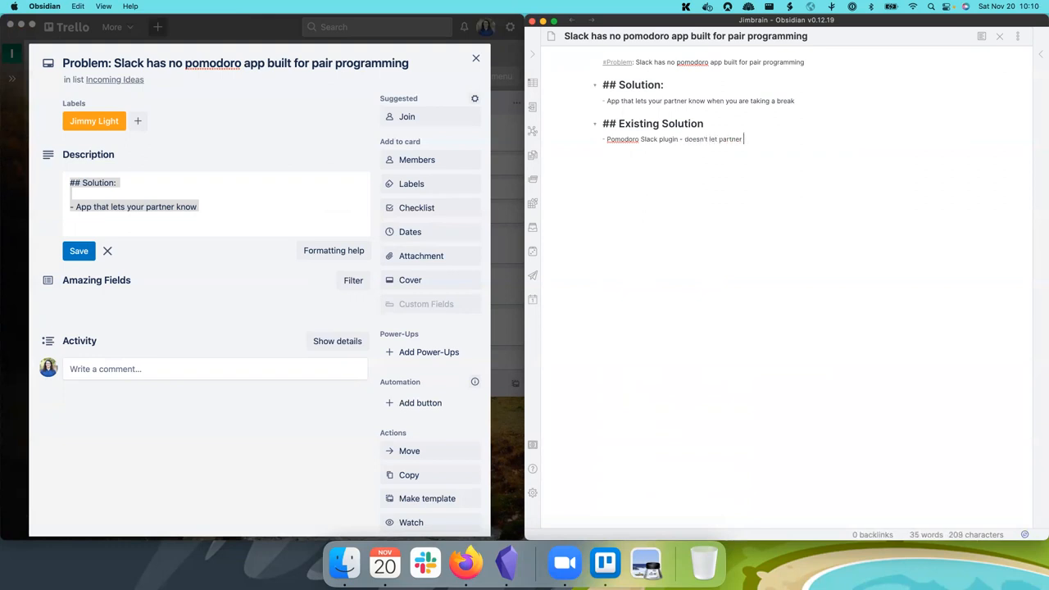
type("know")
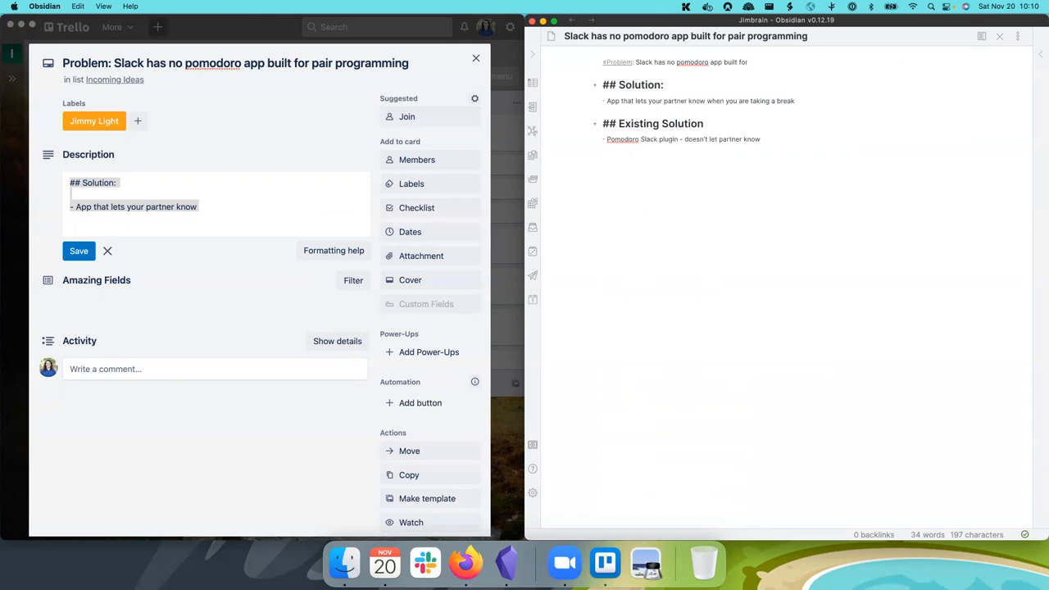
type("[[pair")
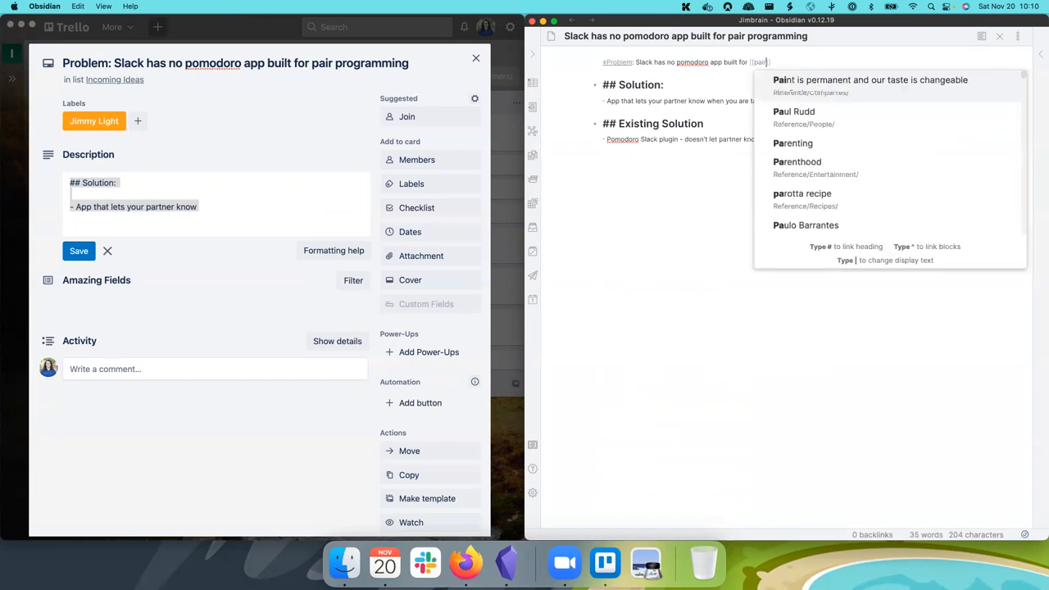
Step: Link the opening line to Tuple's Pair Programming Guide and wrap Slack as [[Slack]]
type("ir")
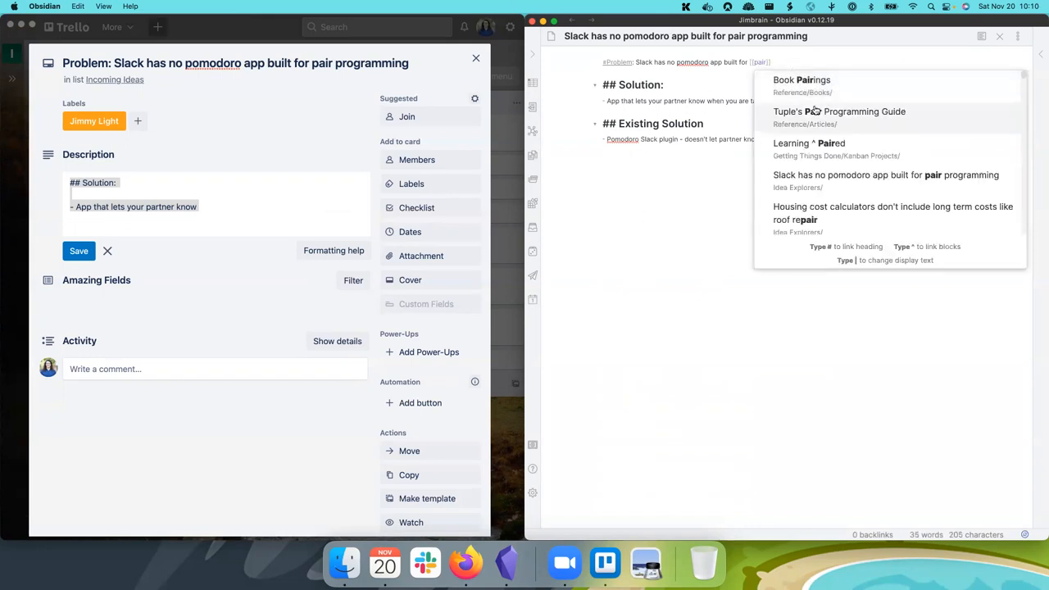
left_click(839, 112)
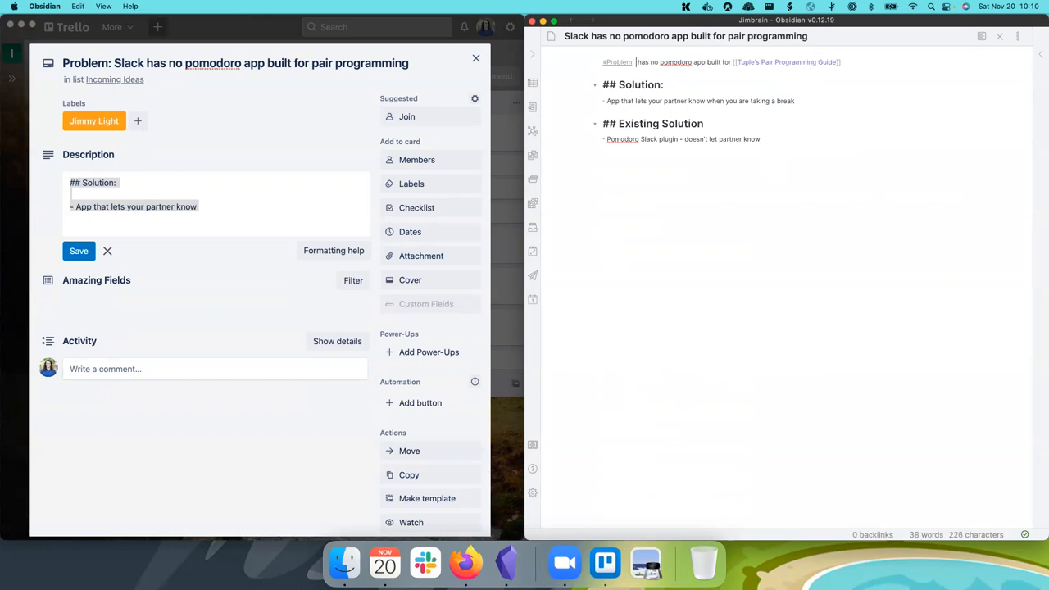
type("[[slack")
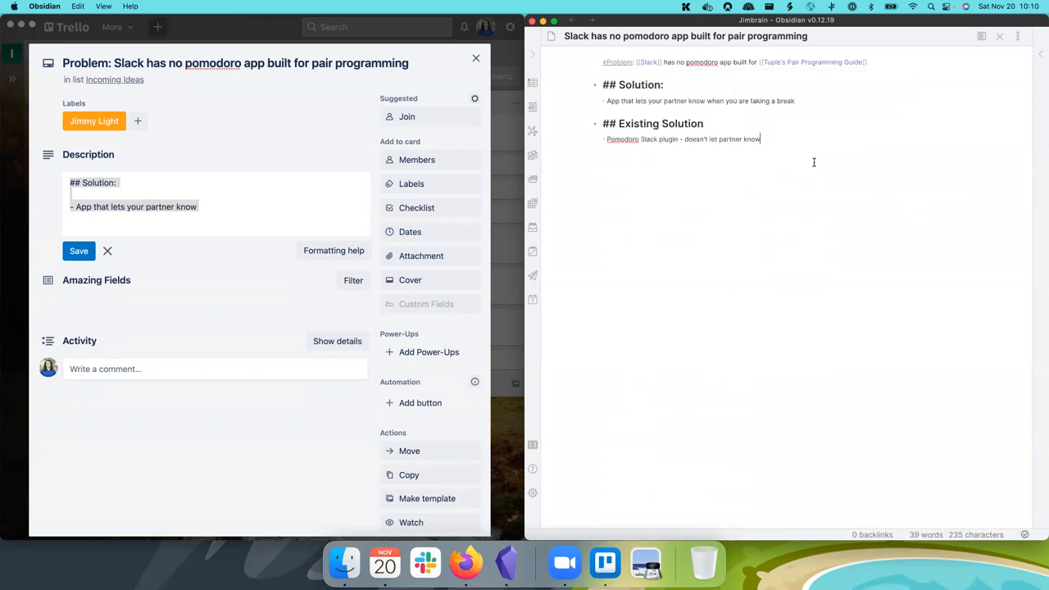
mouse_move(859, 136)
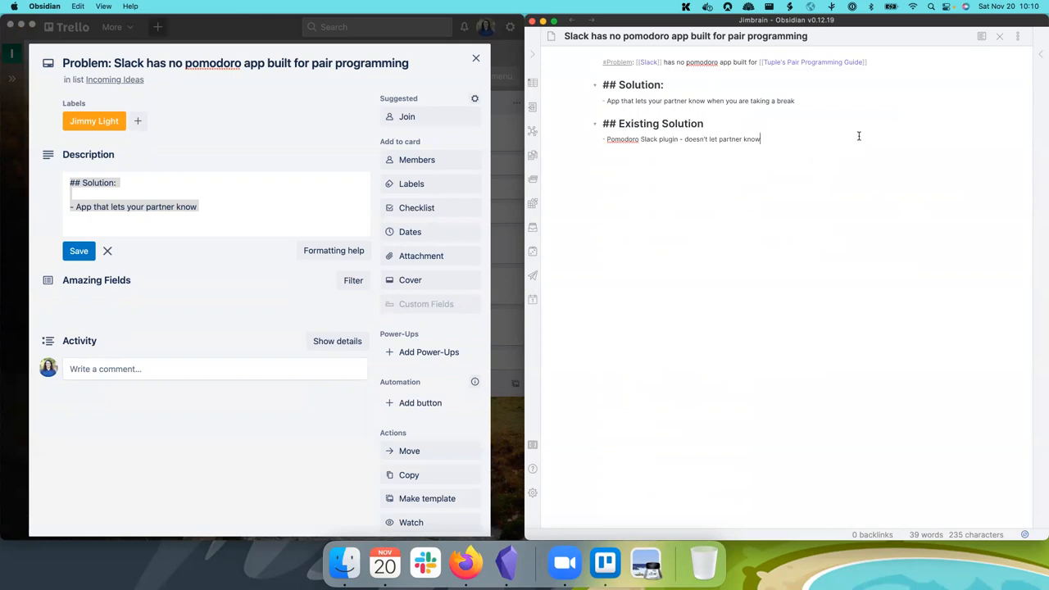
mouse_move(844, 132)
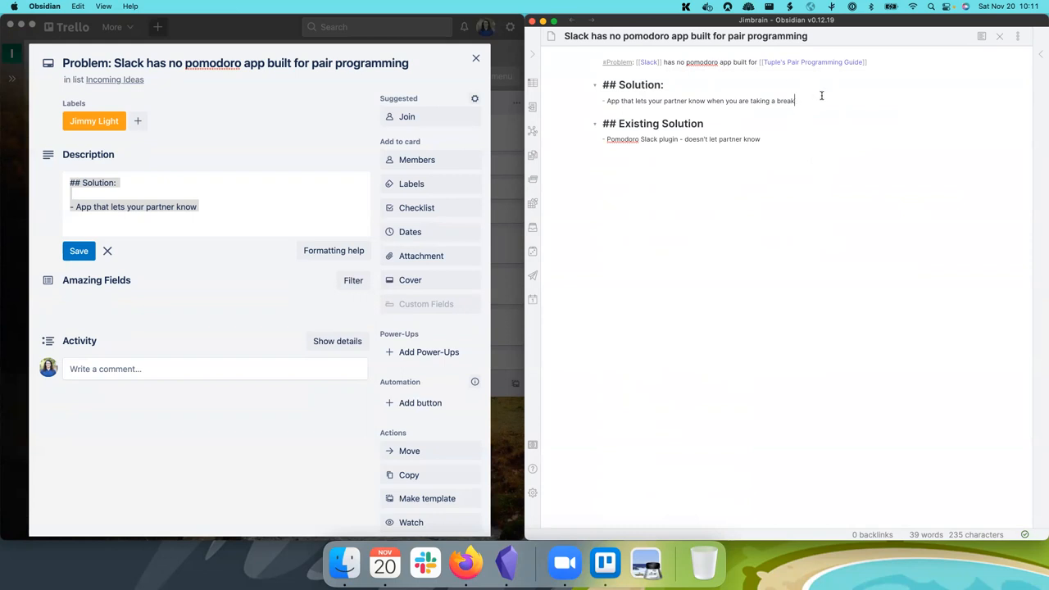
Step: Add the Solution bullet 'Schedule messages to let your partner know' and discard a stray Python bullet
type("Schedule messages")
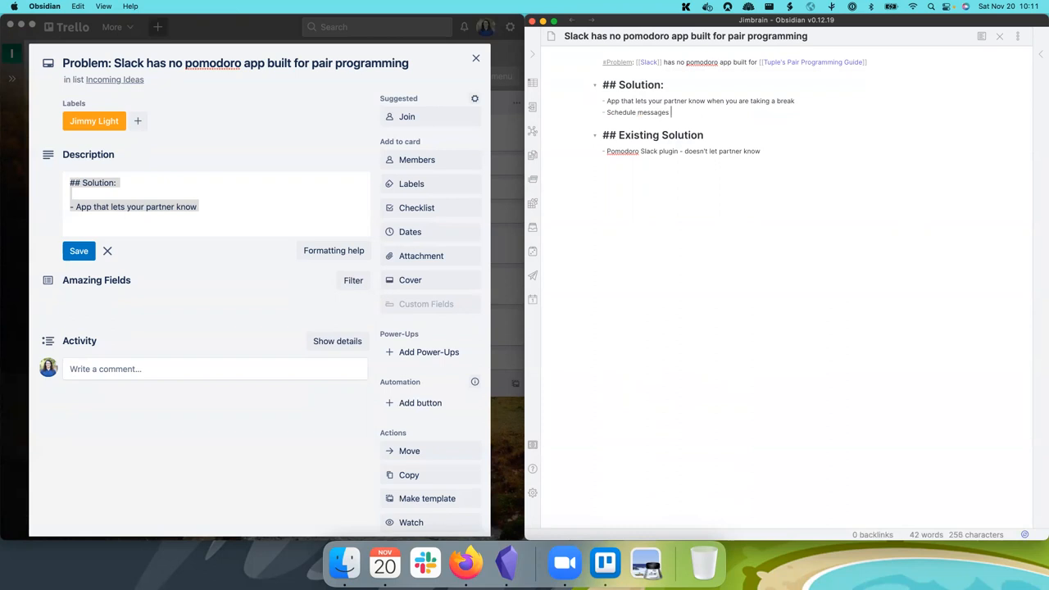
type("to")
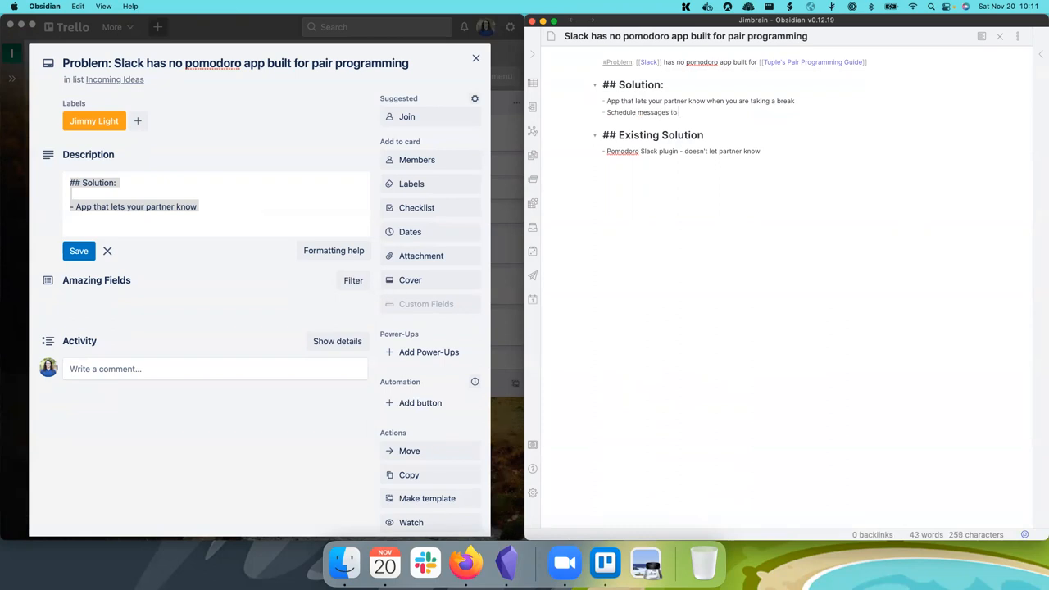
type("let your p")
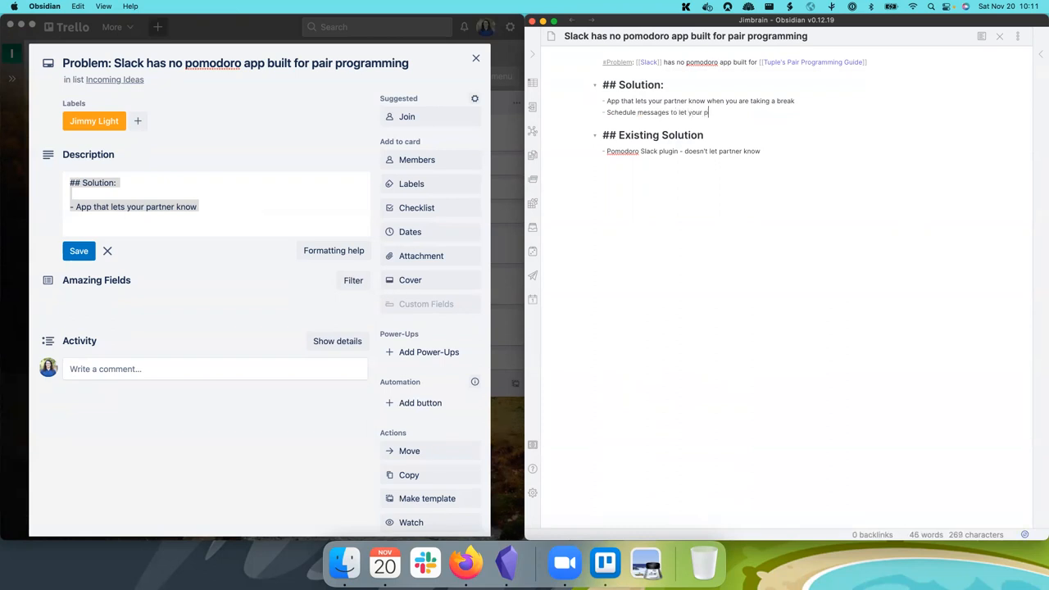
type("partner know")
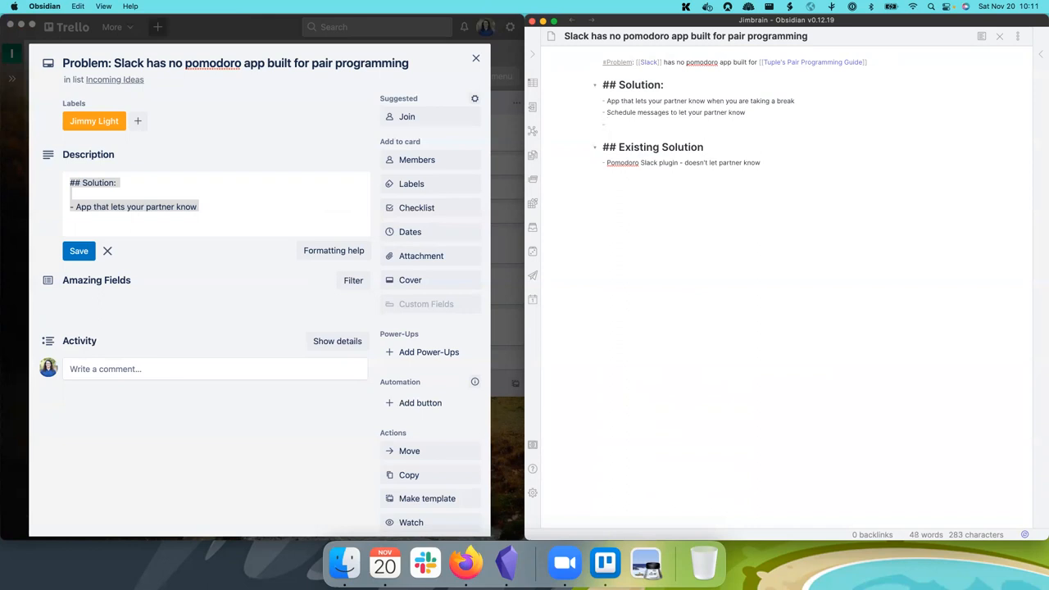
type("Python sc")
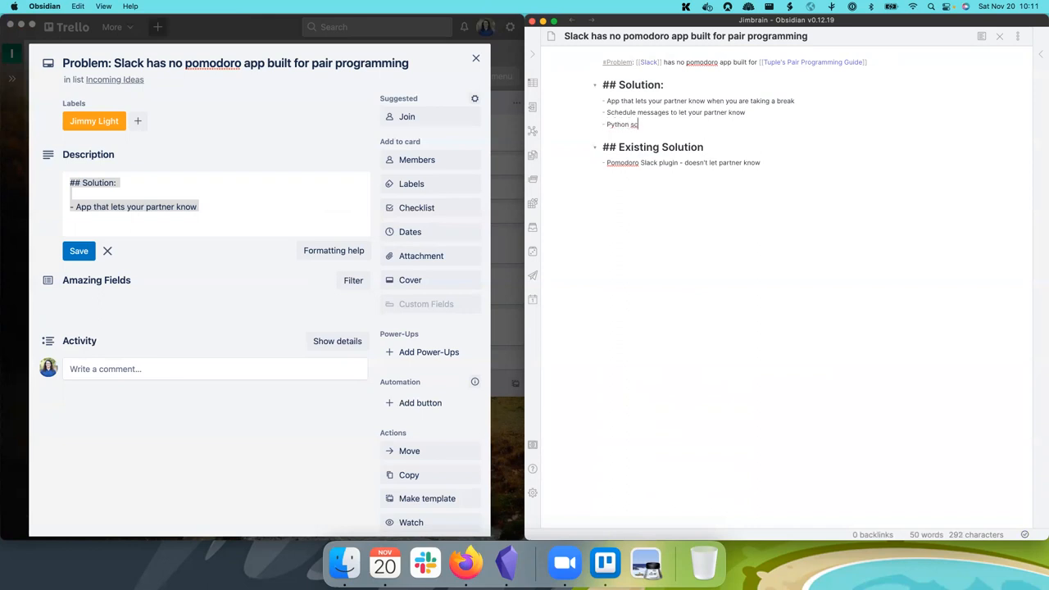
key("backspace")
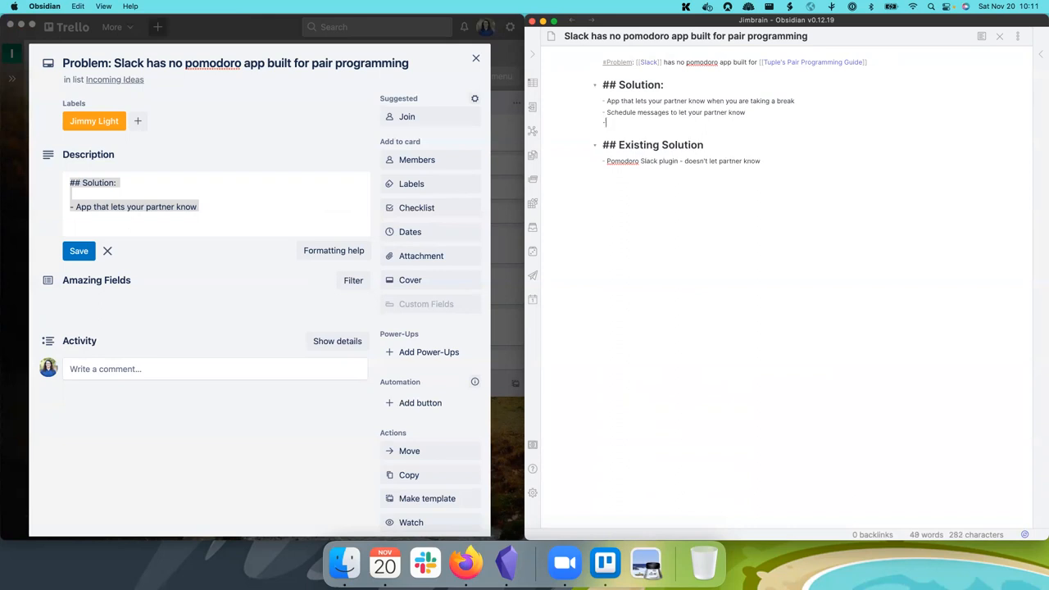
key("backspace")
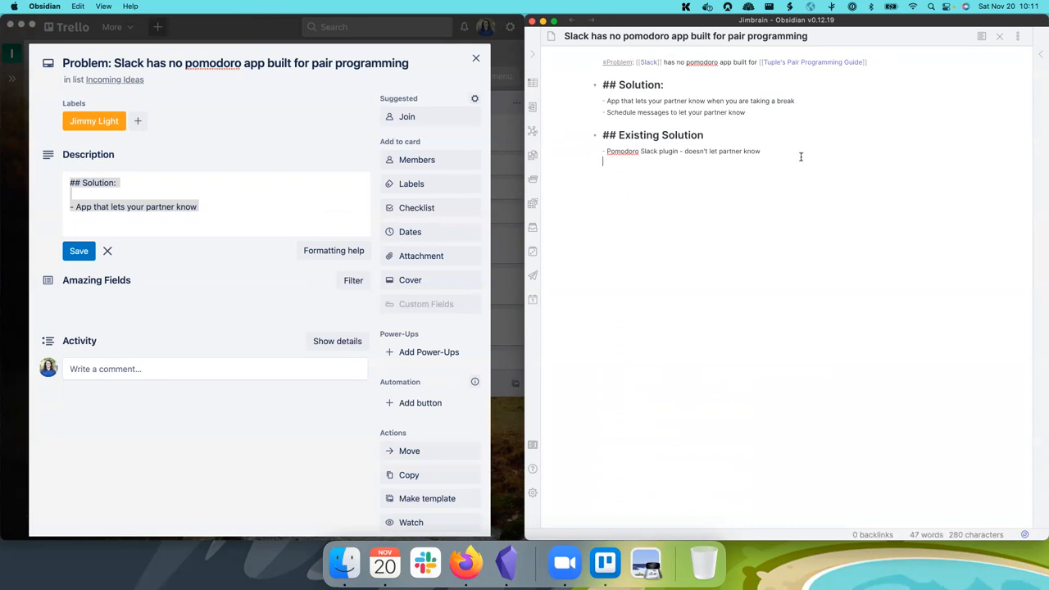
Step: Add an '## Implementation Hypothesis' heading to the note
type("## Im")
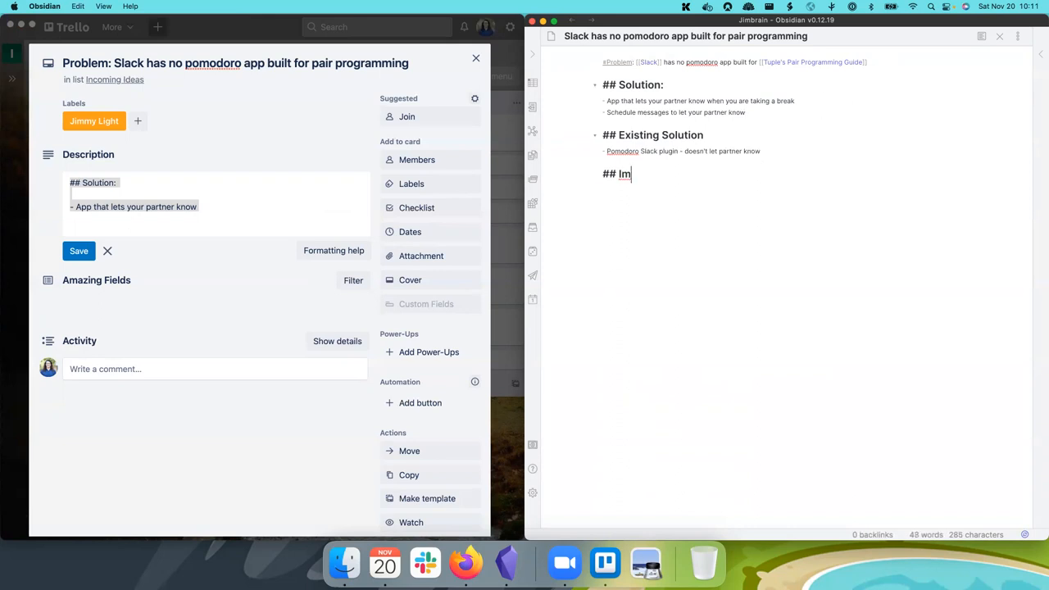
type("plementation H")
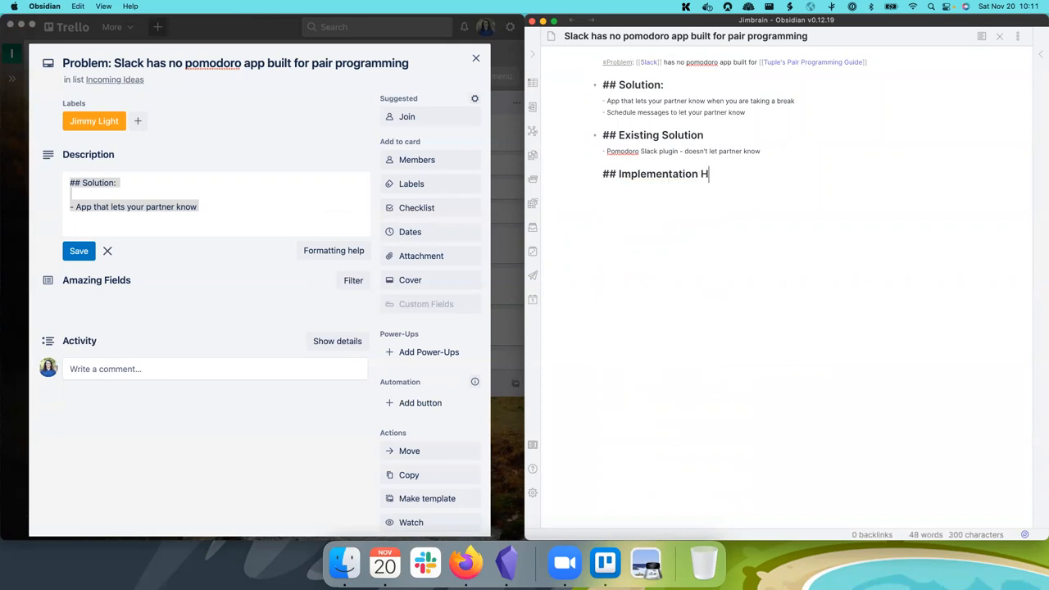
type("ypothes")
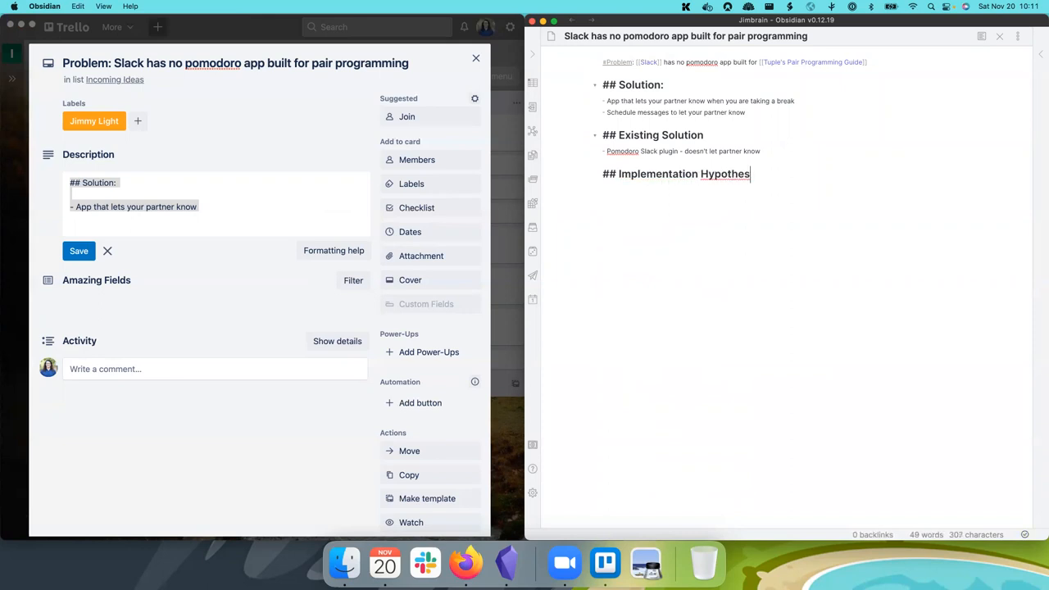
type("is")
type("-")
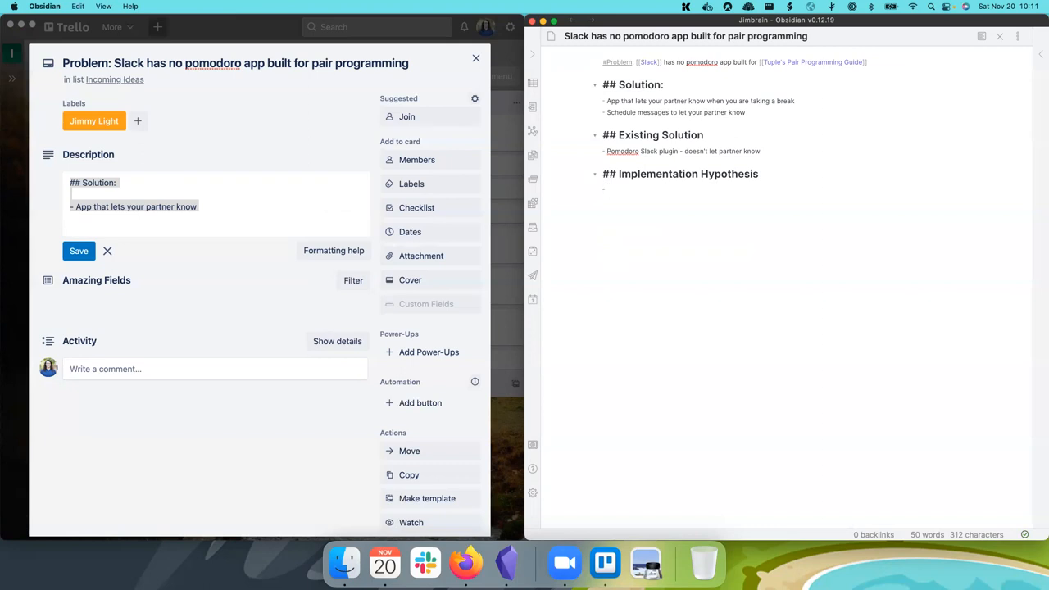
Step: Write the hypothesis bullet 'Python script that does this for you.'
type("Python script that d")
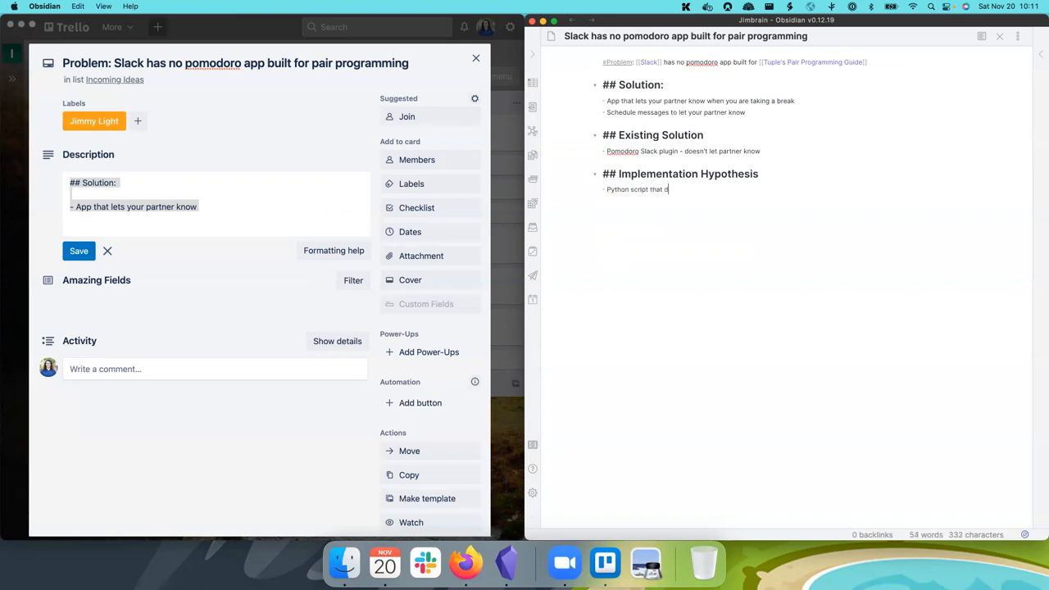
type("oes this for you.")
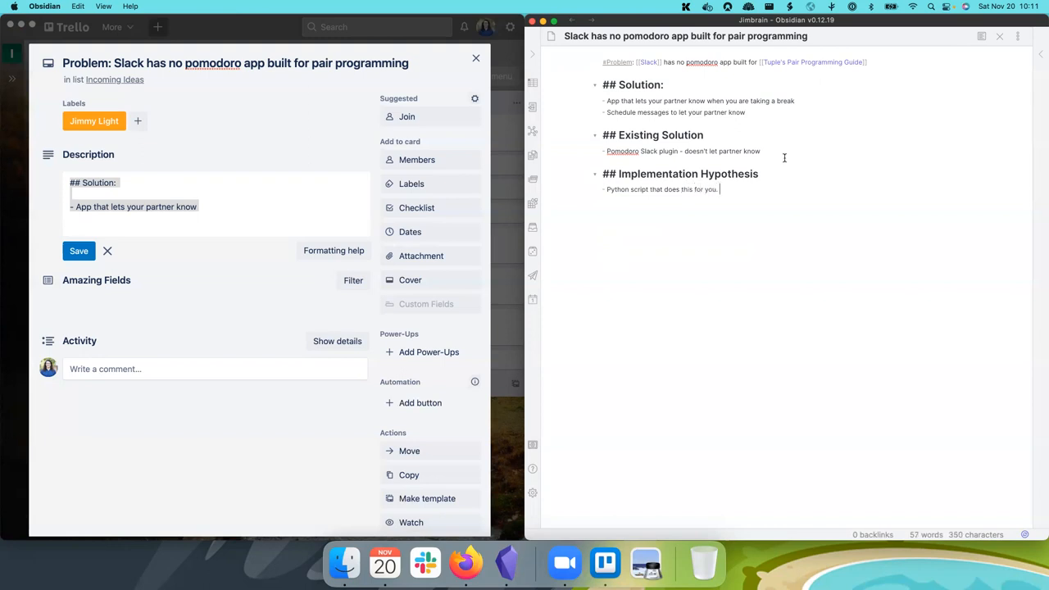
mouse_move(820, 114)
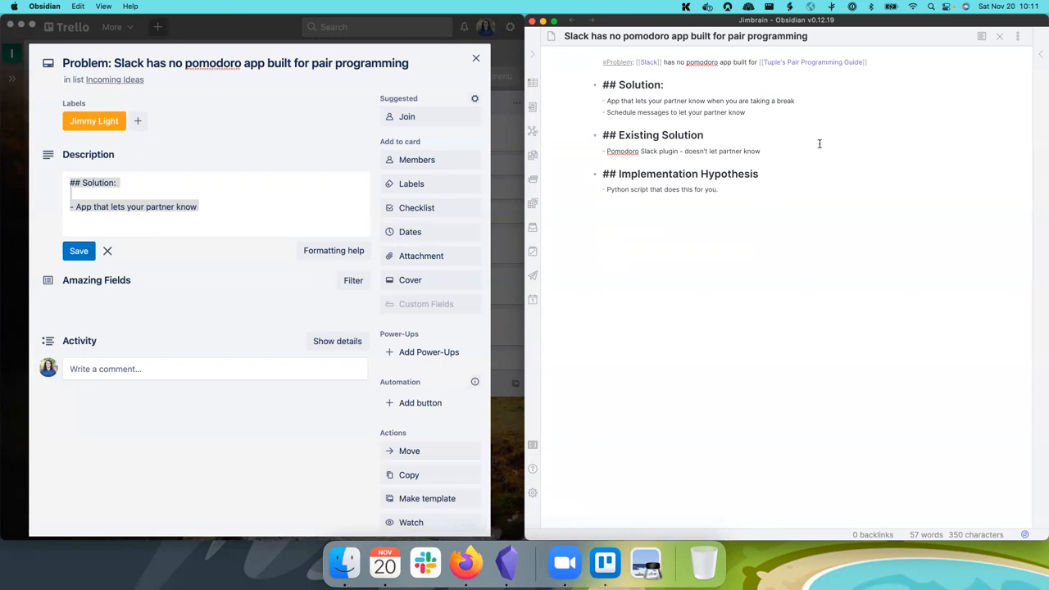
mouse_move(814, 127)
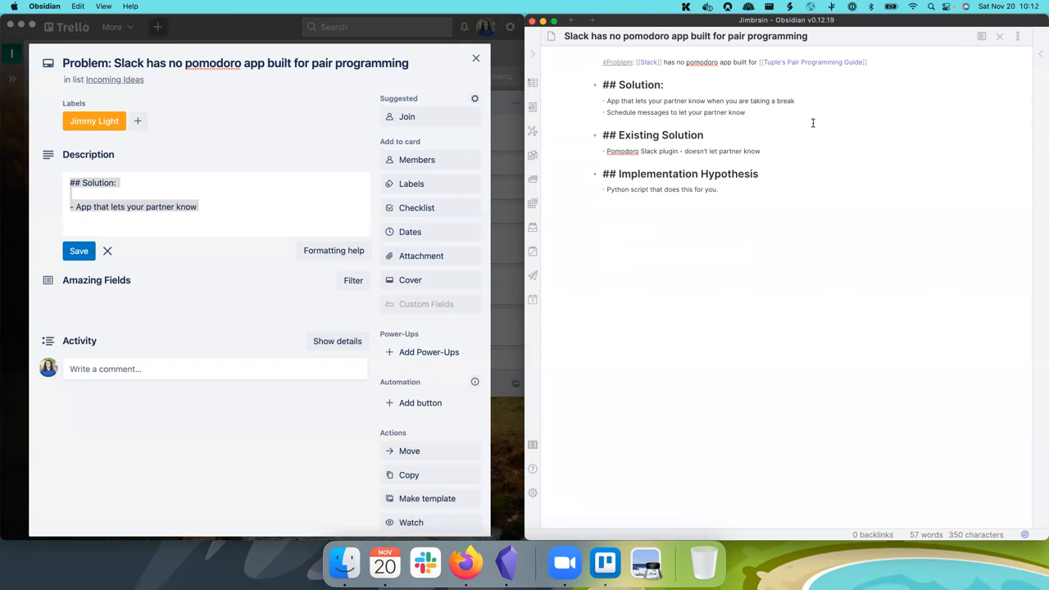
left_click(720, 190)
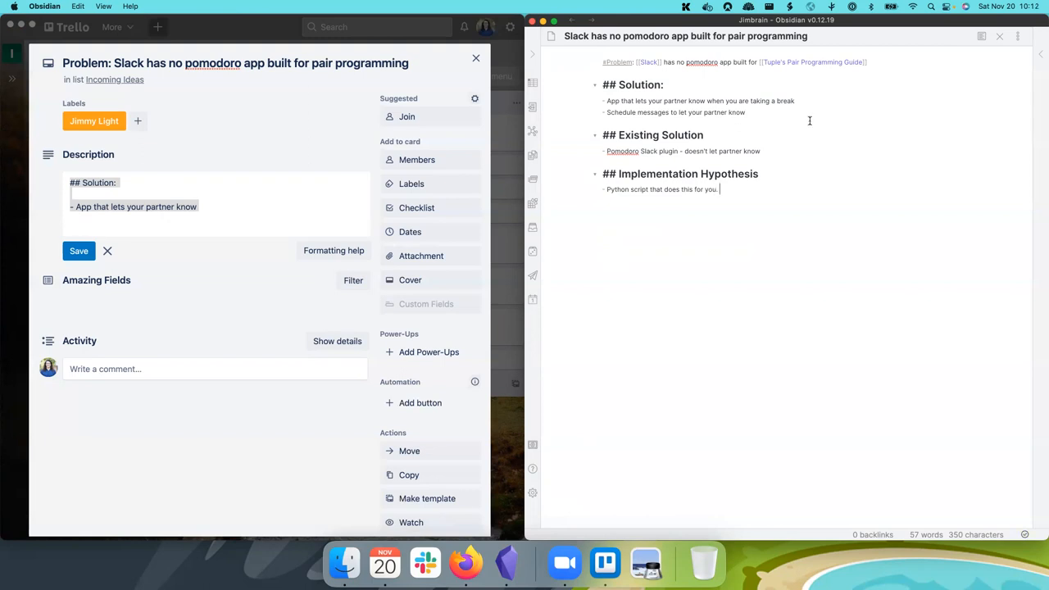
mouse_move(764, 265)
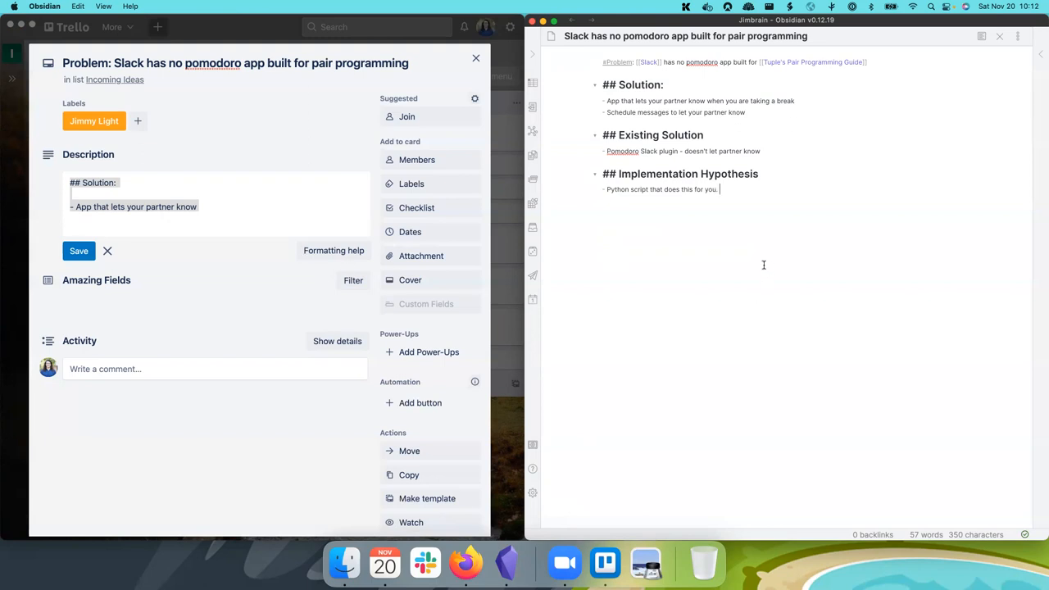
mouse_move(759, 257)
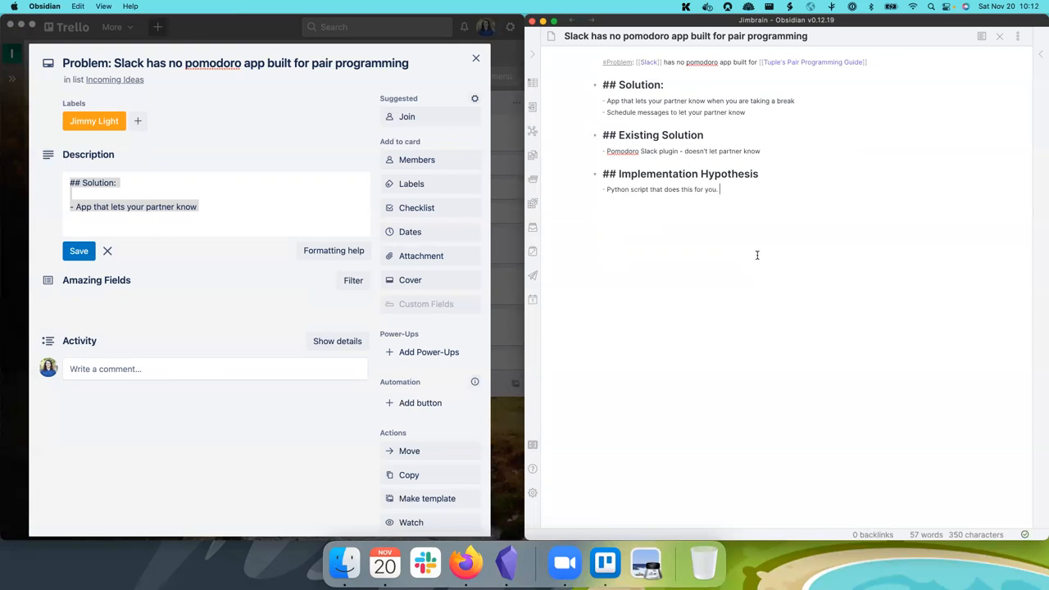
mouse_move(754, 252)
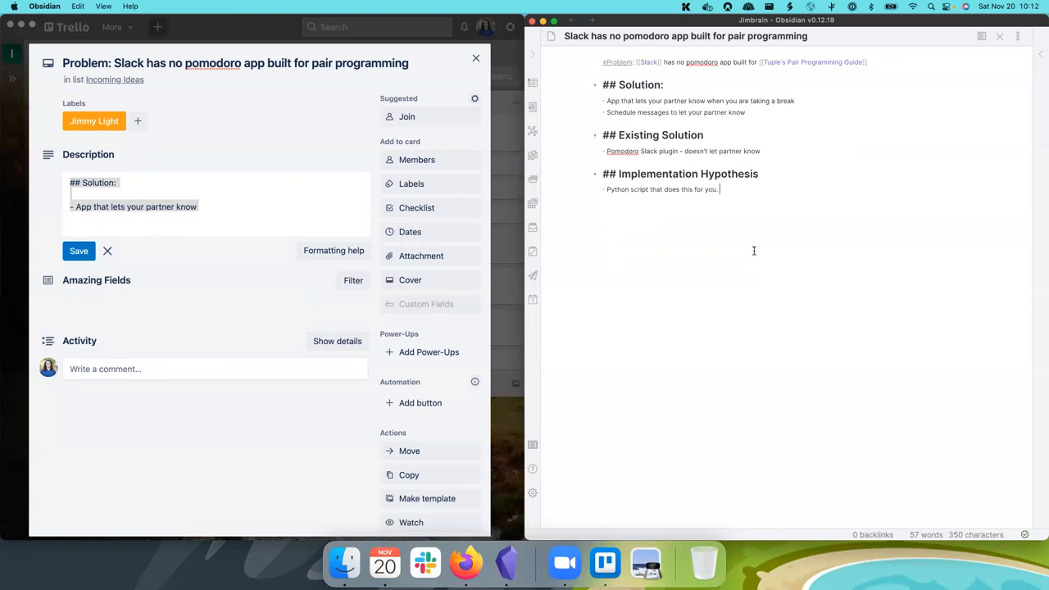
mouse_move(754, 236)
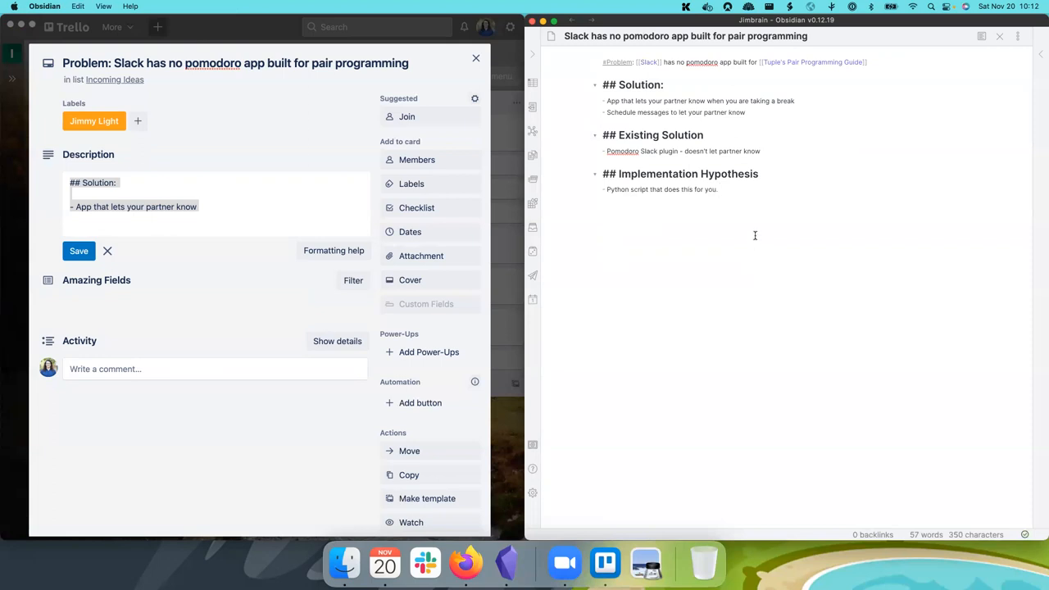
mouse_move(753, 236)
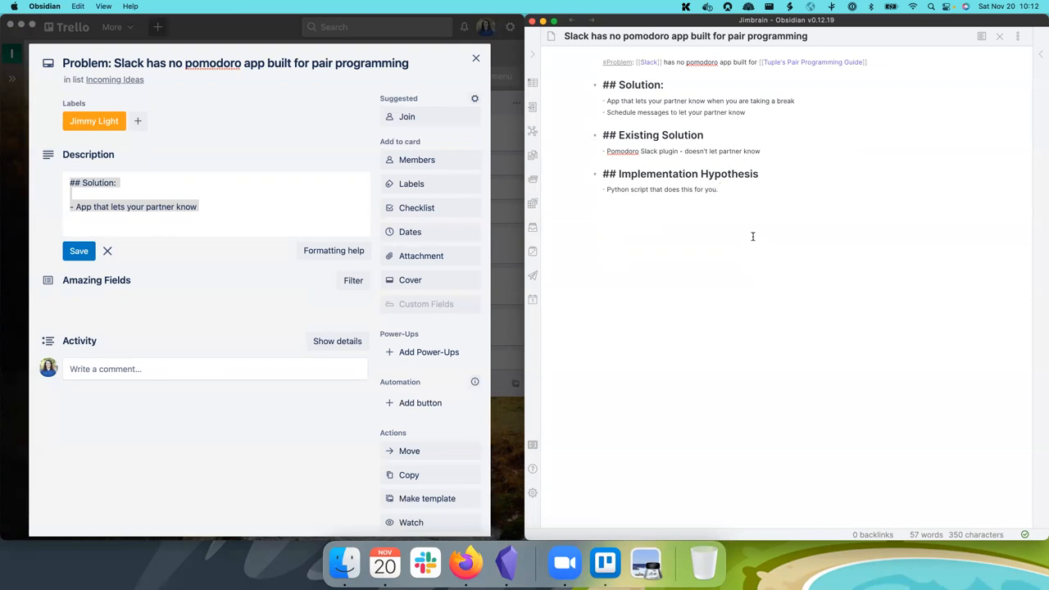
mouse_move(754, 240)
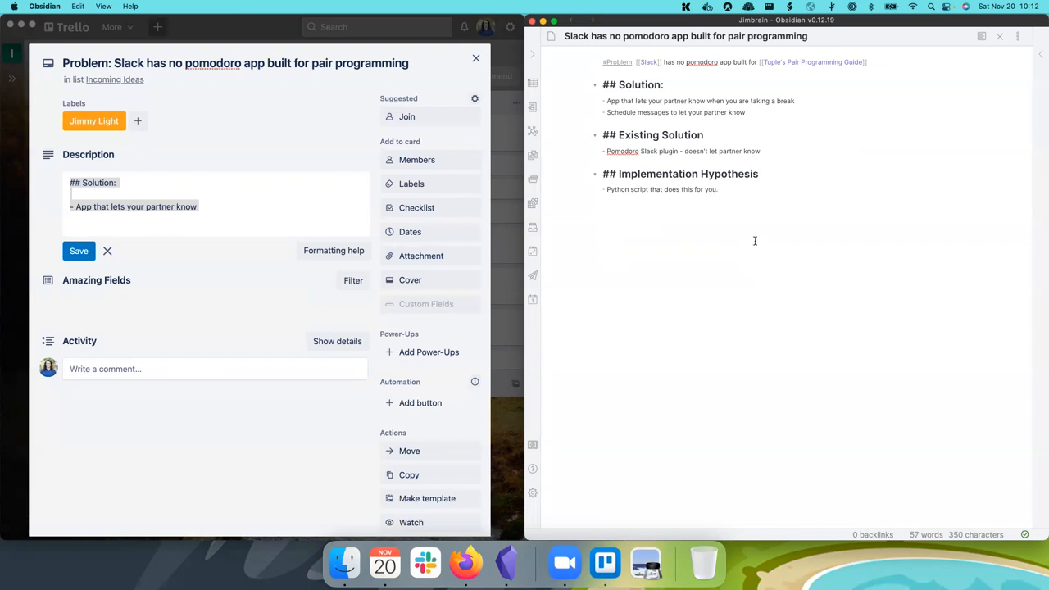
mouse_move(763, 228)
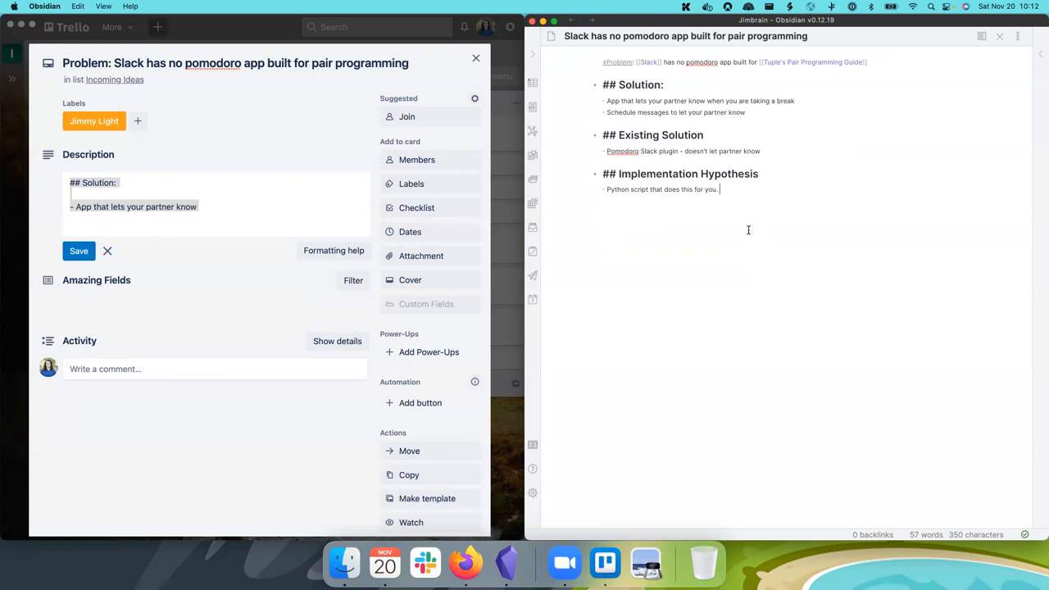
key("enter")
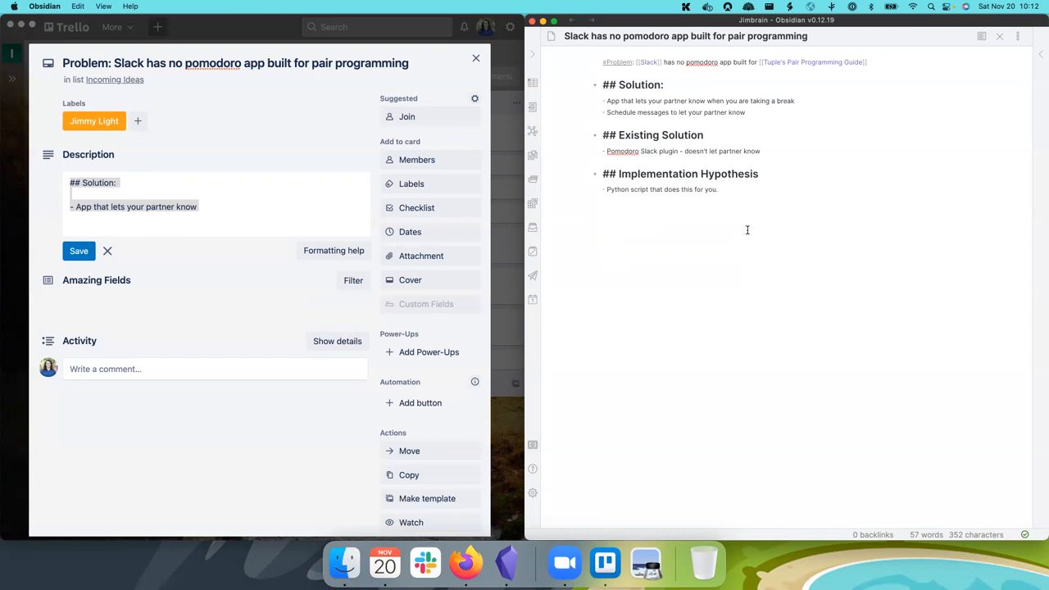
Step: Add a '## Rating' heading and search the quick switcher for the product ideas Testing Process note
type("## Rating")
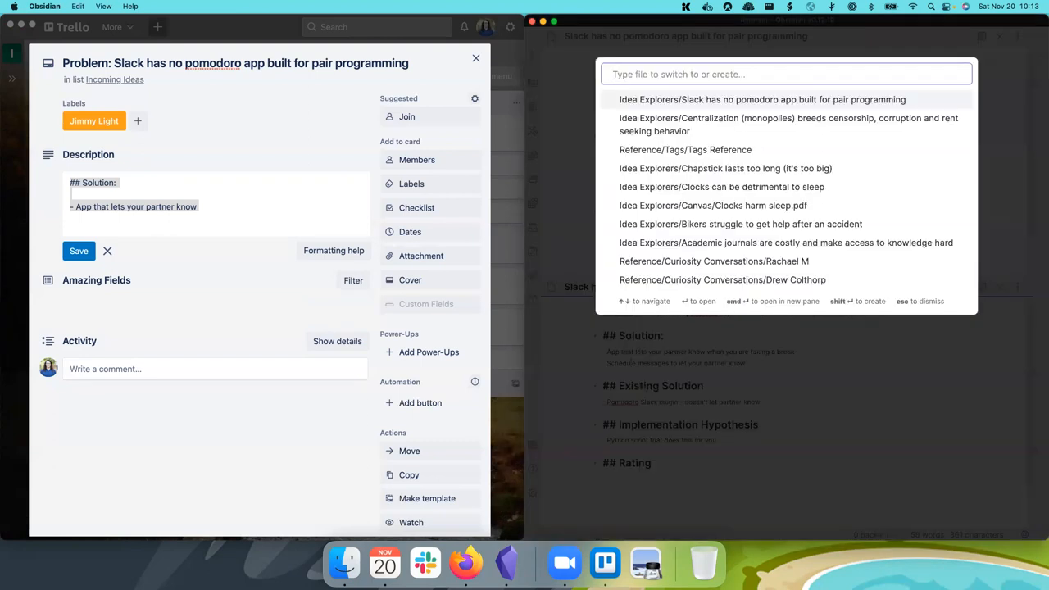
type("product")
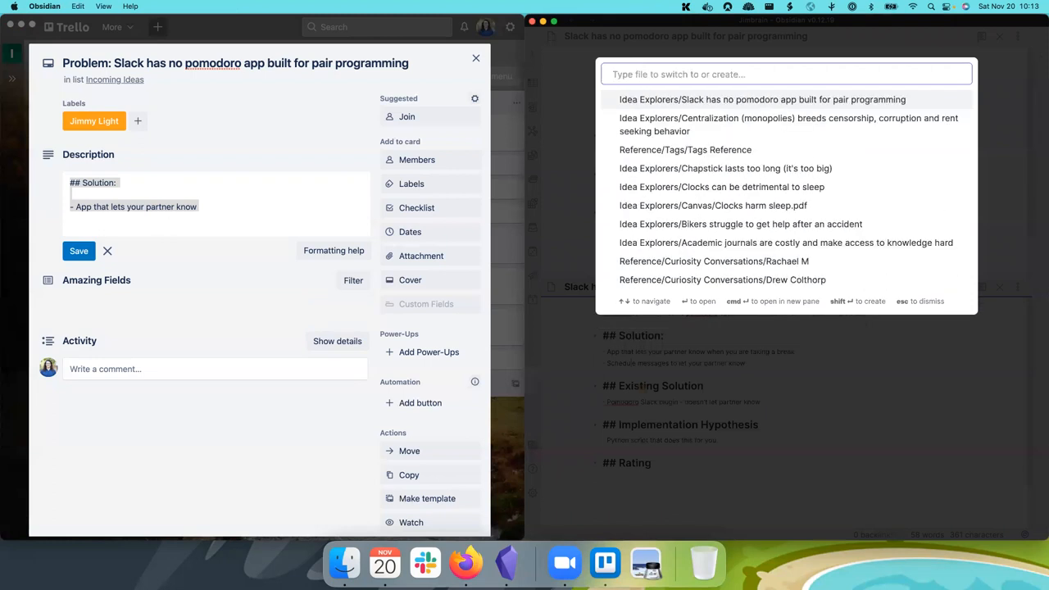
type("ideas")
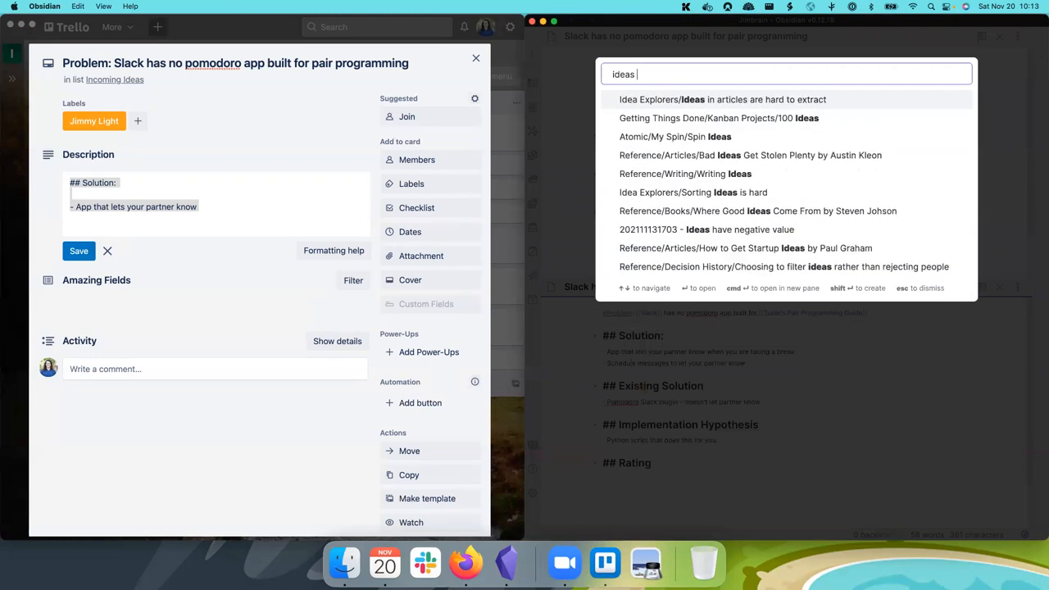
type("proc")
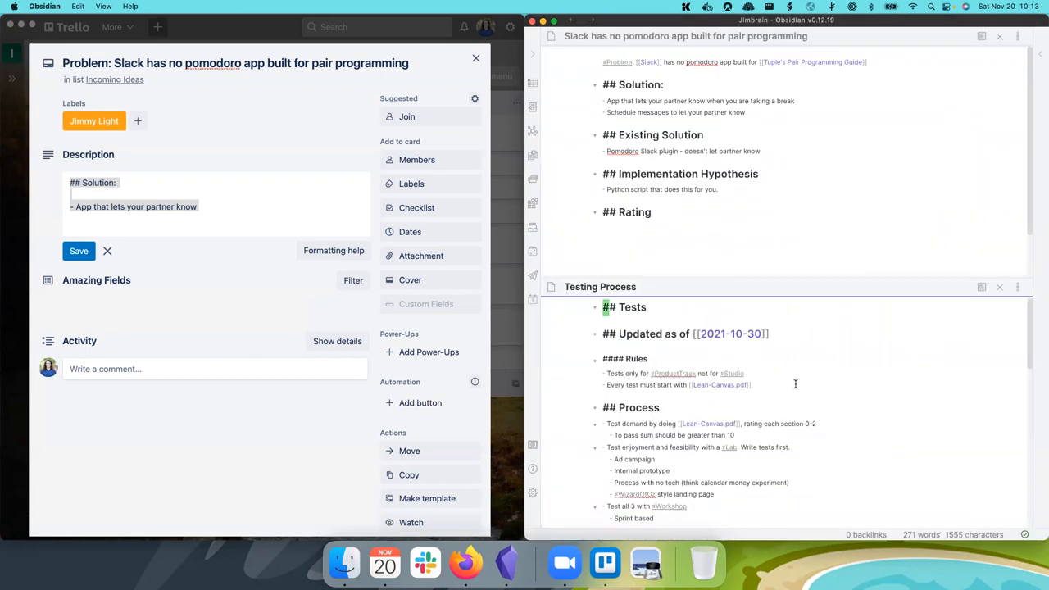
Step: Bring up the Idea Template in the lower pane and scroll to its Stage Ratings block for copying
scroll("down", 3)
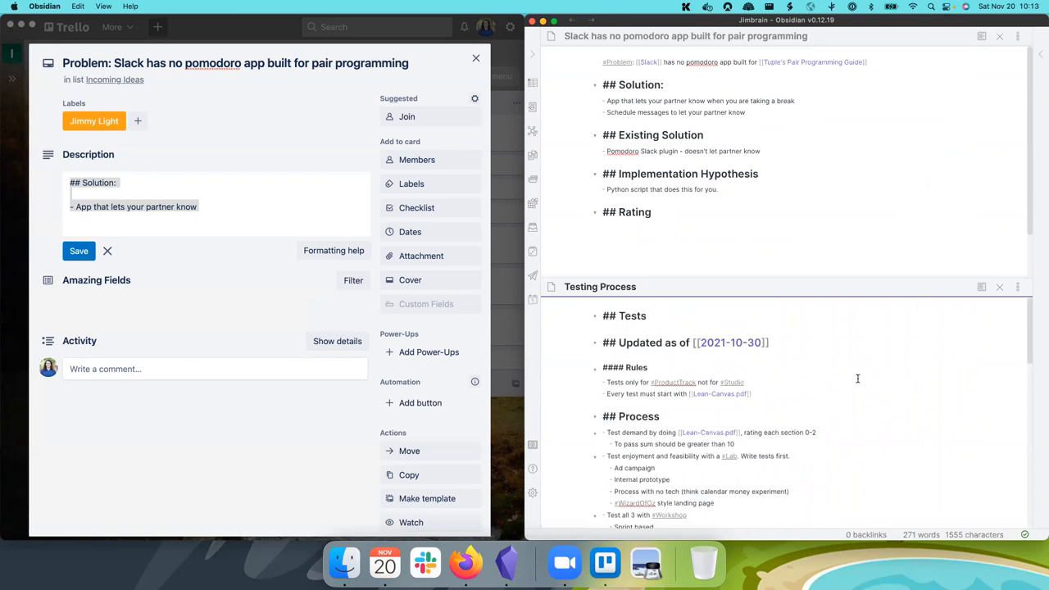
key("cmd+o")
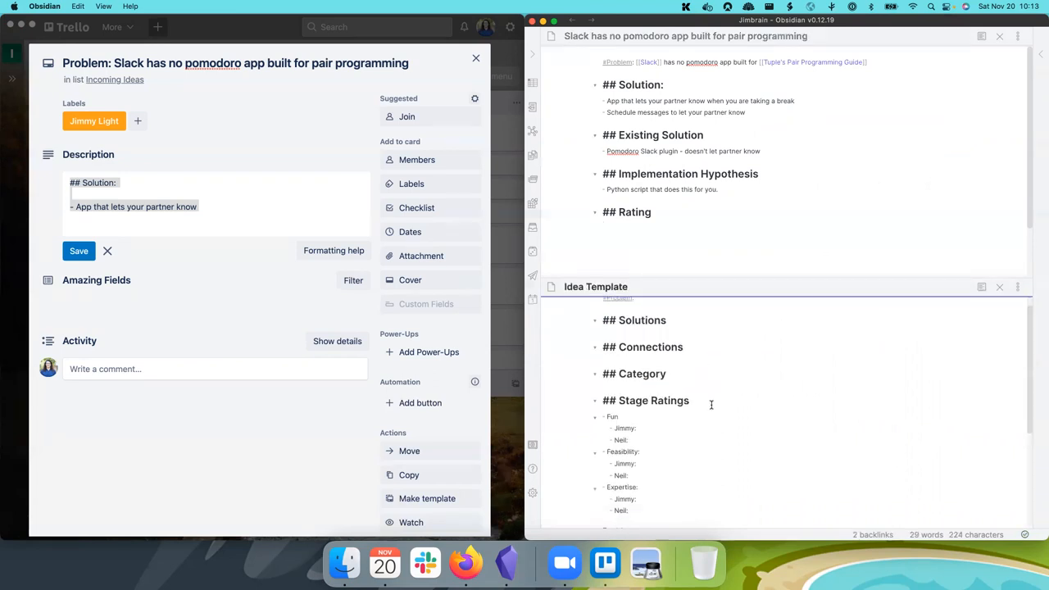
scroll("down", 3)
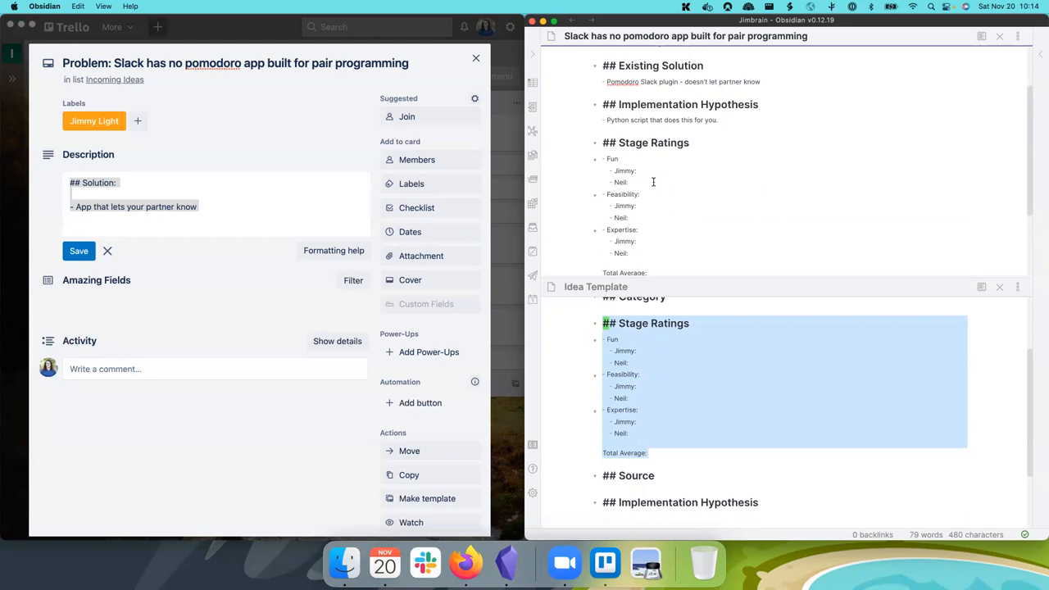
left_click(639, 170)
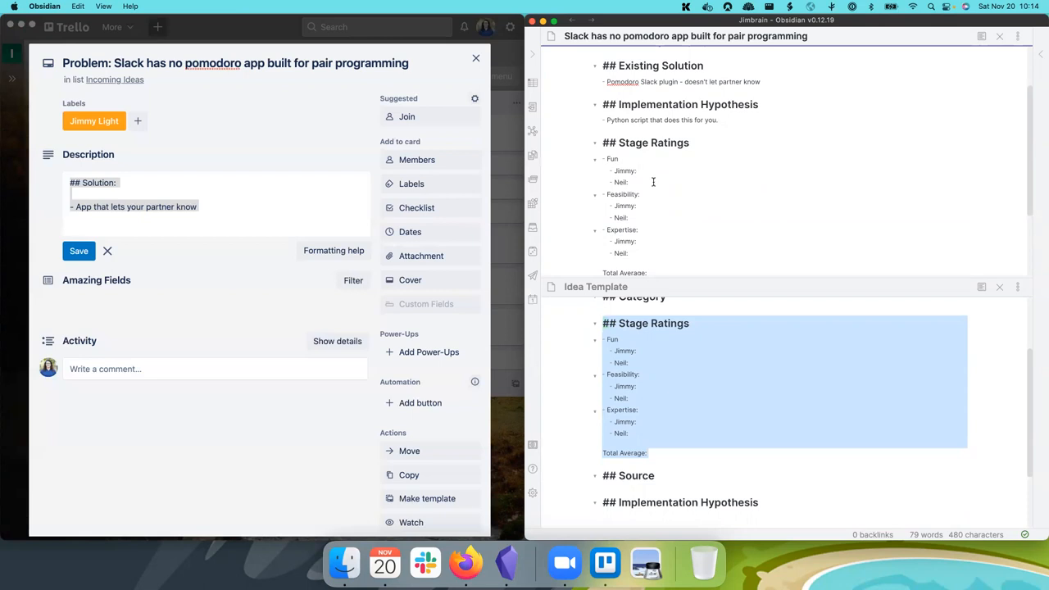
left_click(640, 170)
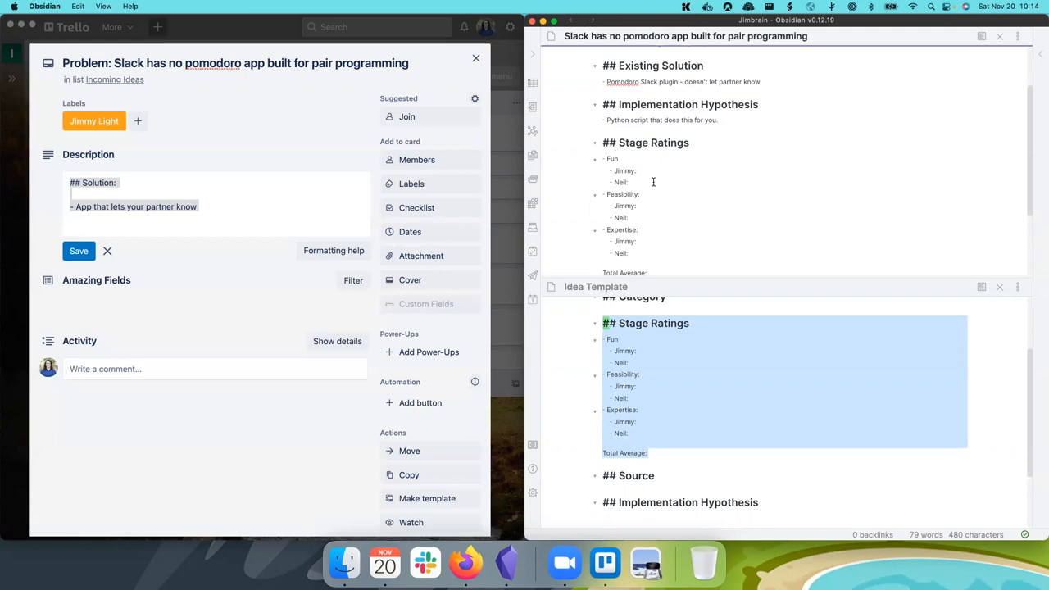
Step: Fill the Stage Ratings: Feasibility 2 with both raters at 2, Neil 1 and Expertise 1.5
type("2")
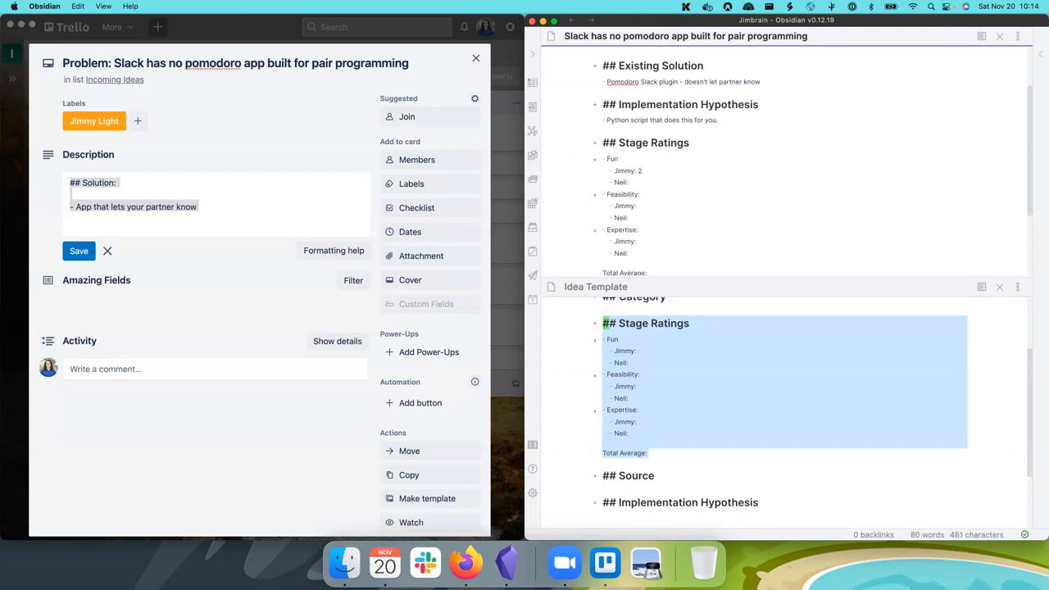
type("0")
type(": 1")
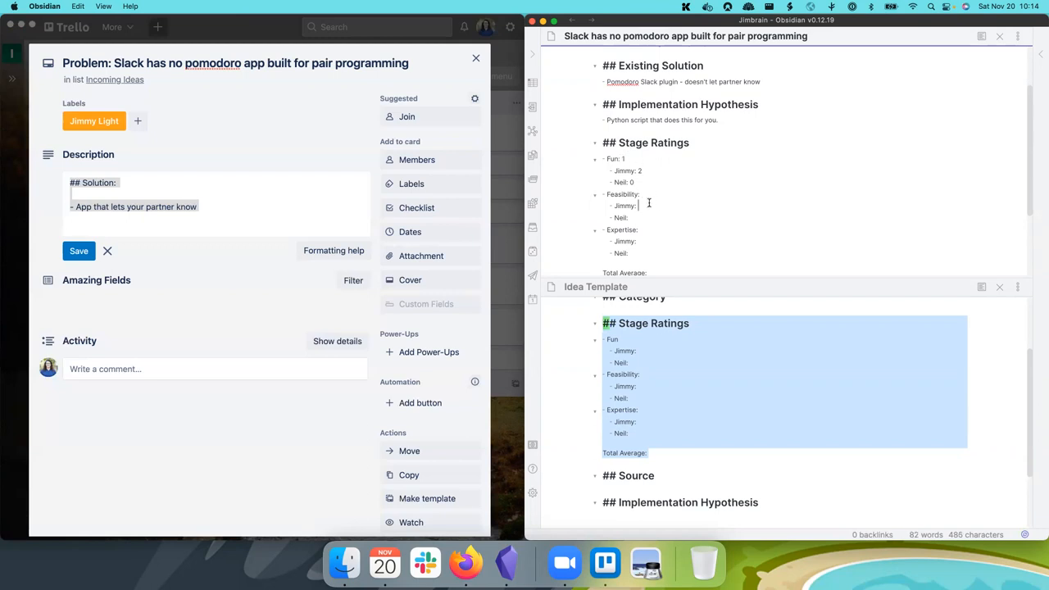
type("2")
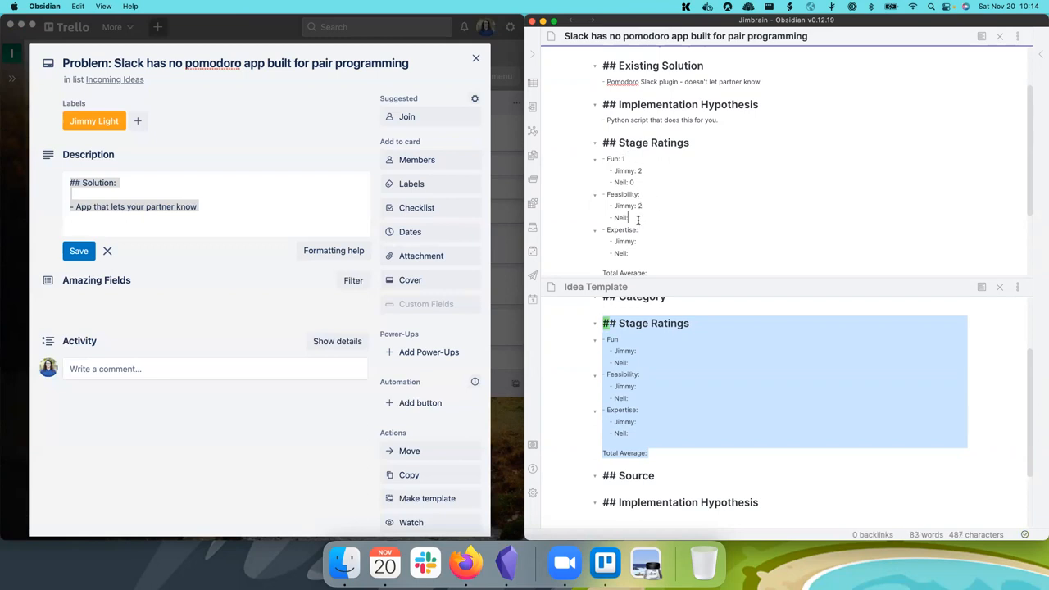
type("2")
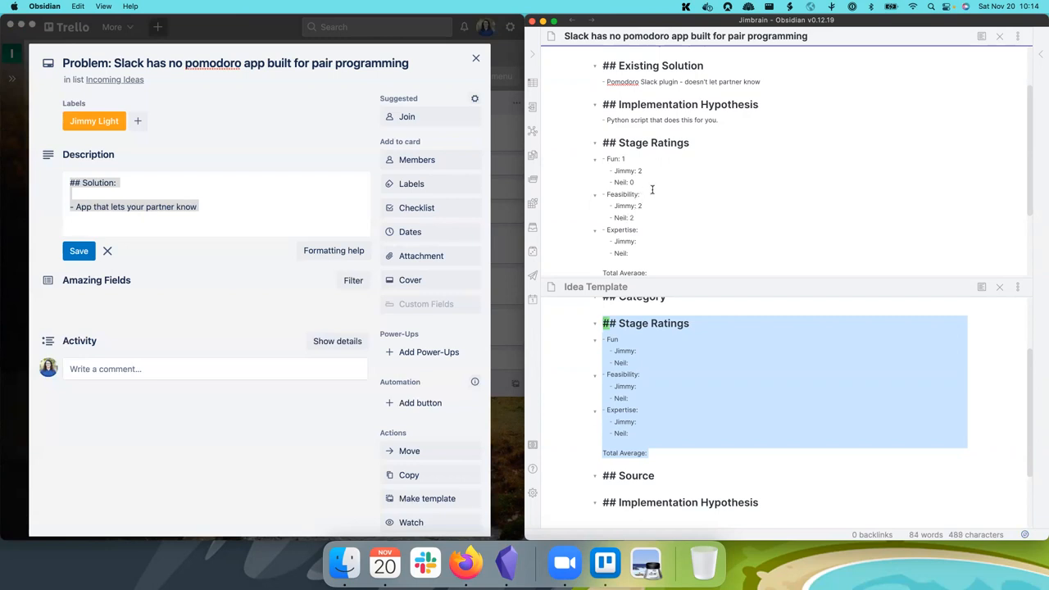
type("2")
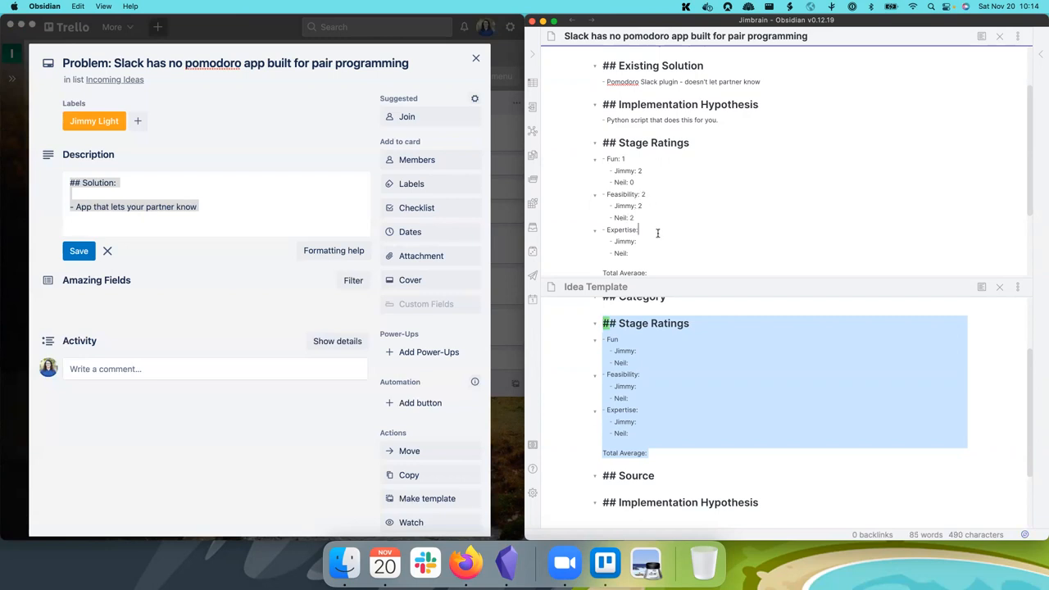
type("2")
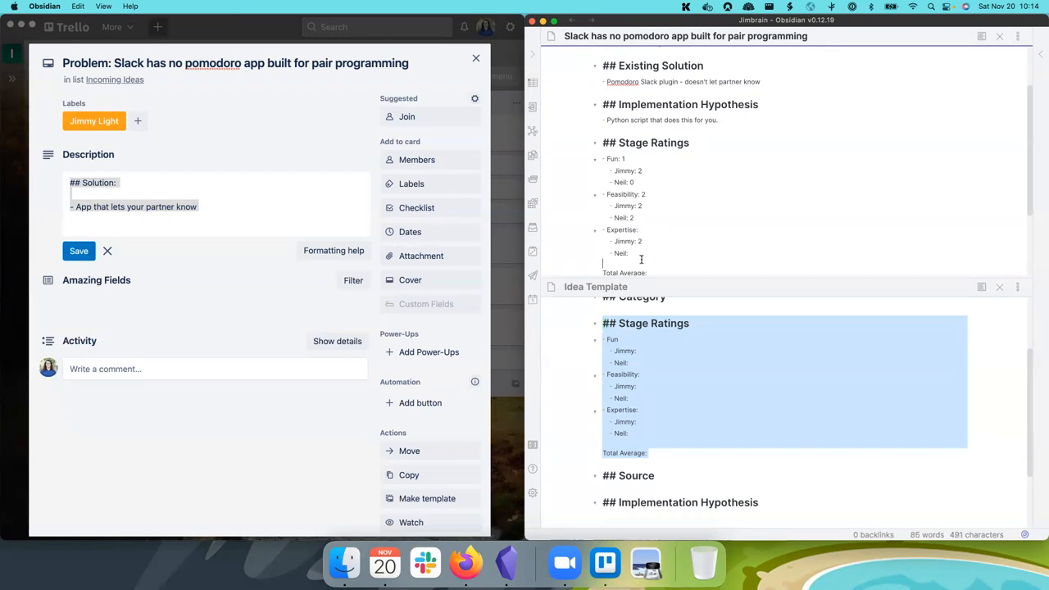
type("1")
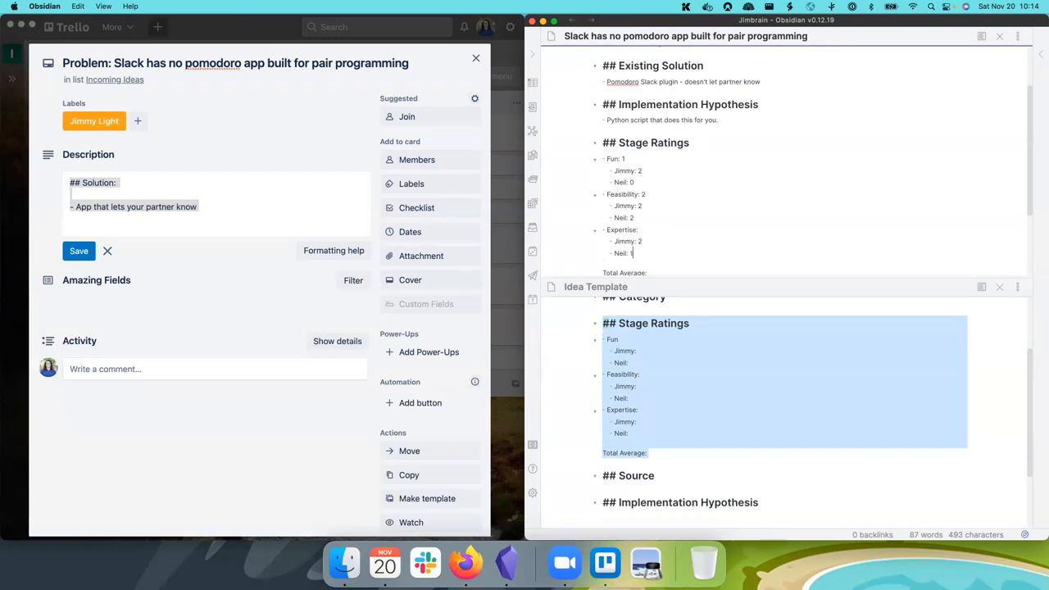
type("1.5")
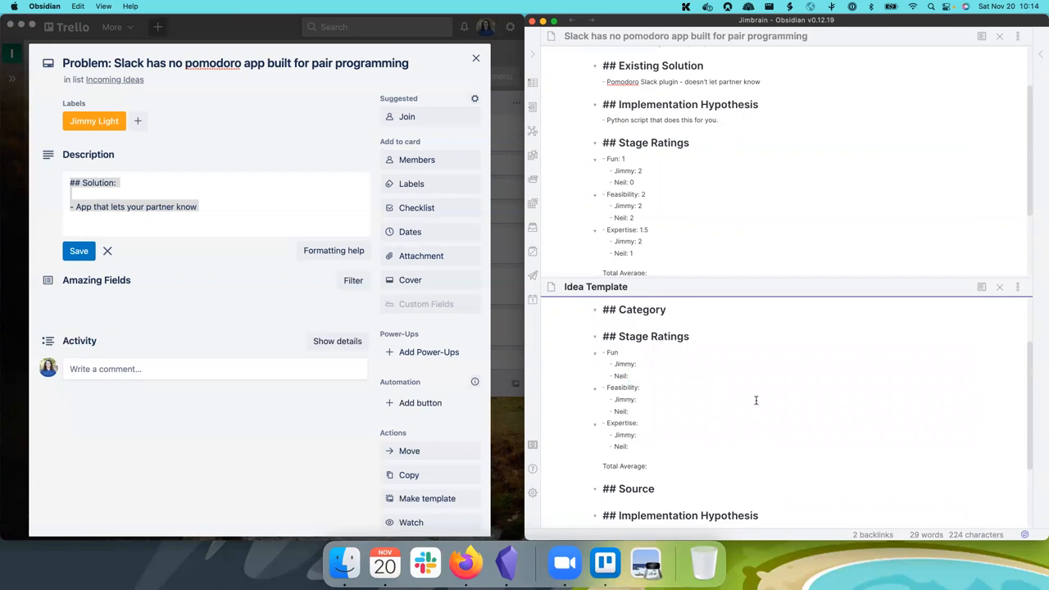
Step: Tag the note with #ProductTrack and #Canvas below the Stage Ratings
scroll("down", 3)
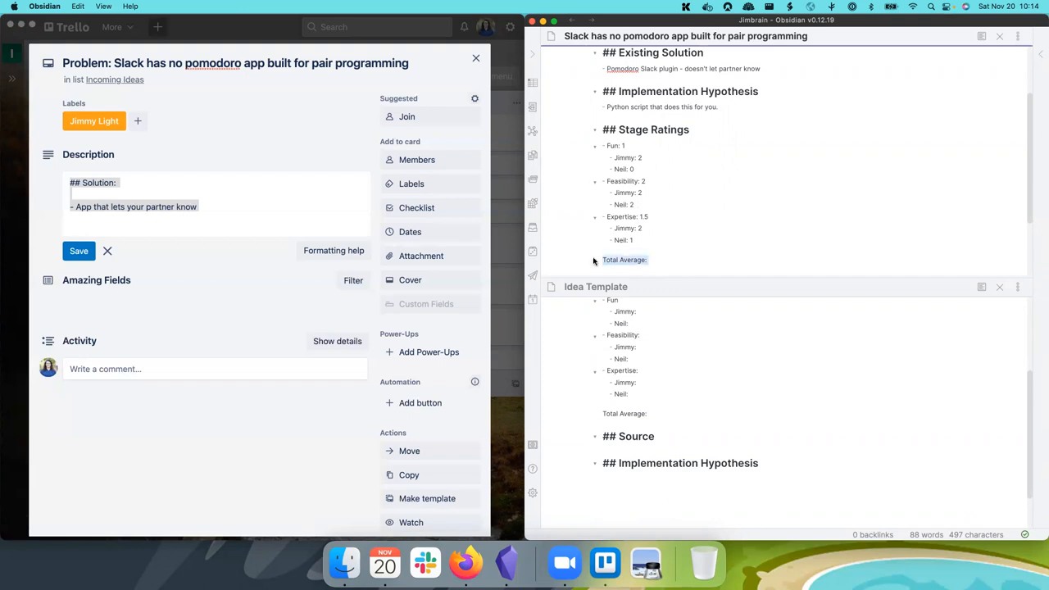
mouse_move(708, 229)
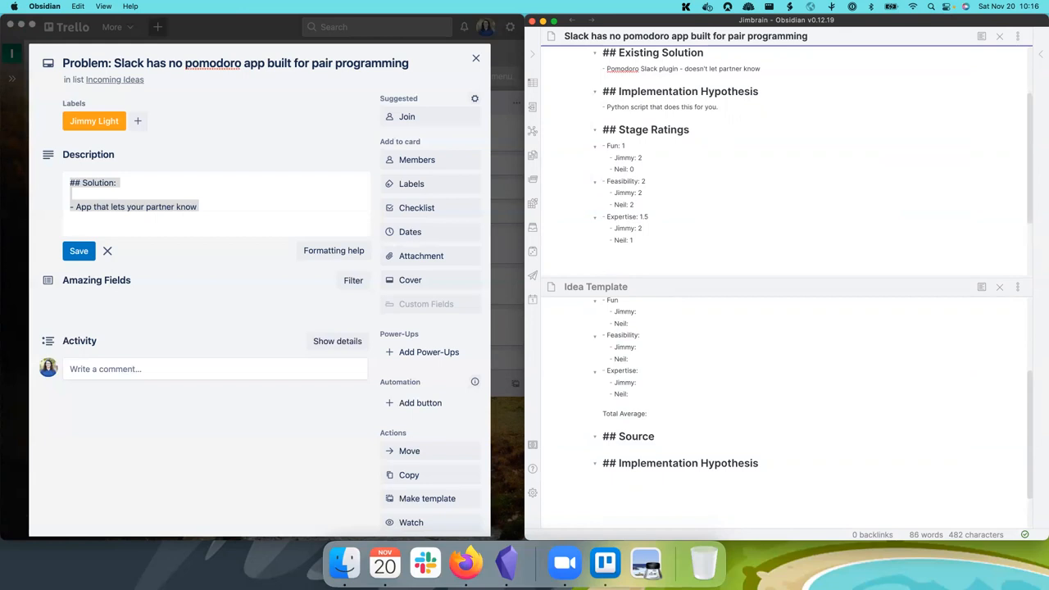
type("#")
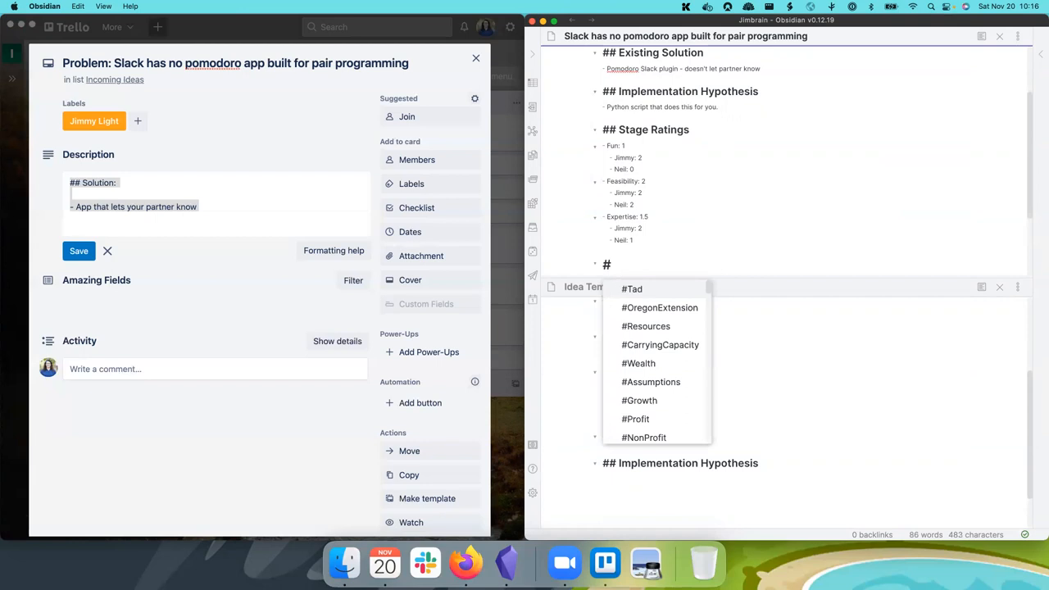
type("Produc")
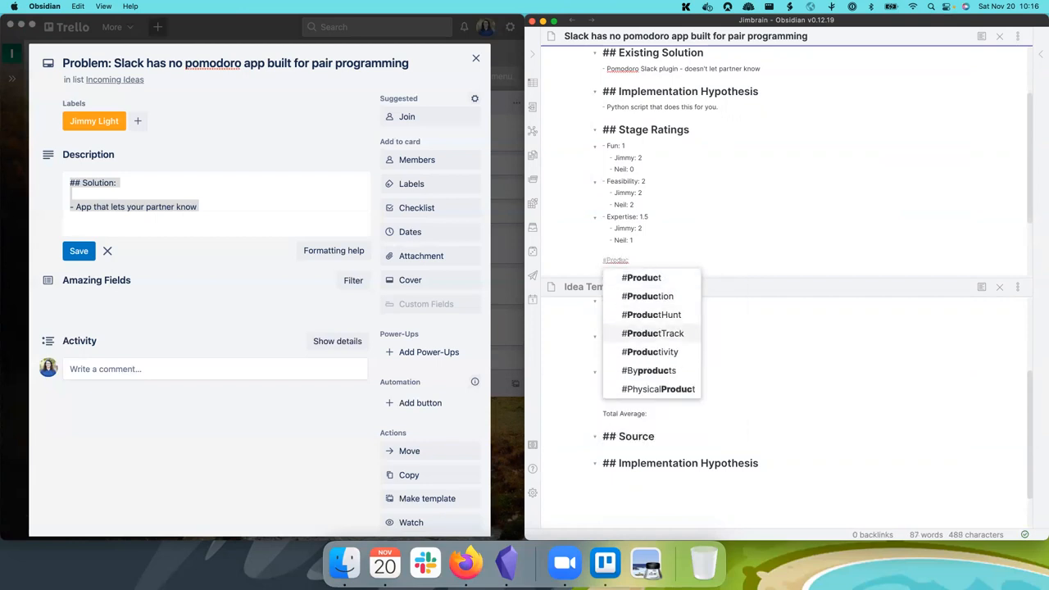
left_click(652, 333)
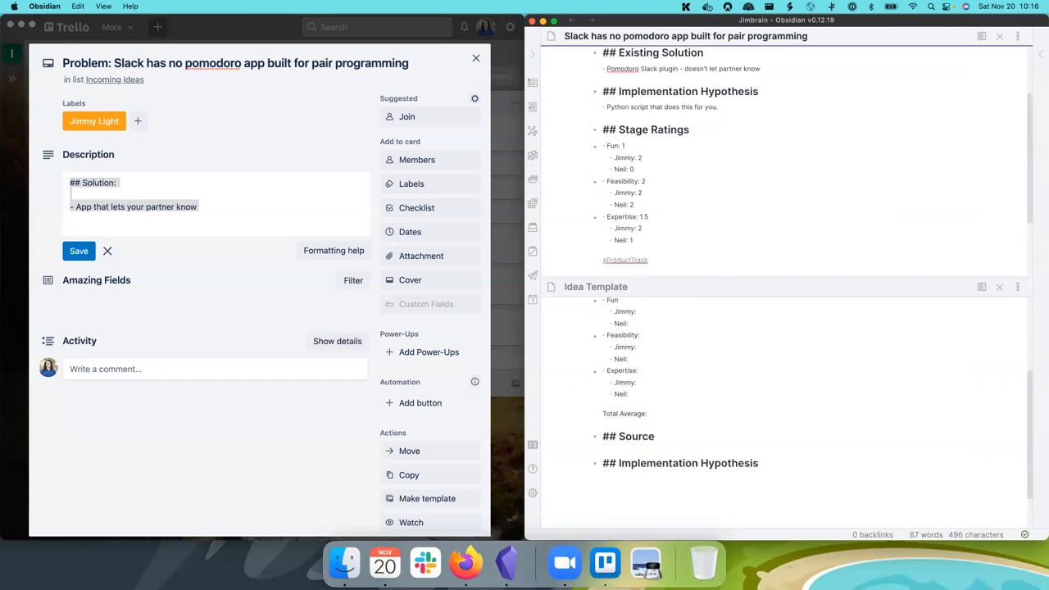
type("#Canvas")
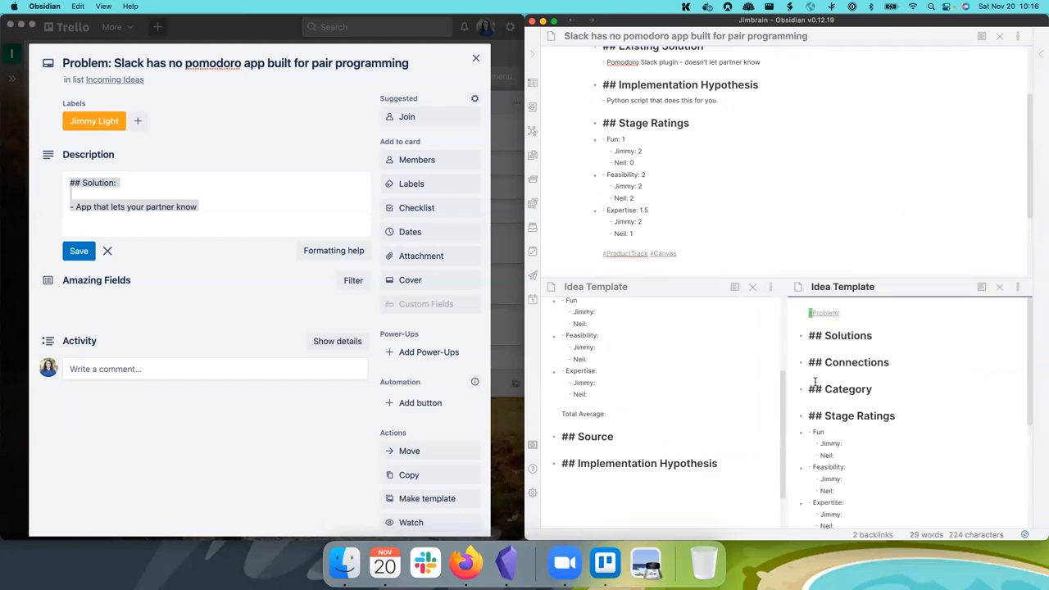
Step: Bring up the Tags Reference note and scroll to its progress-chart screenshot embed
key("cmd+o")
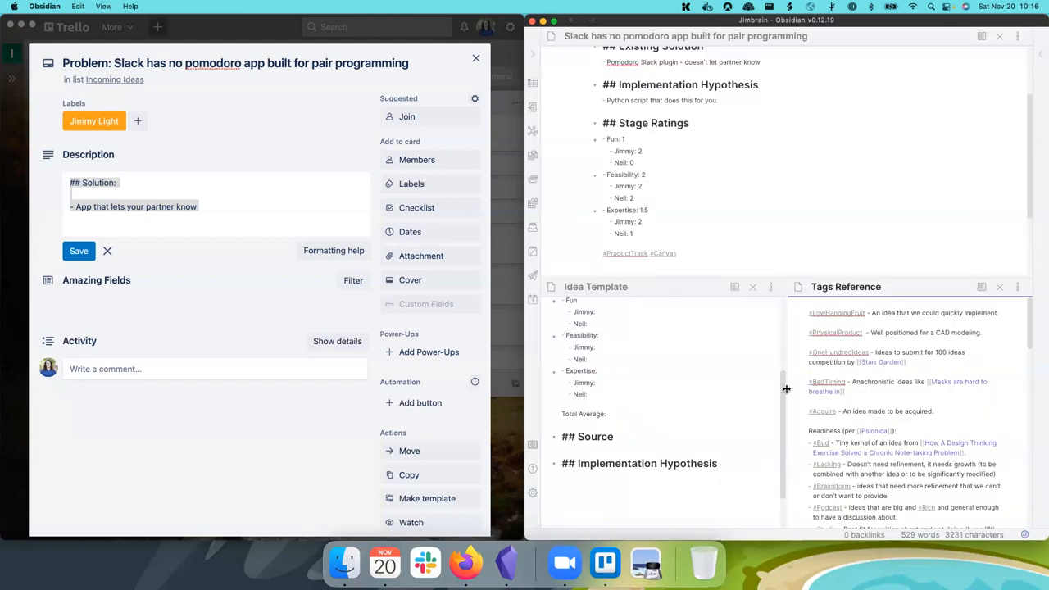
scroll("down", 3)
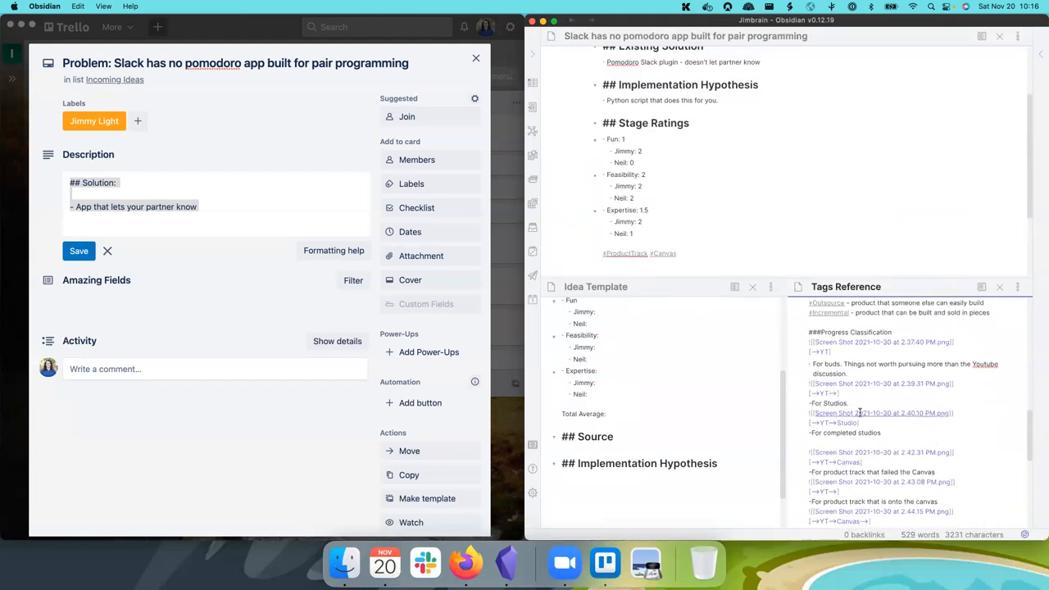
scroll("down", 3)
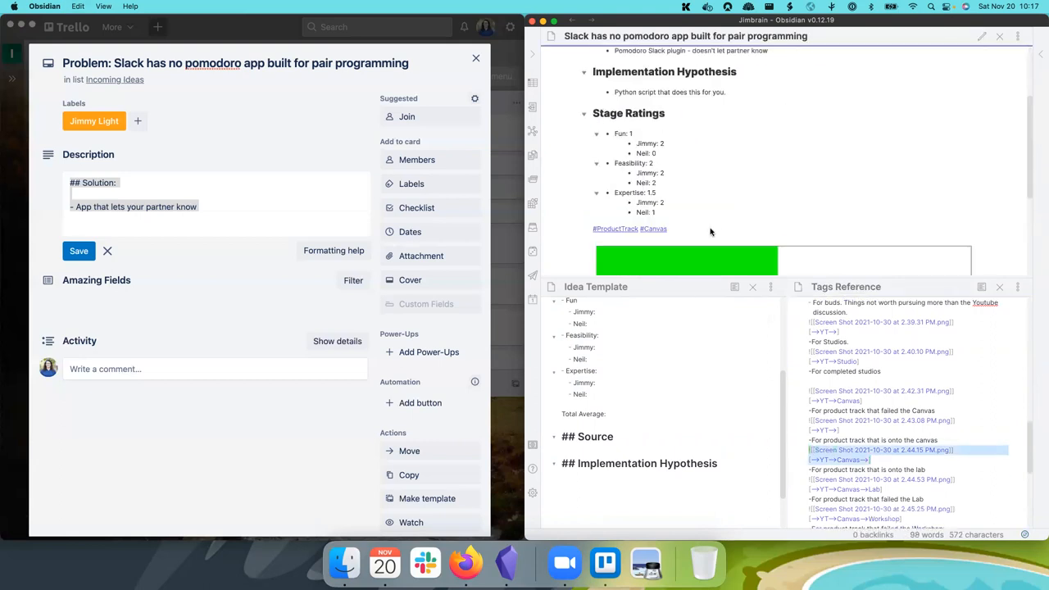
scroll("down", 3)
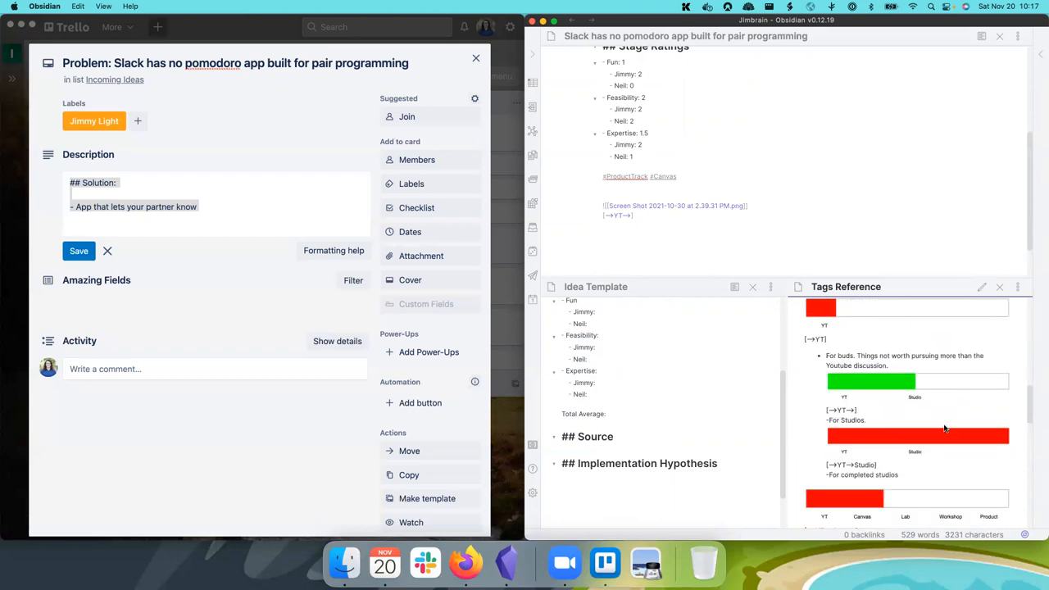
scroll("down", 3)
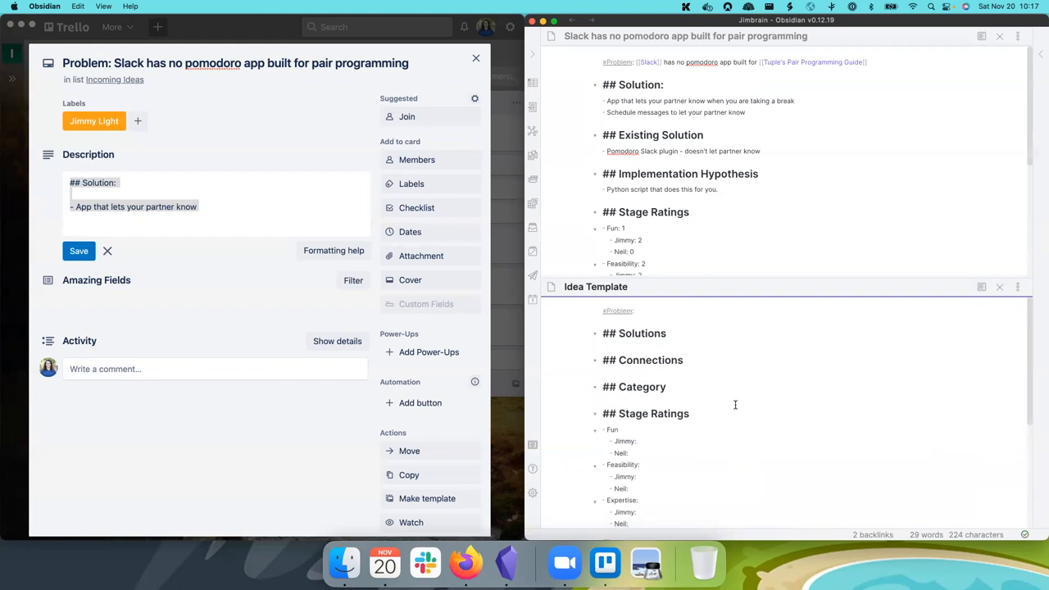
Step: Open the 'Problem: tv shows are long.' card from Trello's Incoming Ideas list
scroll("down", 3)
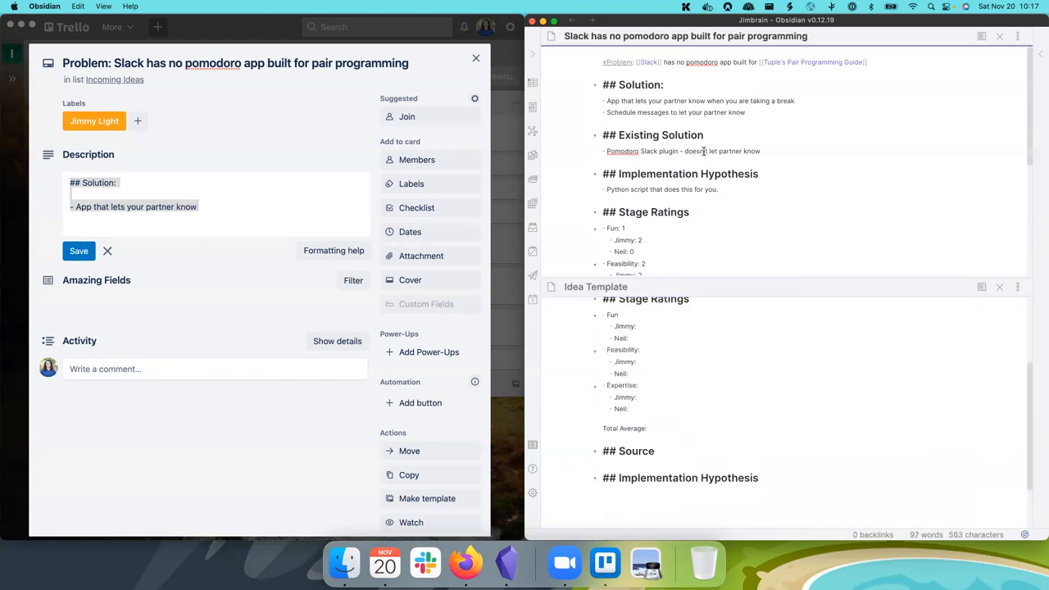
mouse_move(574, 183)
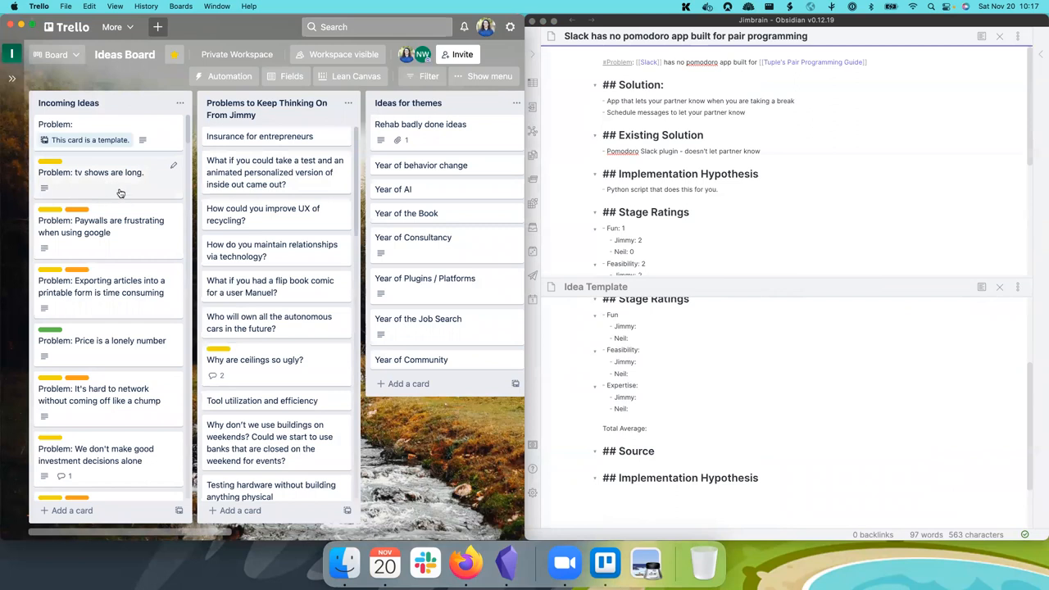
left_click(90, 172)
type("tv shows are long")
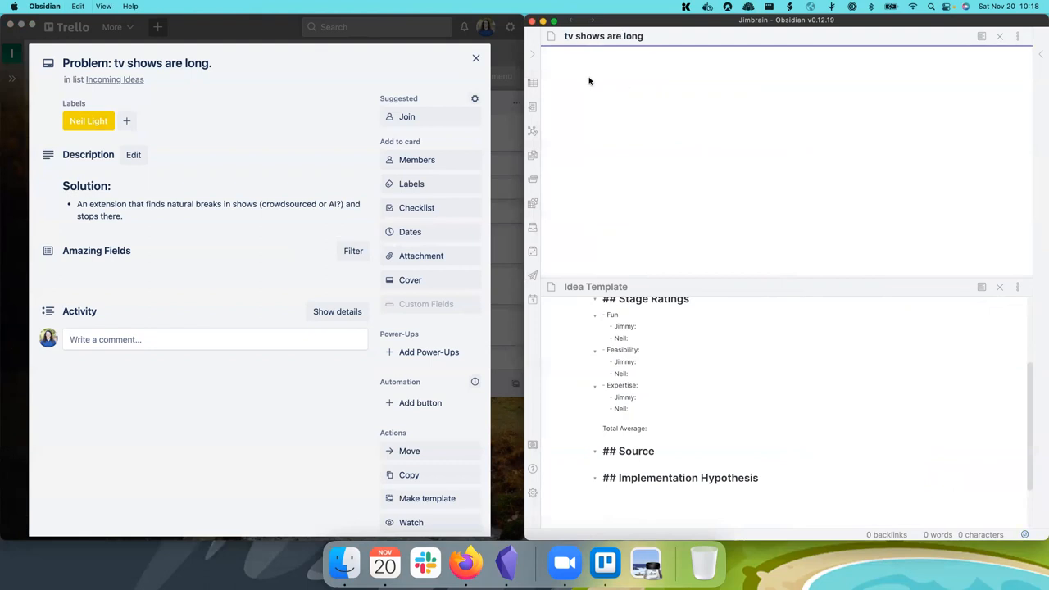
Step: Begin the new note with a #Problem tag line reading 'tv shows are long.'
left_click(603, 62)
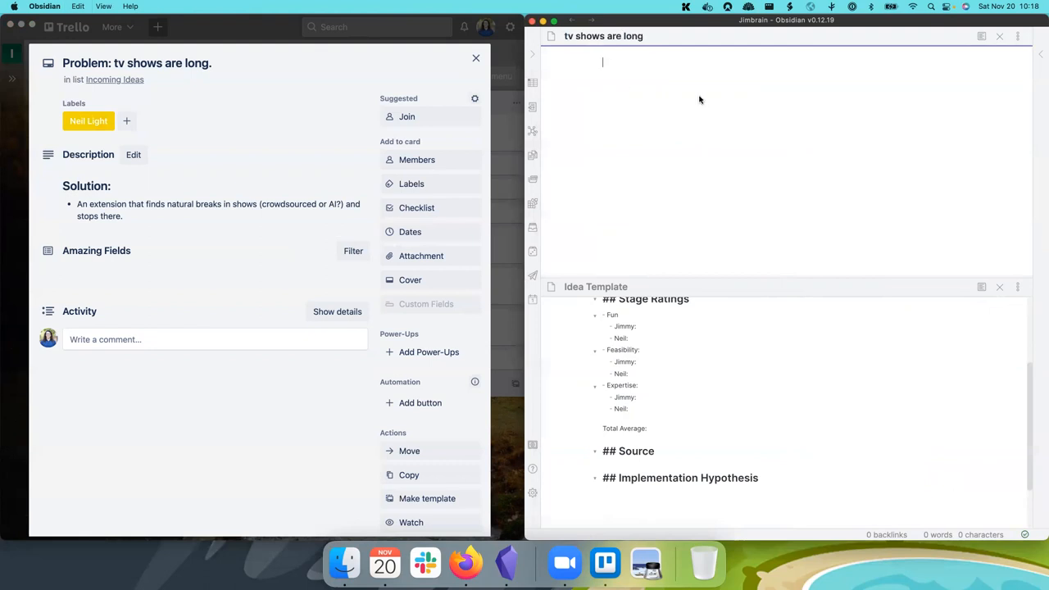
type("#Prob")
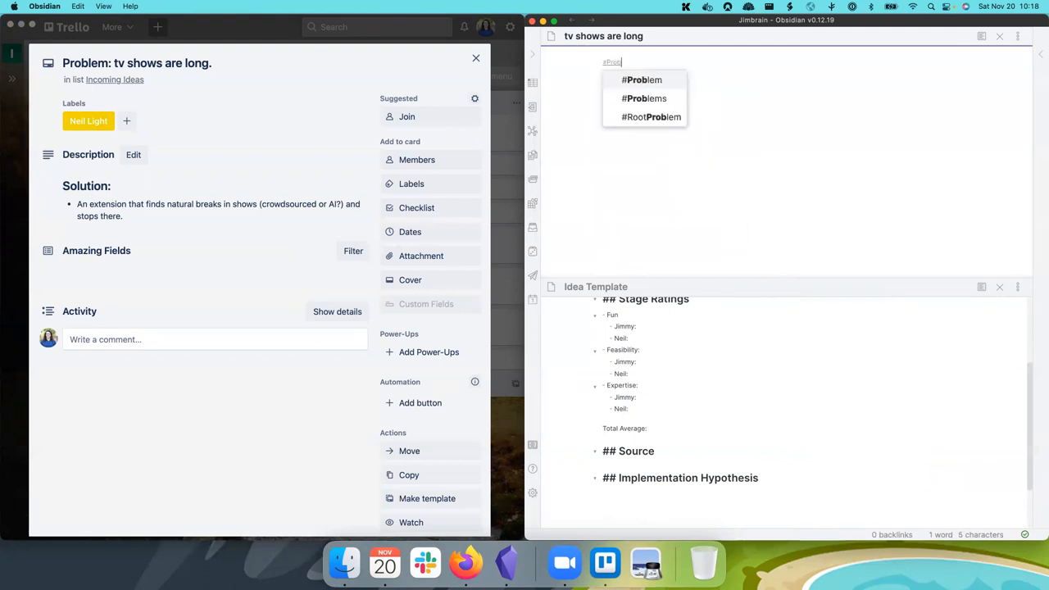
left_click(643, 79)
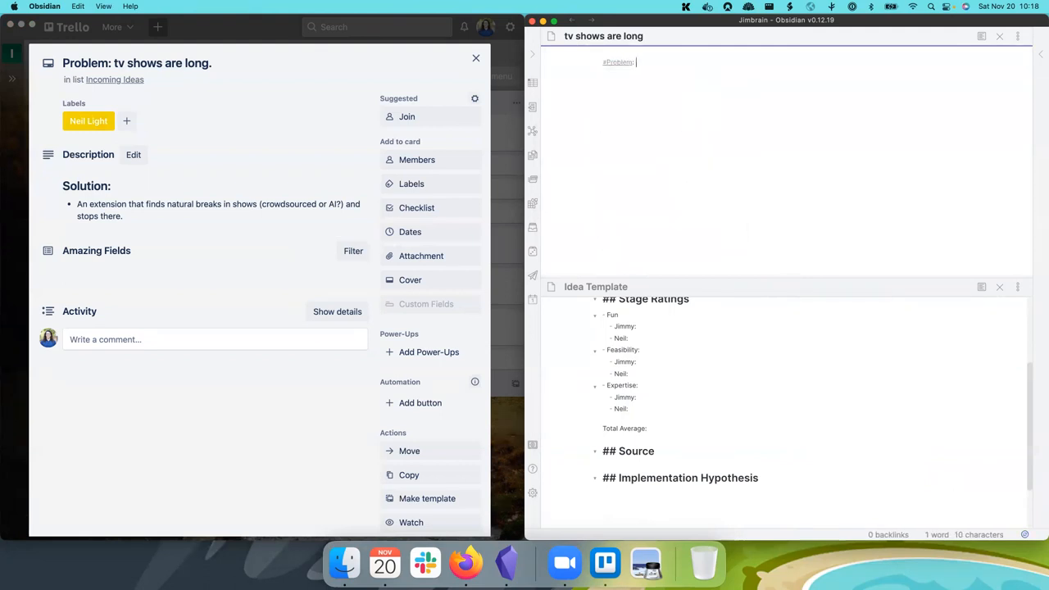
type("tv shows are long.")
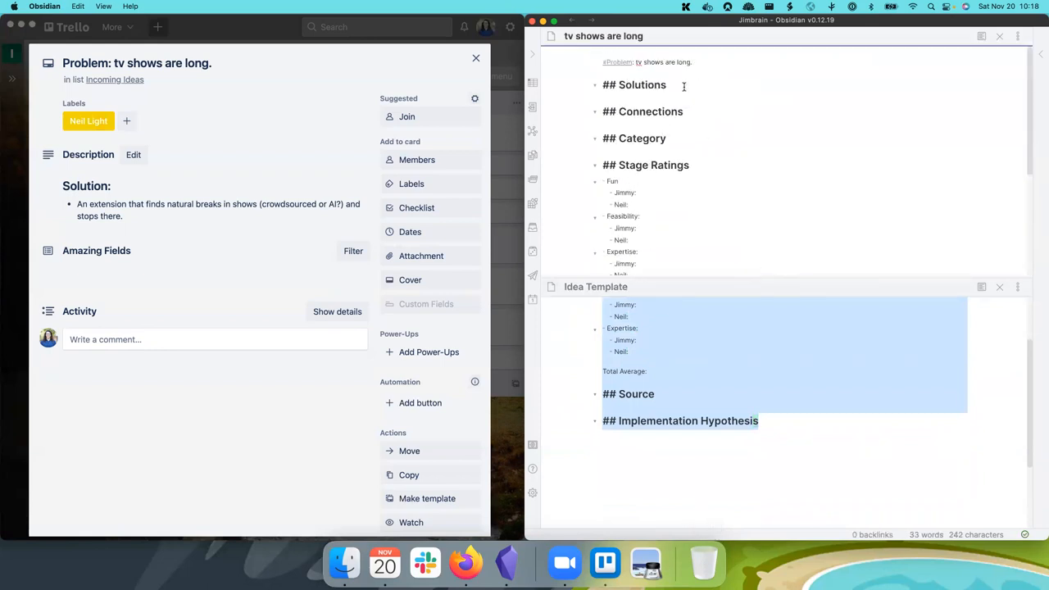
Step: Take the card's 'extension that finds natural breaks in shows' description for the Solutions section
left_click(133, 154)
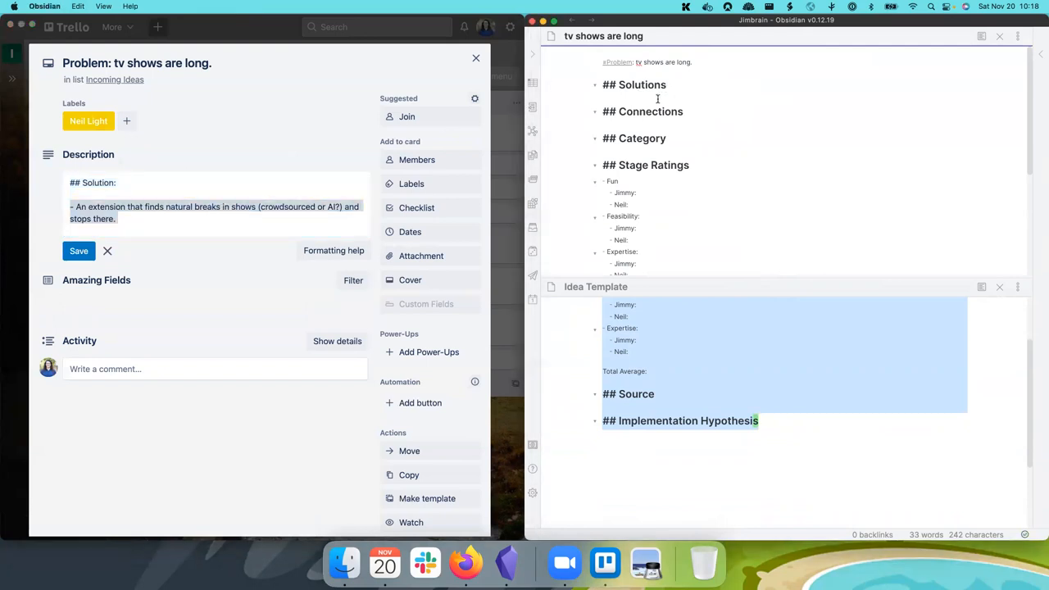
type("An extension that finds natural breaks in shows (crowdsourced or AI?) and stops there.")
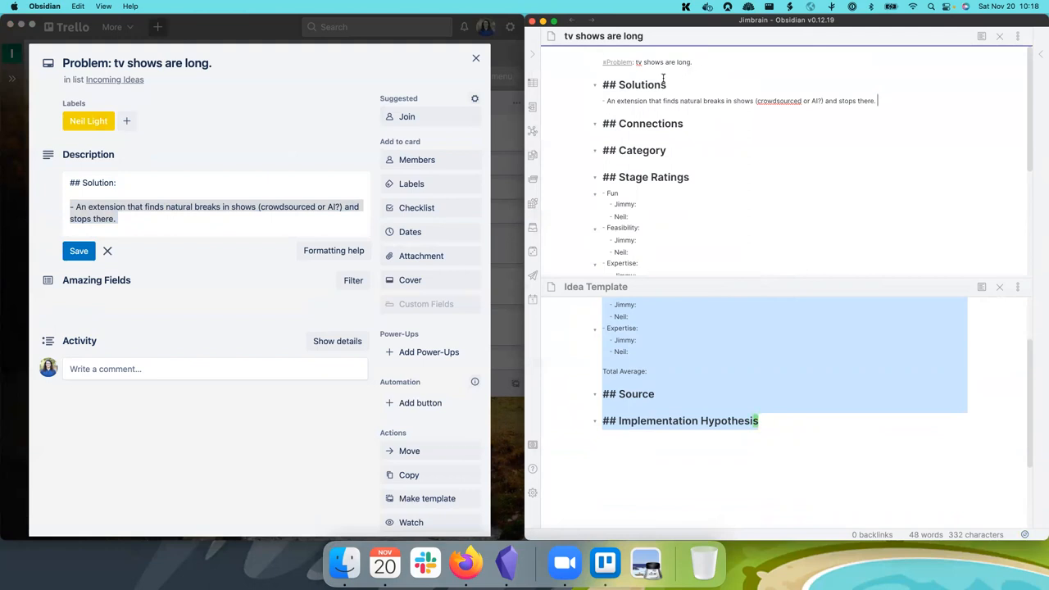
left_click(79, 251)
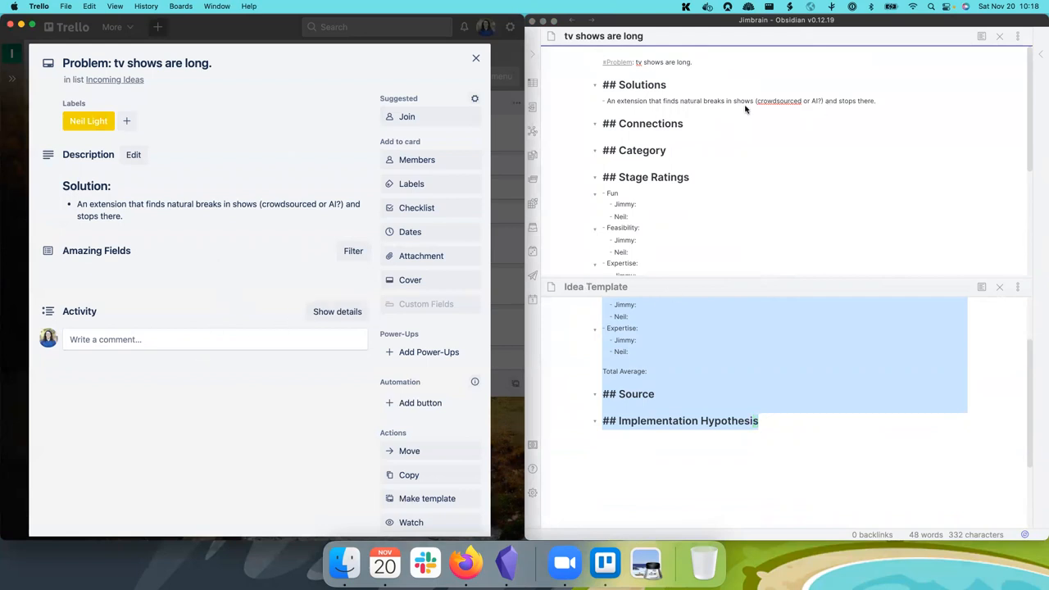
left_click(684, 125)
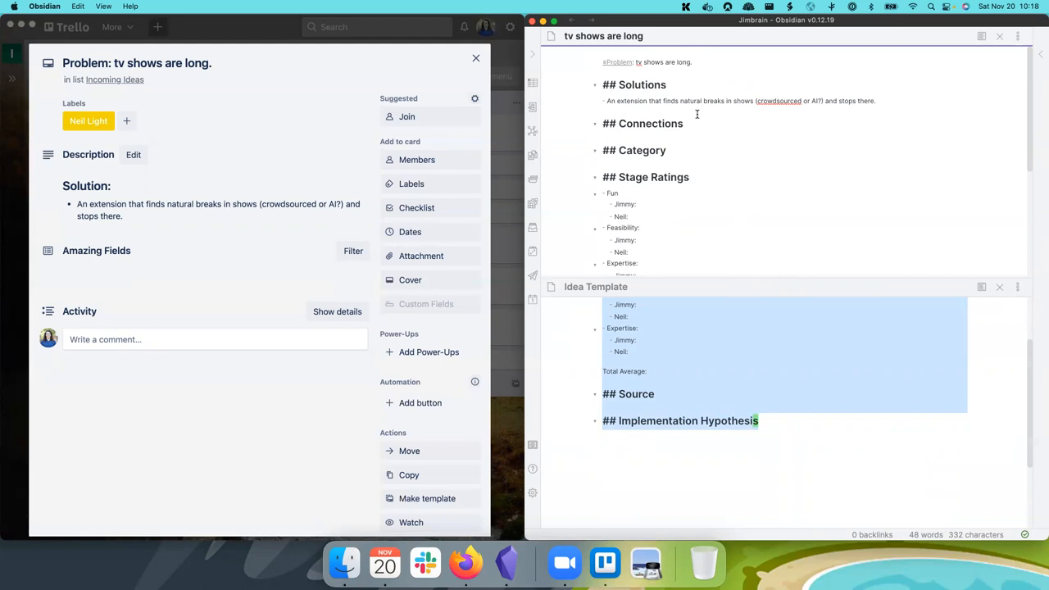
mouse_move(698, 111)
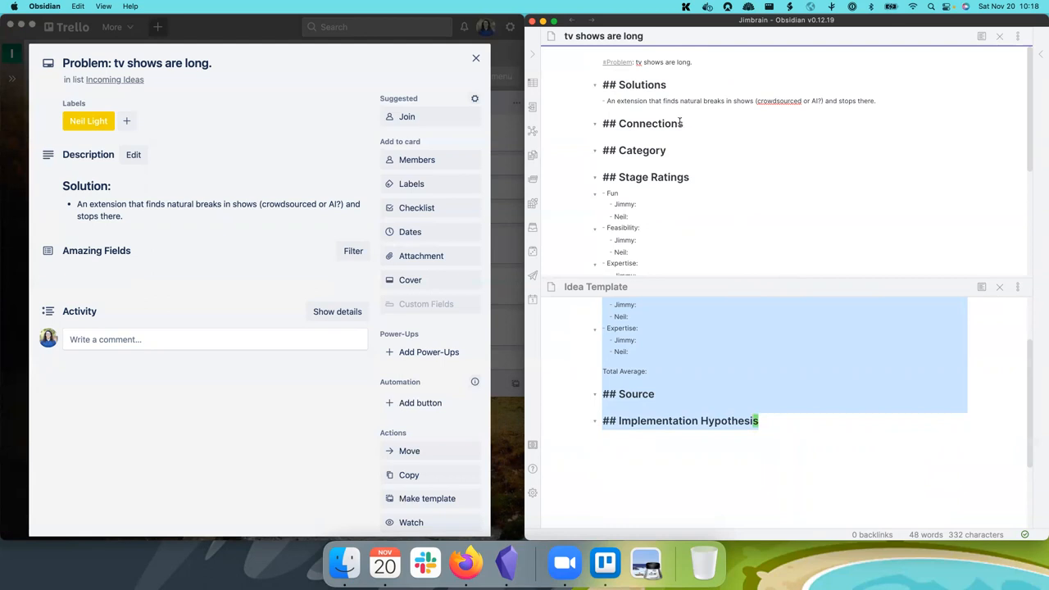
mouse_move(764, 276)
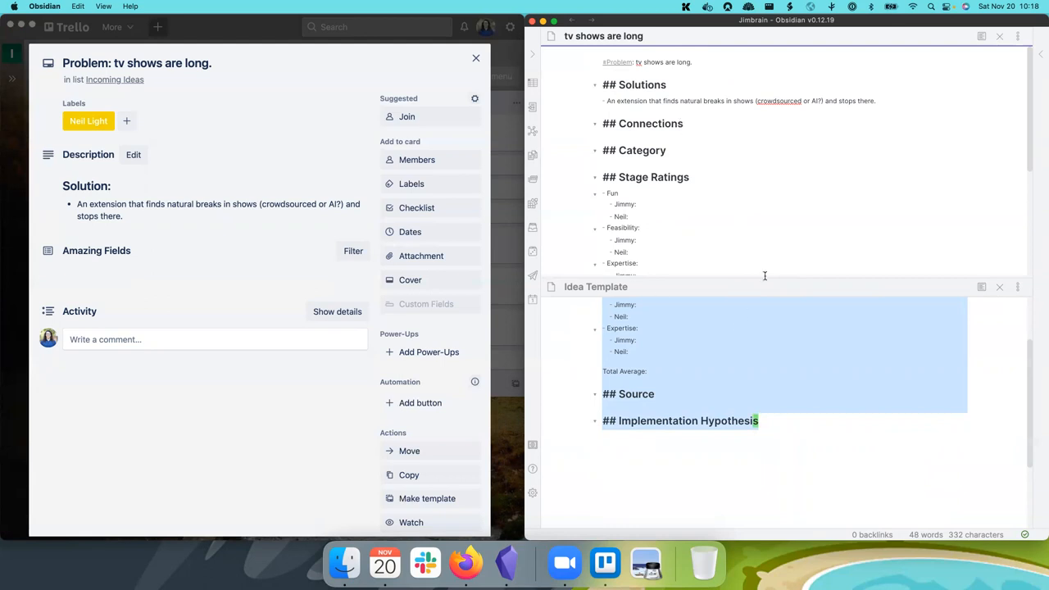
Step: Add a 'Make shorter shows -' bullet after the solution text, then switch to the Basecamp note via Cmd+O 'base'
left_click(1000, 286)
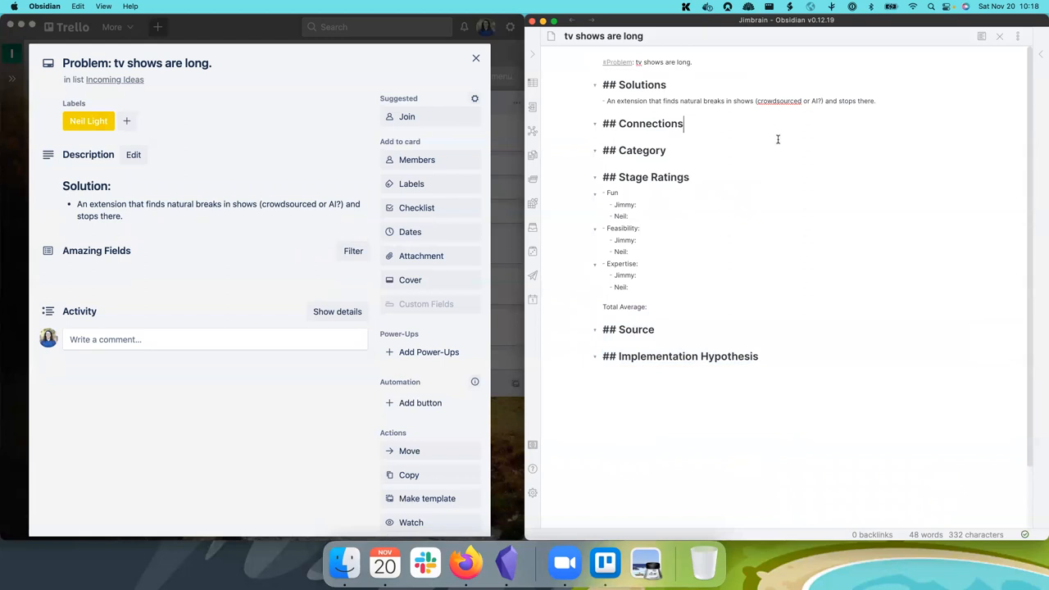
left_click(667, 85)
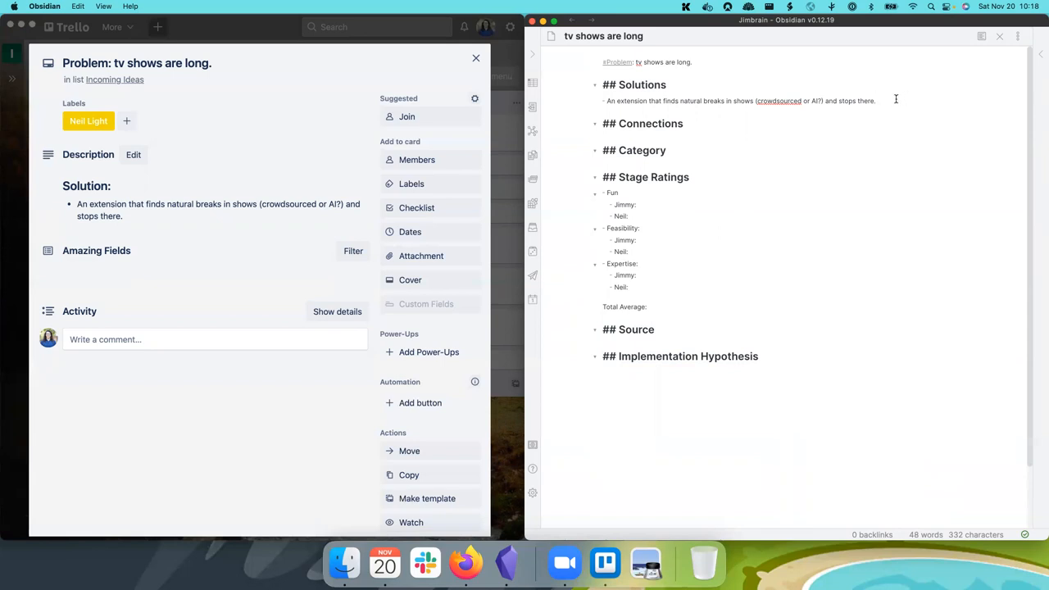
key("enter")
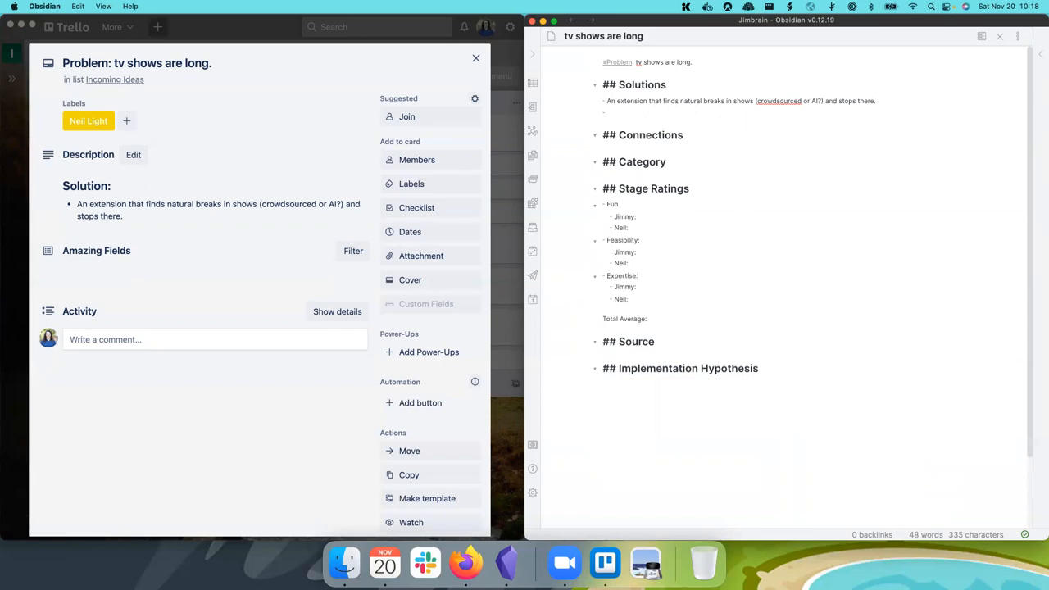
type("Make")
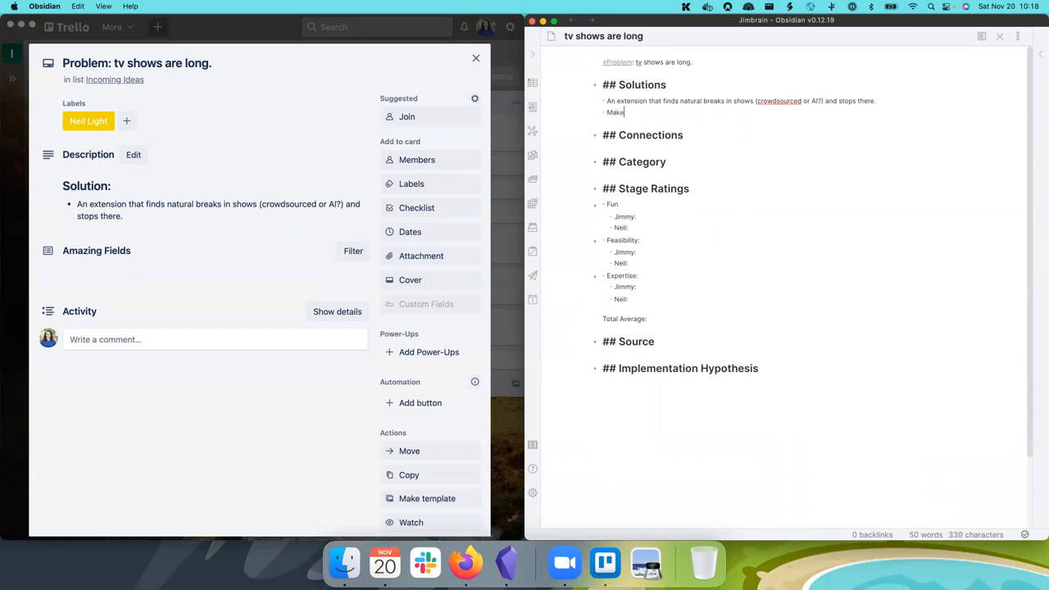
type("shorter shows -")
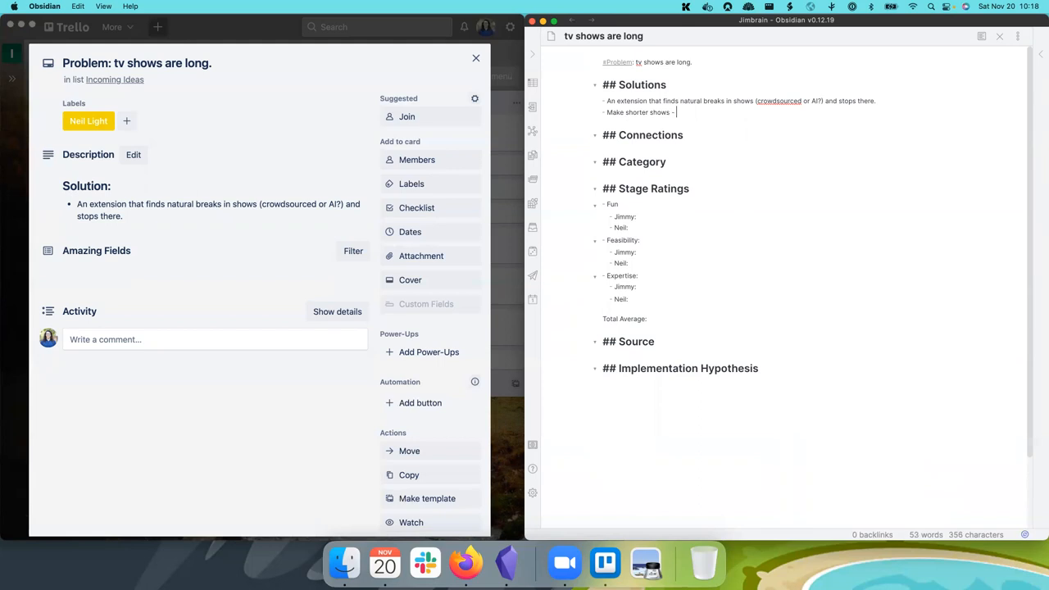
key("cmd+o")
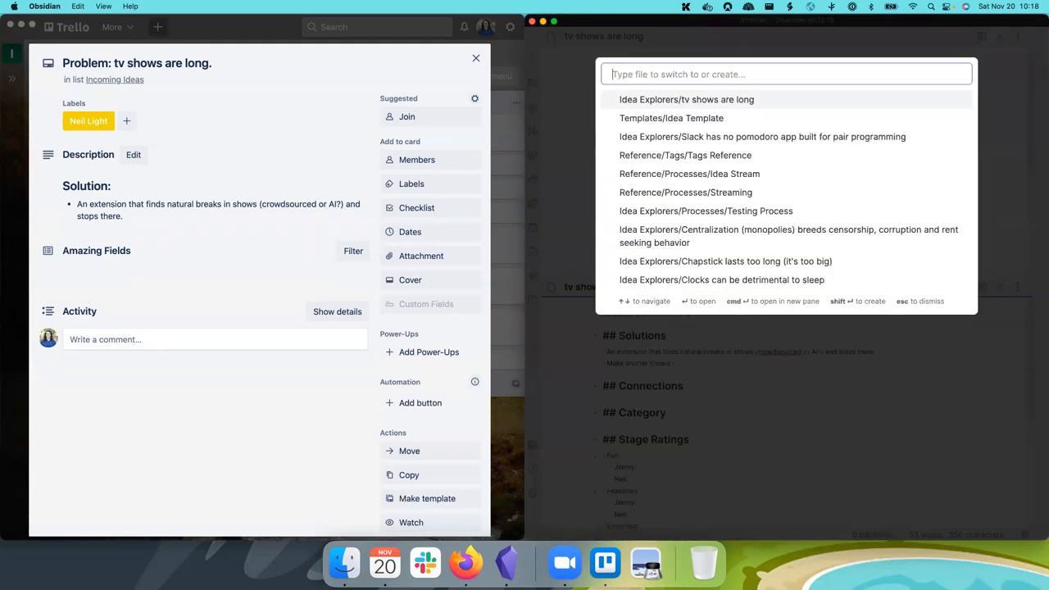
type("base")
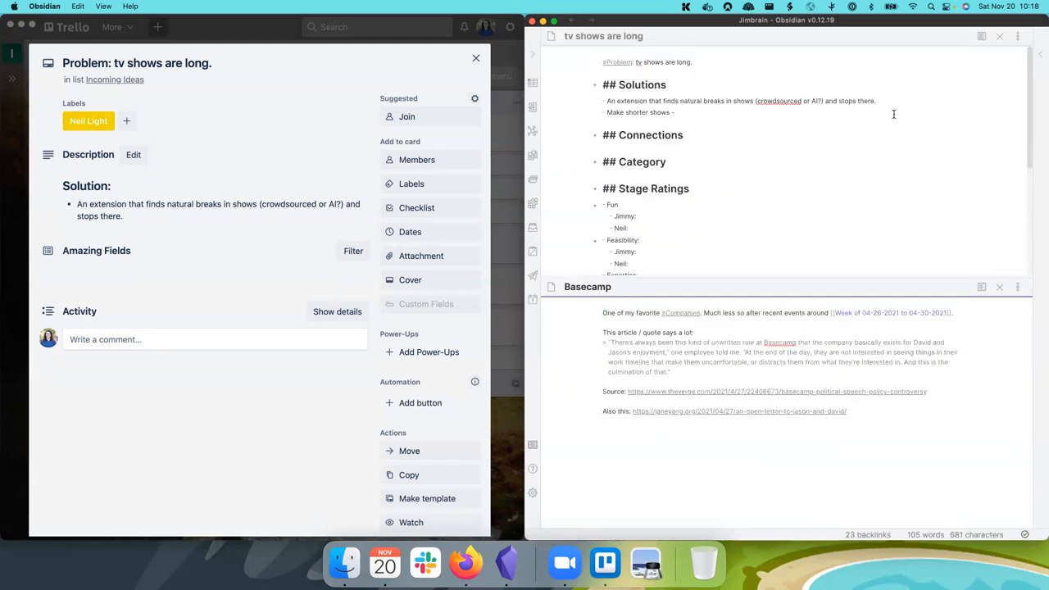
mouse_move(465, 564)
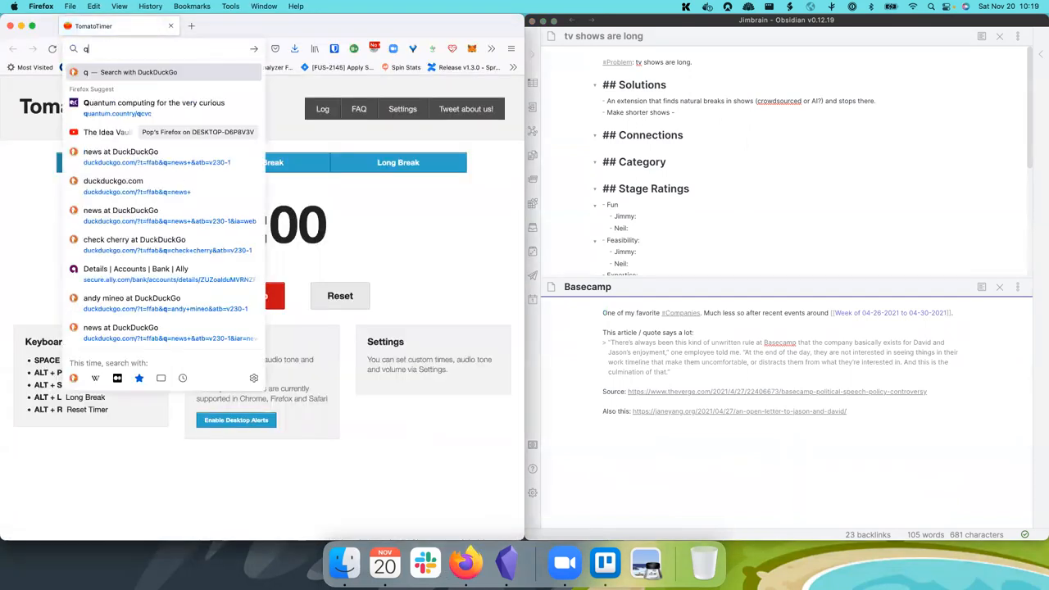
Step: Search DuckDuckGo for 'quibi' and open the failory.com 'Why did Quibi fail?' result
type("uip")
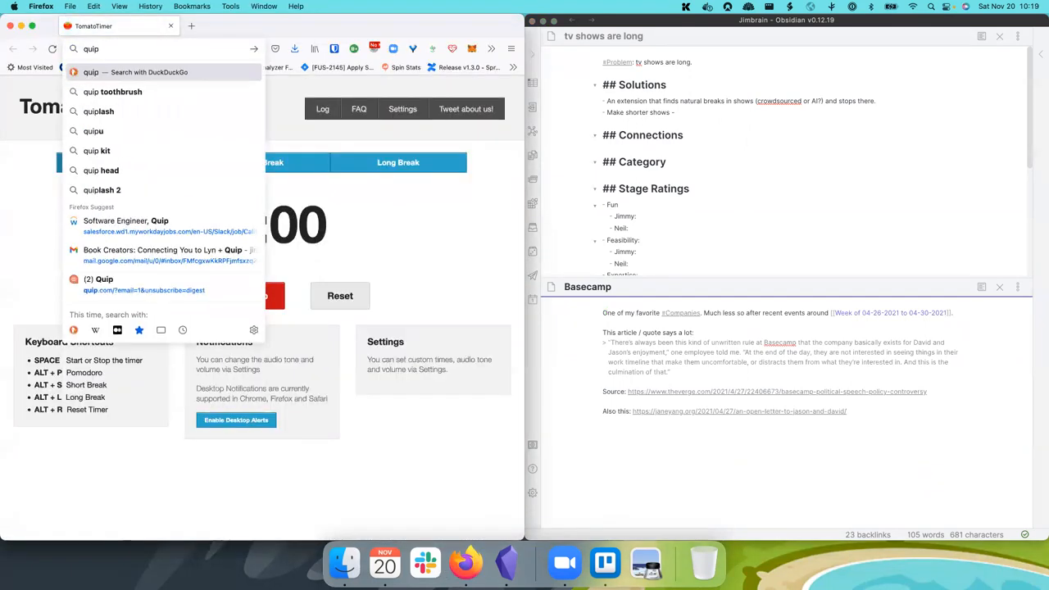
type("b")
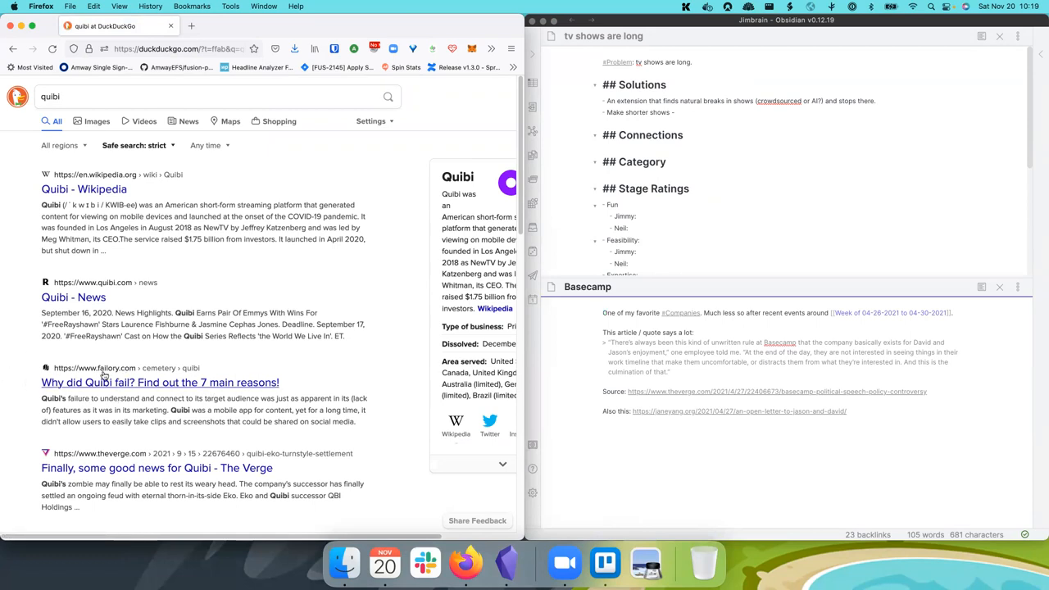
scroll("down", 3)
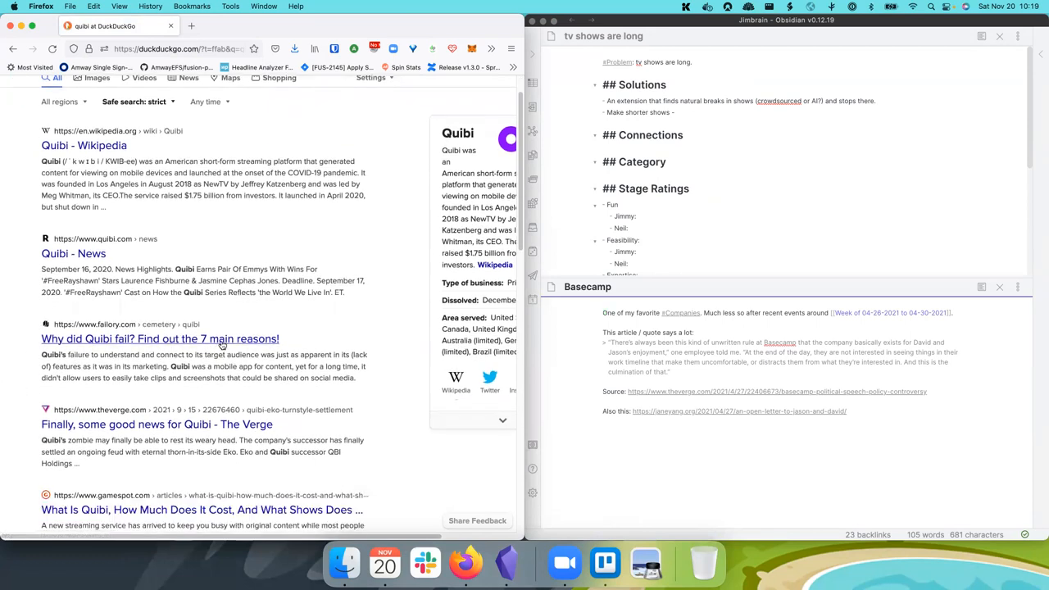
left_click(161, 337)
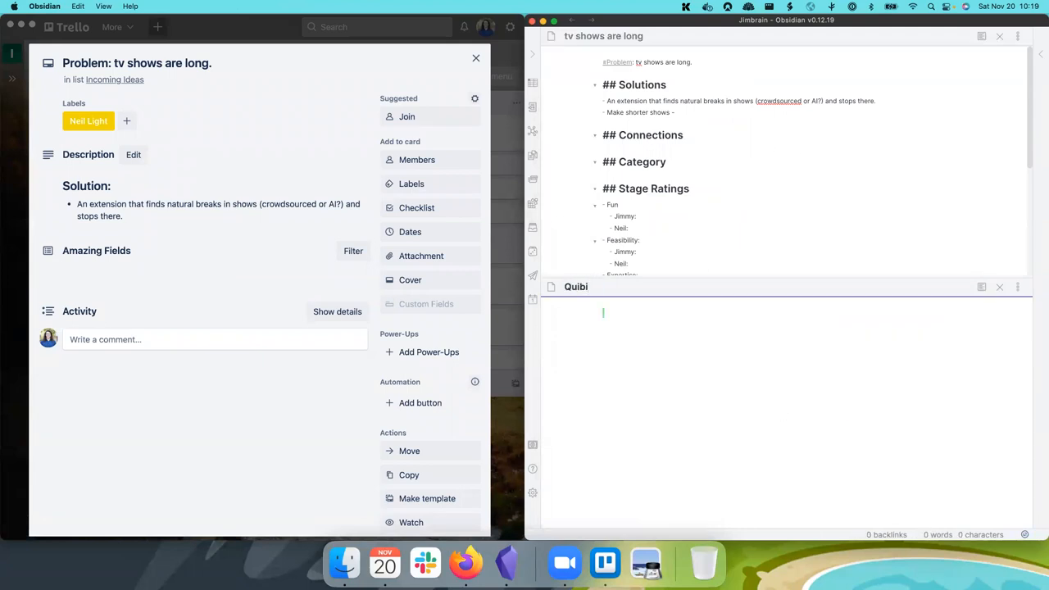
type("https://www.failory.com/cemetery/quibi")
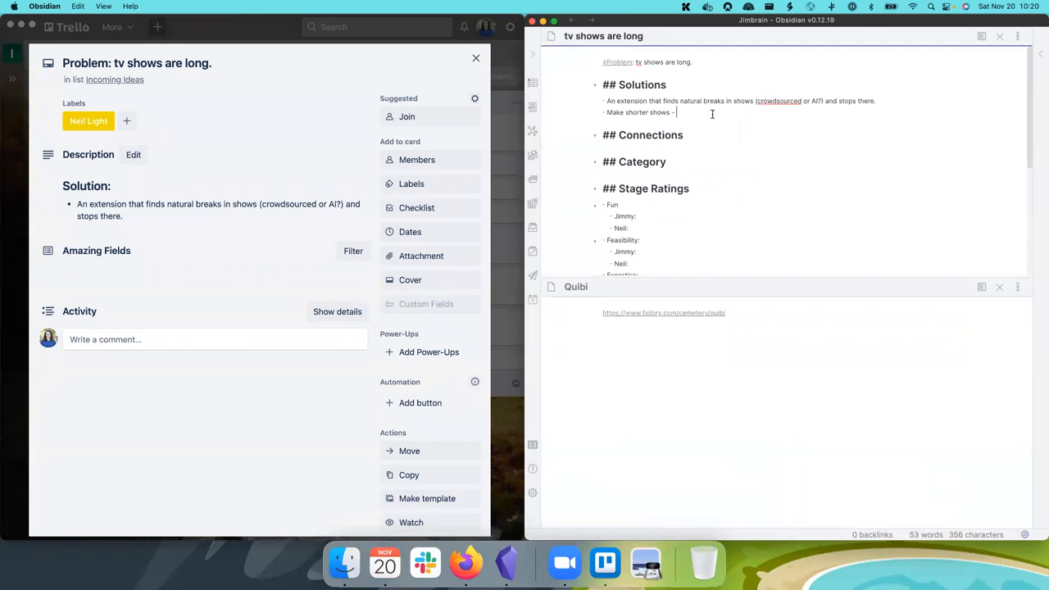
type("https://www.failory.com/cemetery/quibi")
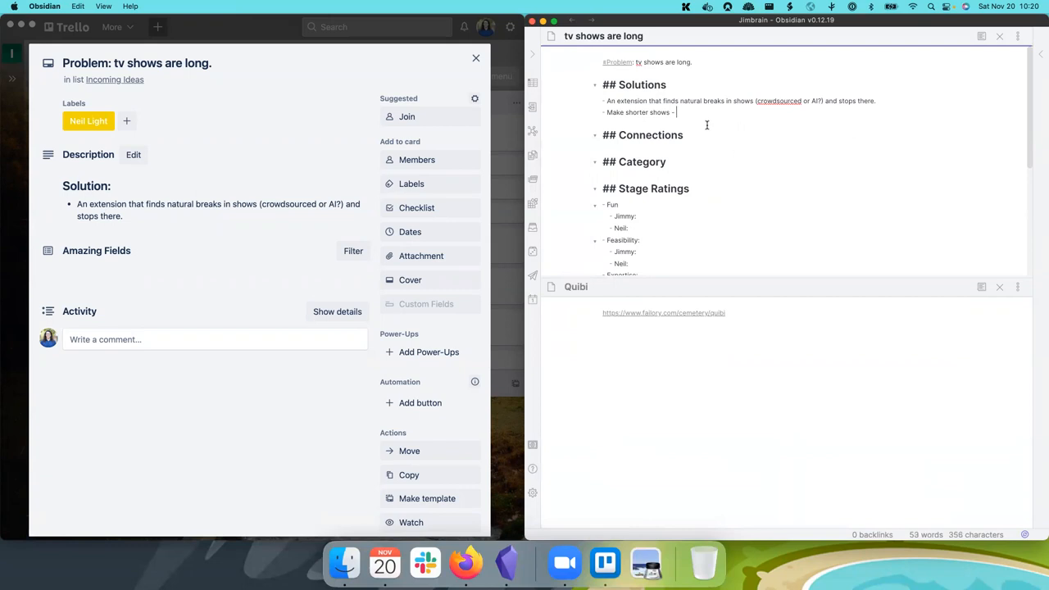
type("[[")
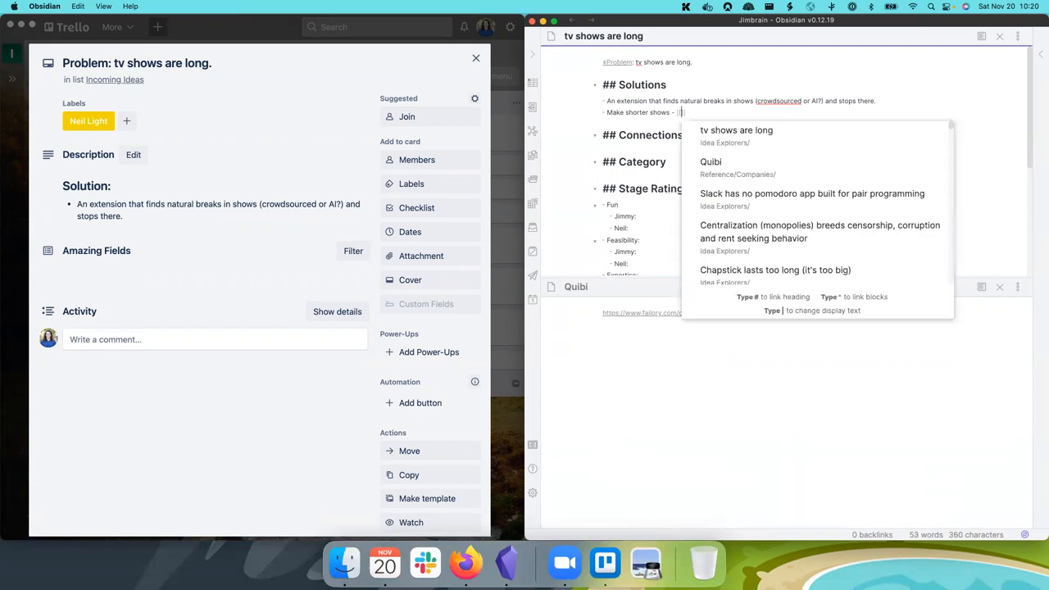
mouse_move(672, 193)
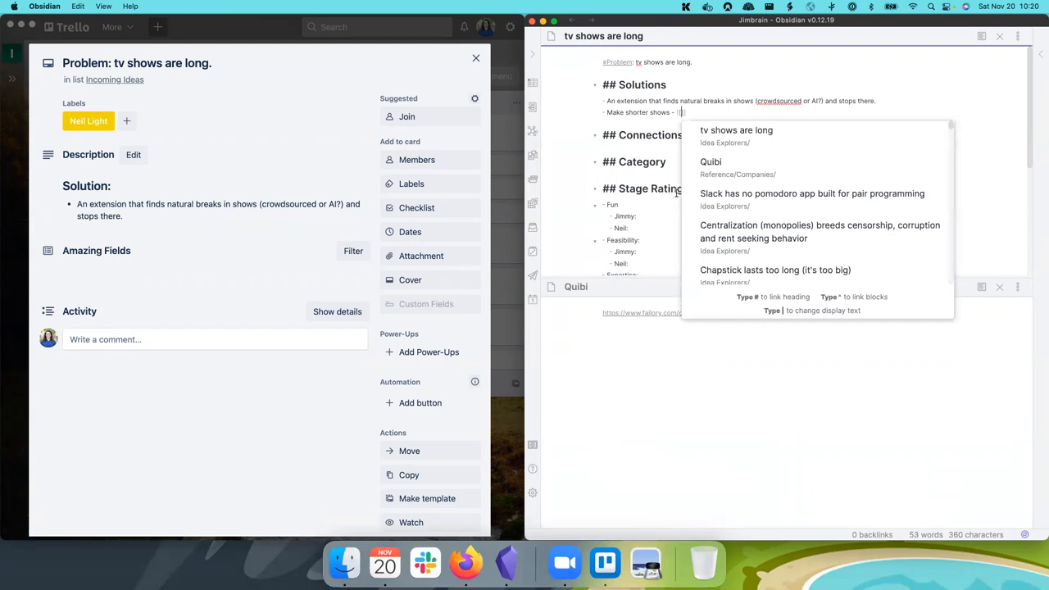
mouse_move(626, 207)
type("Quibi")
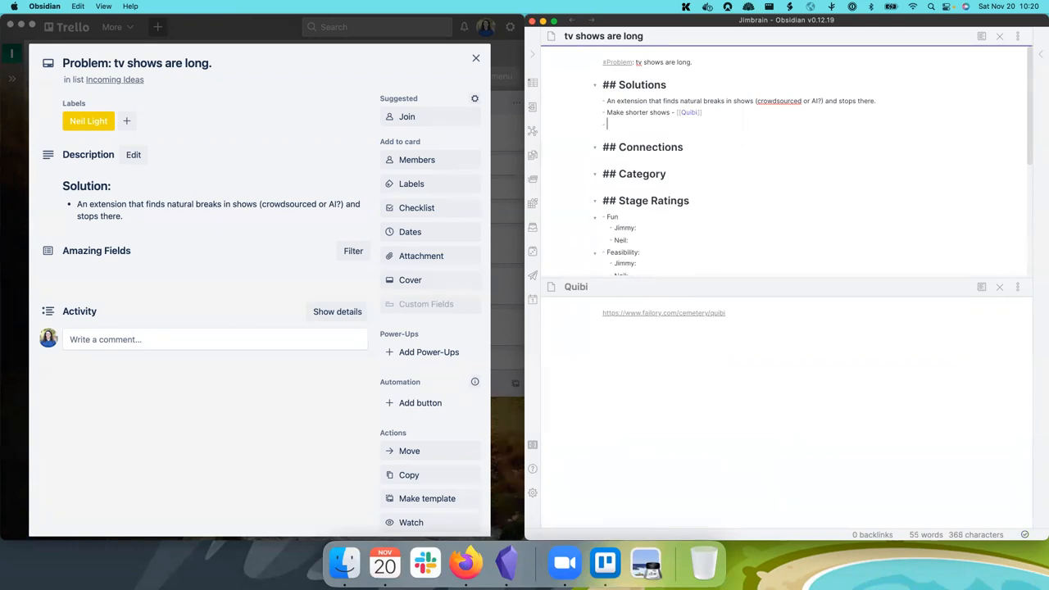
type("Two")
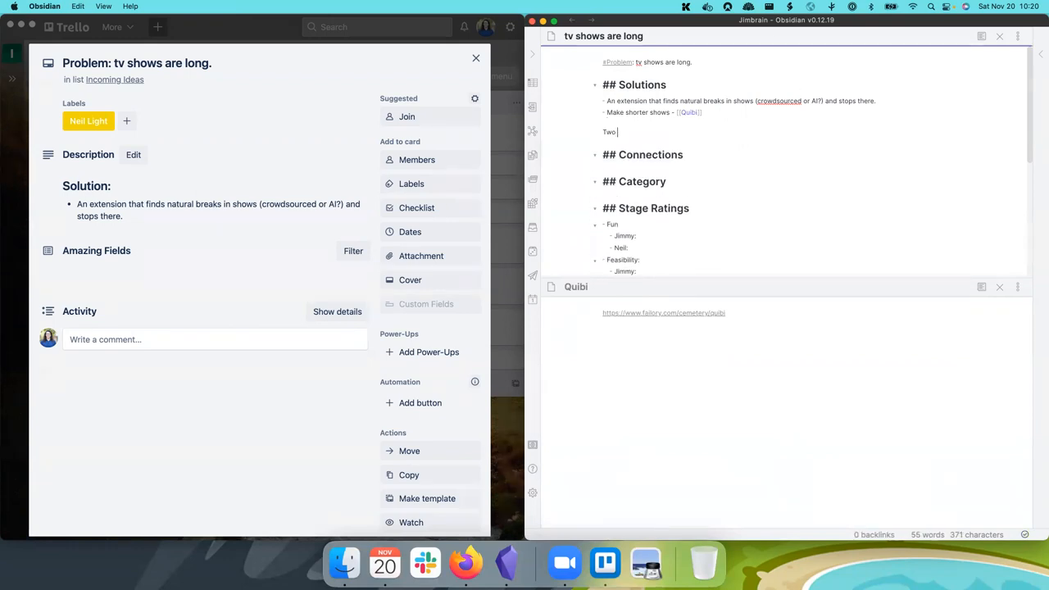
Step: Link the Levers note on the 'Two' line and add sub-bullets 'Total length' and 'Stopping points:'
type("[[lev")
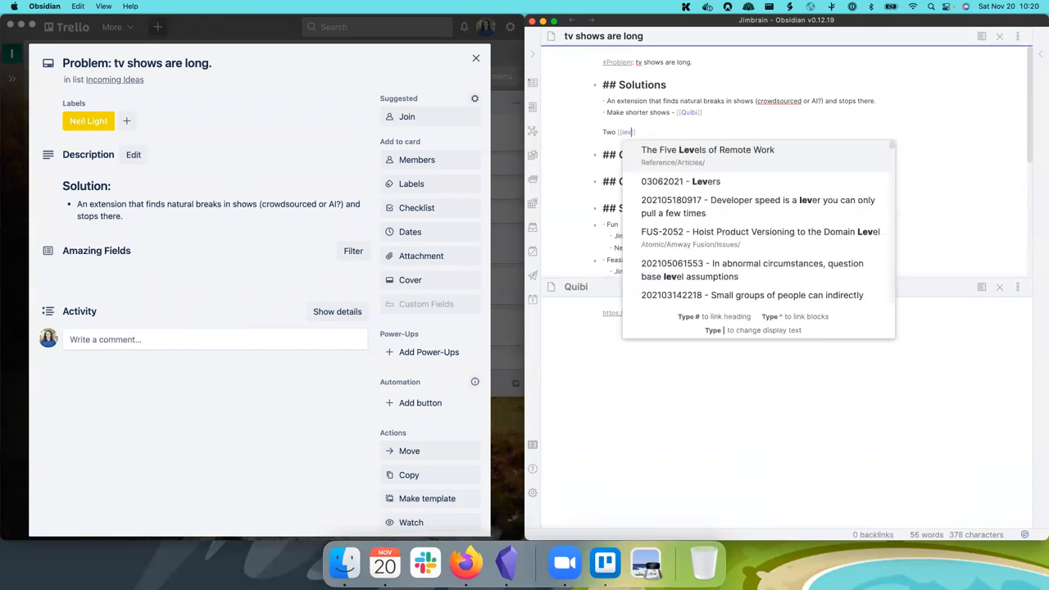
left_click(681, 180)
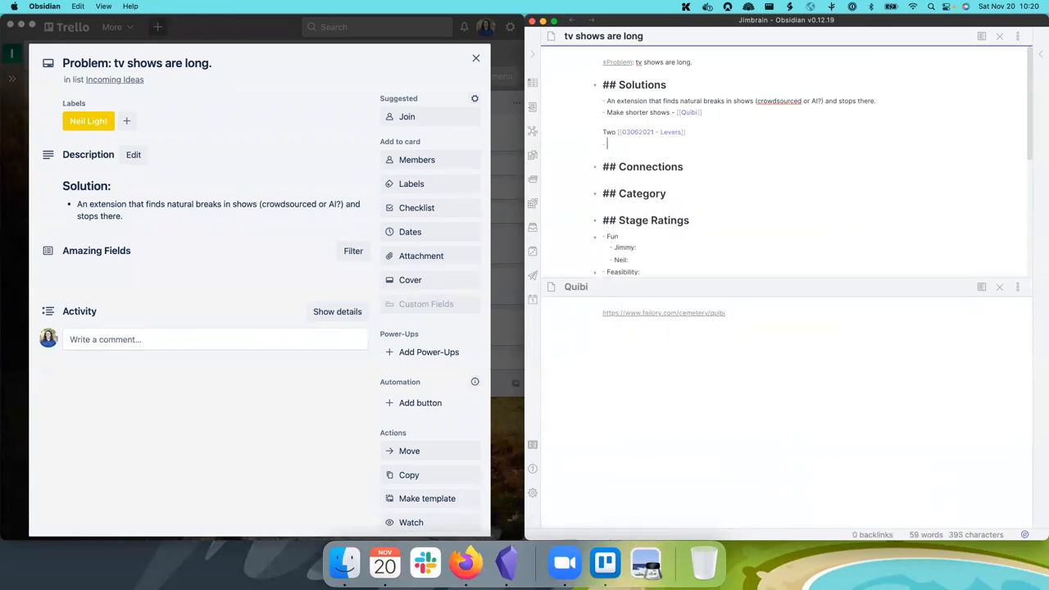
type("Total length")
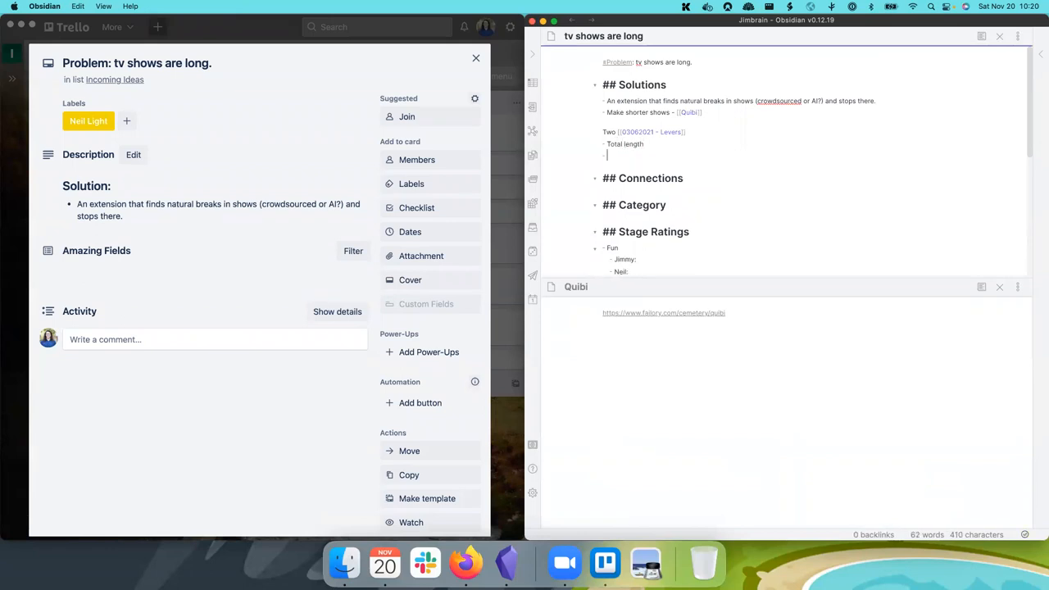
type("Dia")
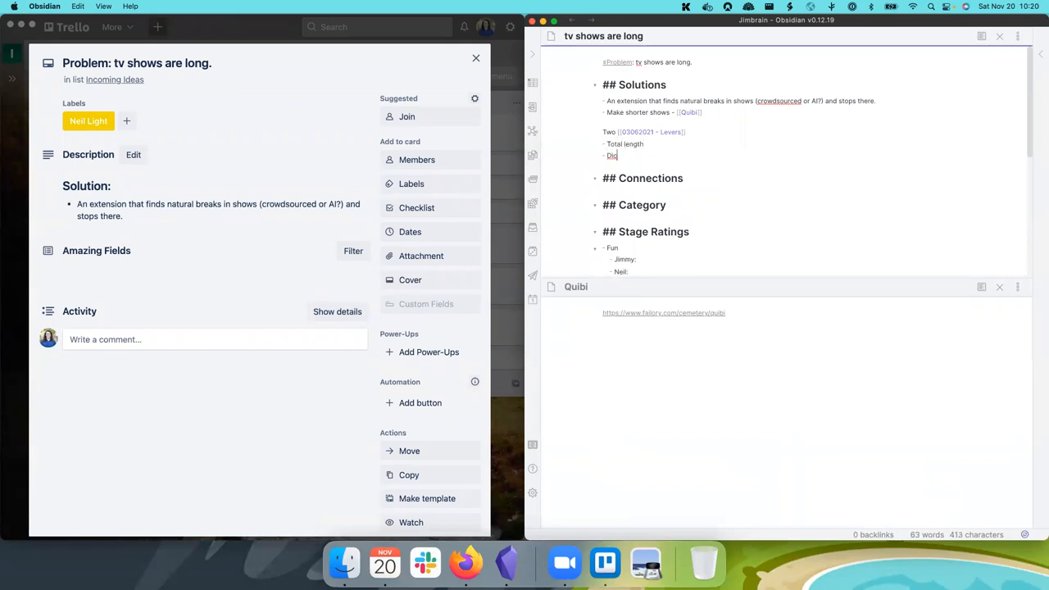
key("backspace")
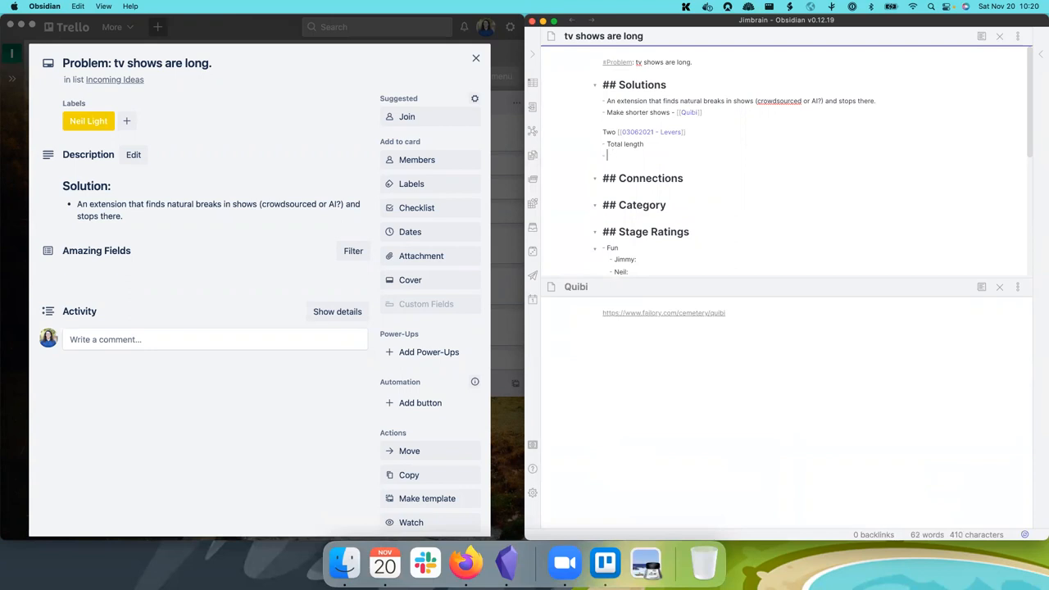
type("Stopping points")
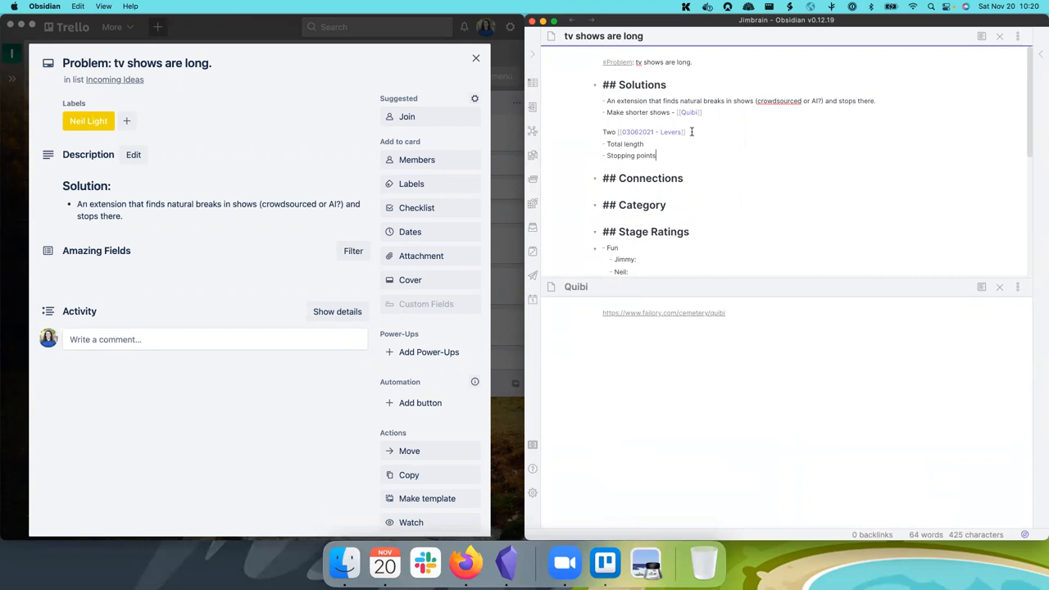
type(":")
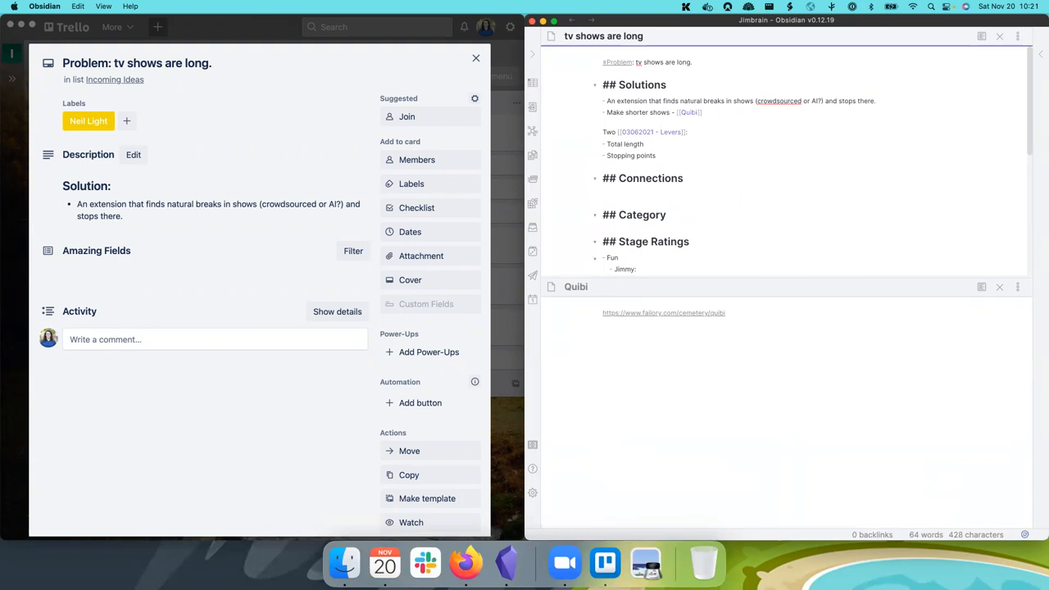
type("[[")
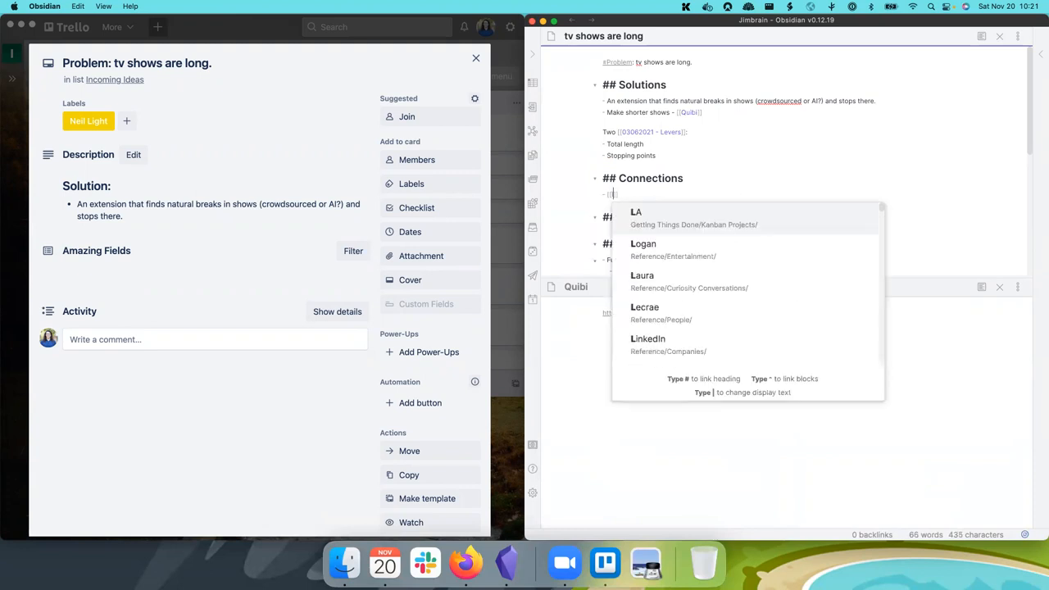
type("long")
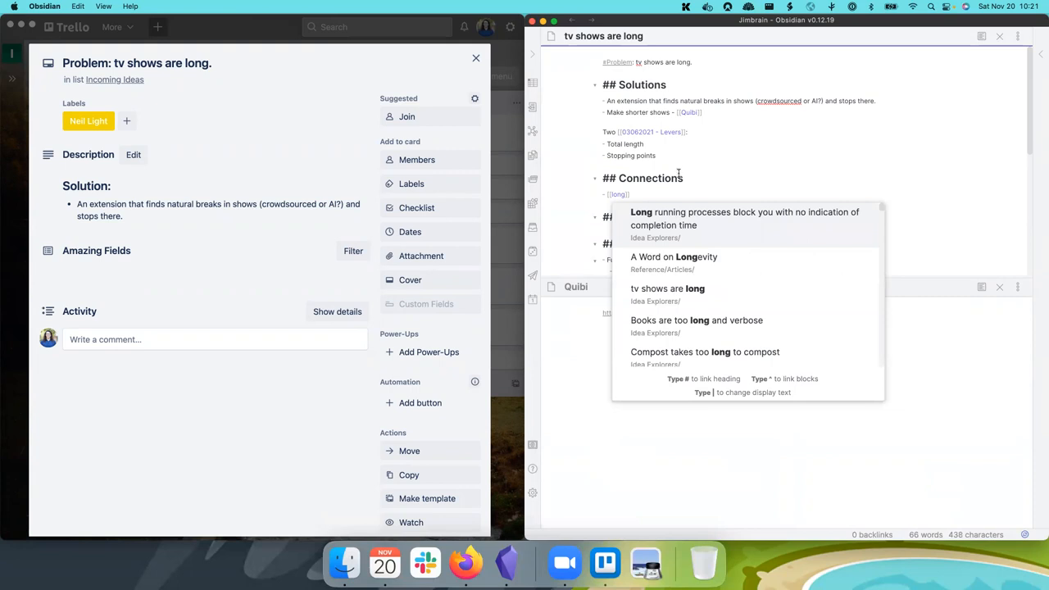
left_click(697, 319)
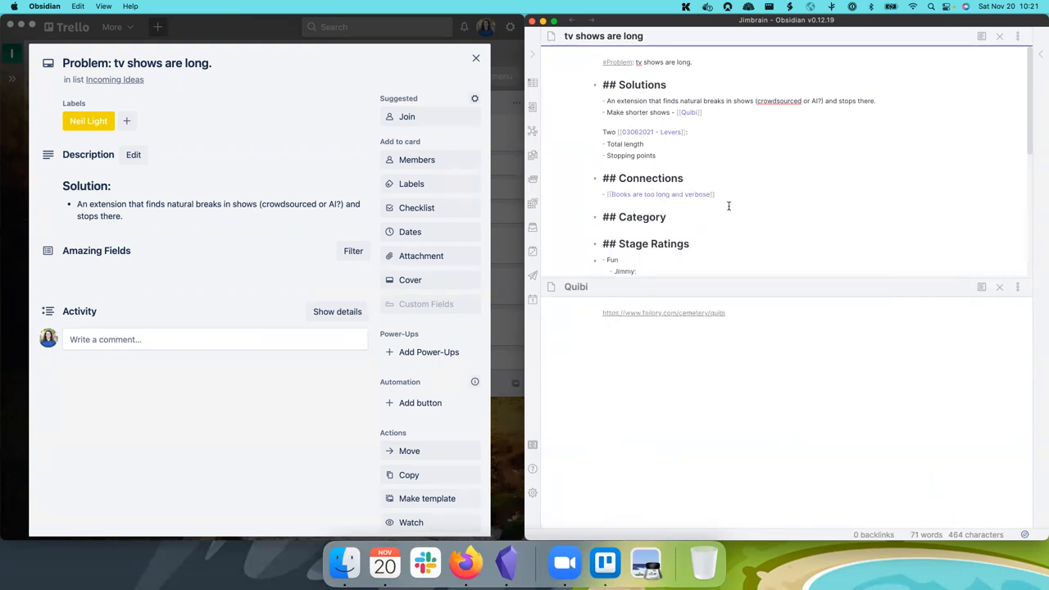
type("[[long")
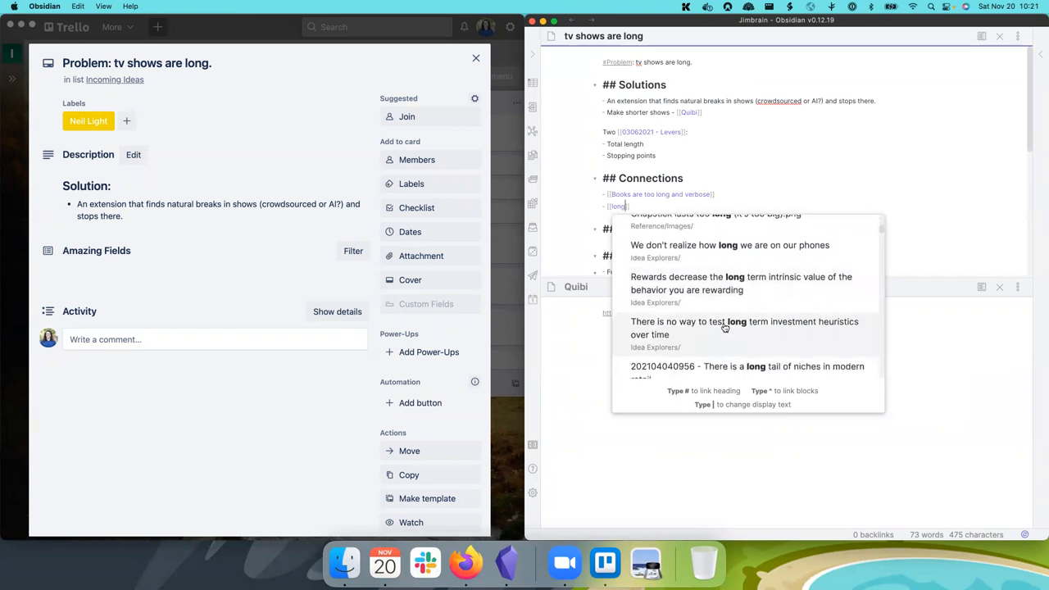
scroll("down", 3)
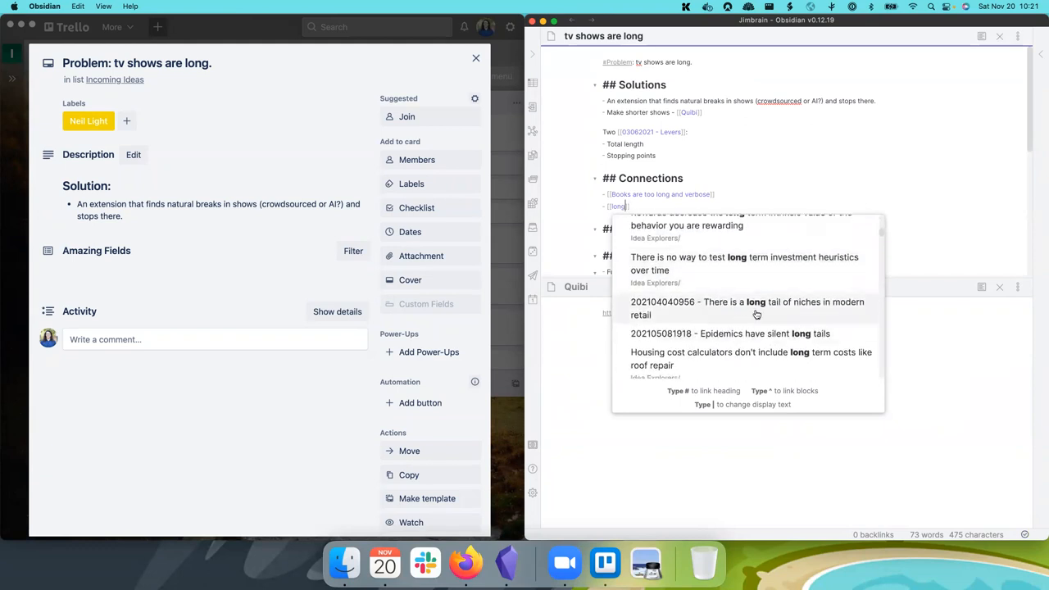
scroll("down", 3)
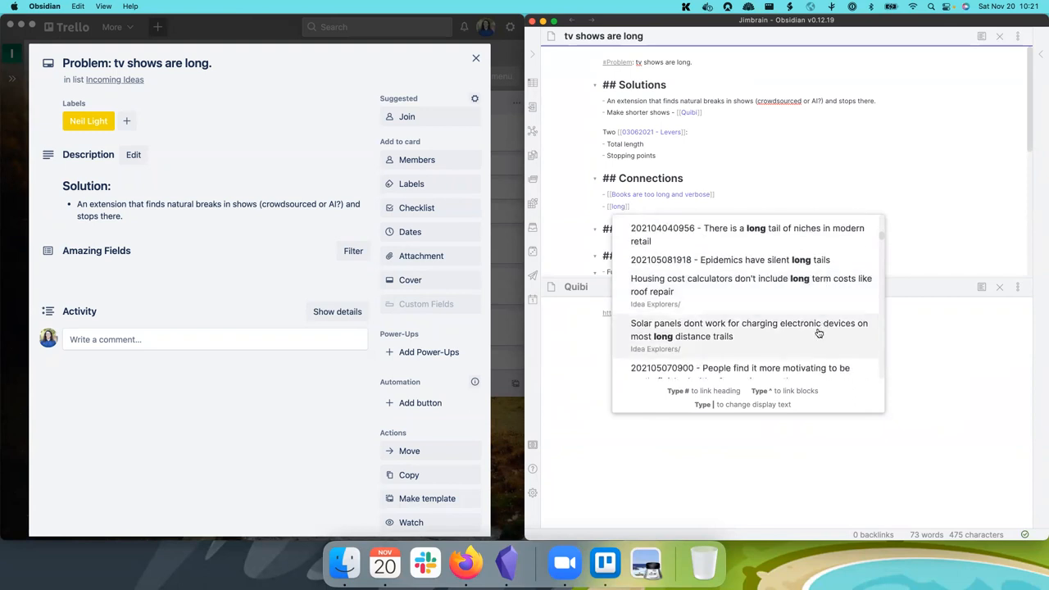
mouse_move(797, 314)
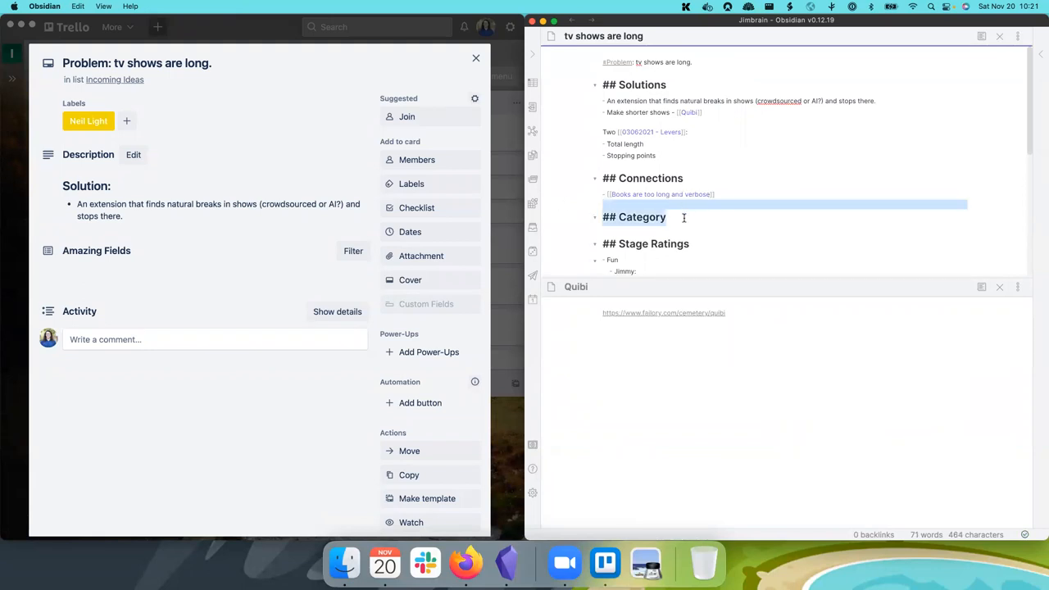
scroll("down", 3)
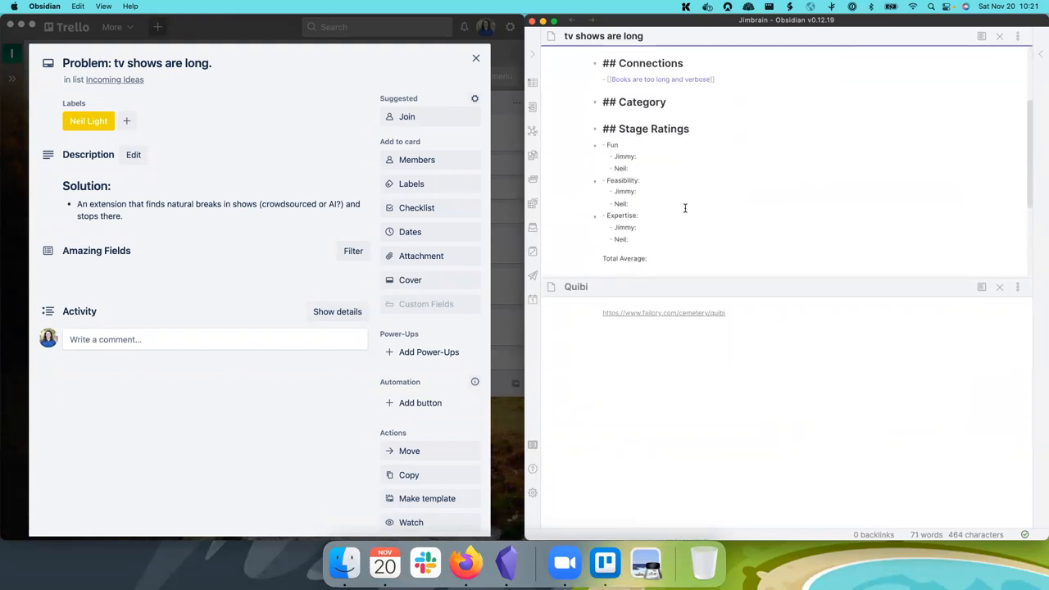
mouse_move(648, 139)
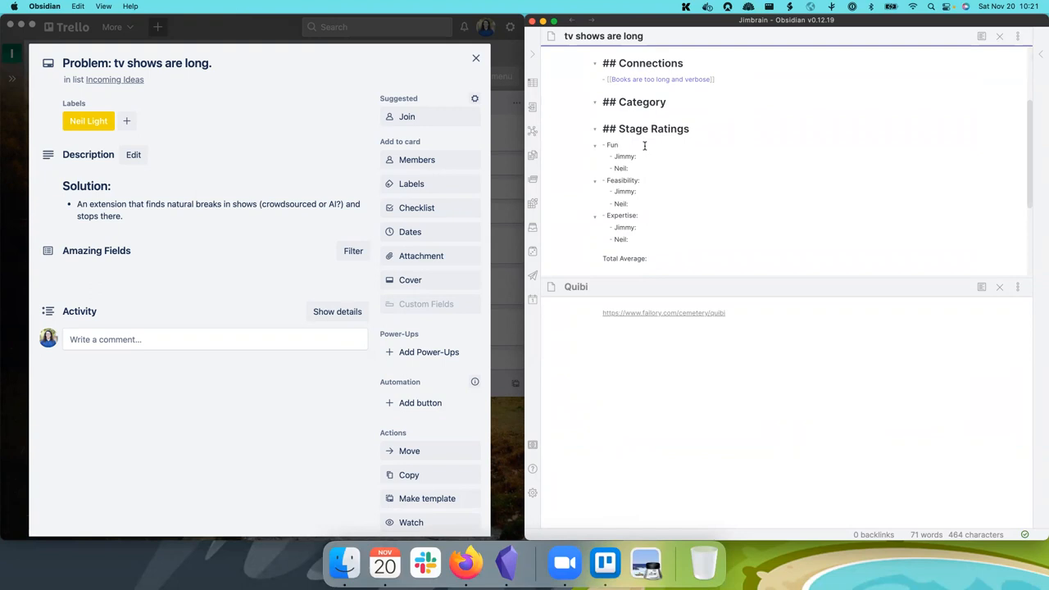
mouse_move(721, 141)
type(":")
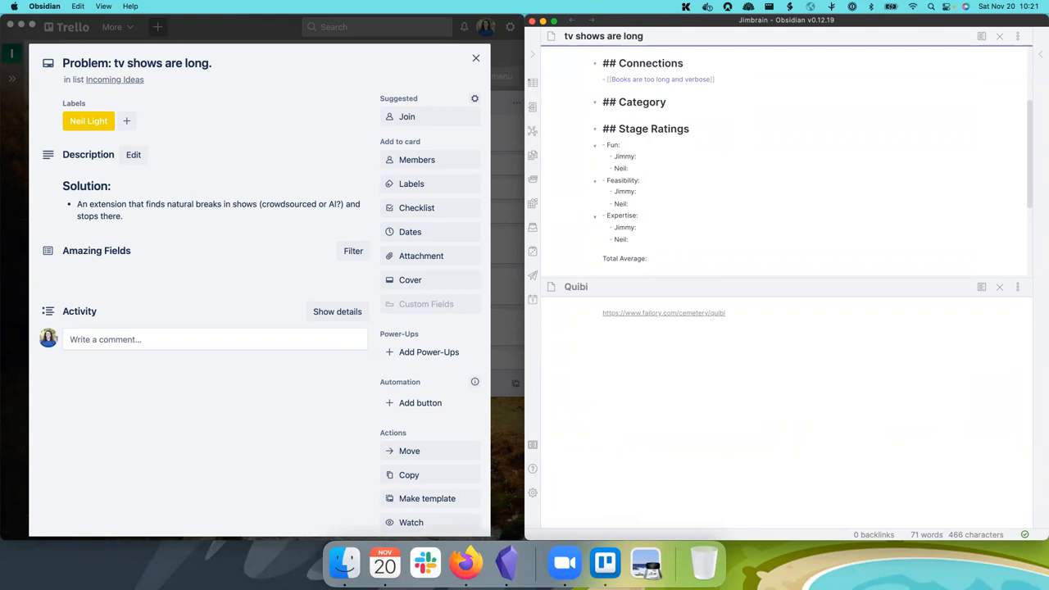
left_click(621, 144)
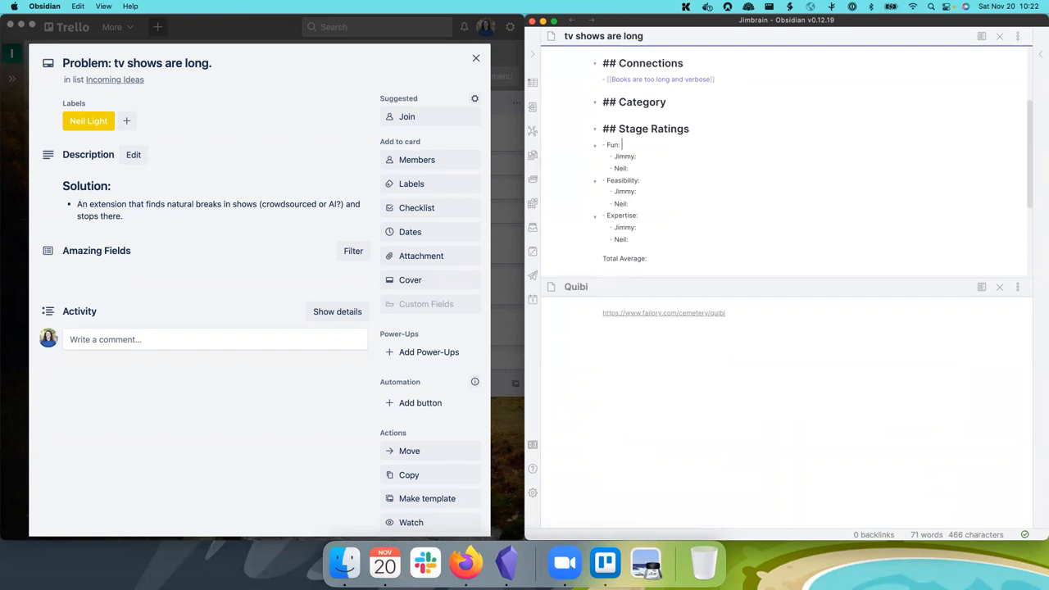
Step: Enter ratings Fun 1.5 (Jimmy 2, Neil 1), Feasibility 1.5 (Jimmy 0, Neil 1) and Expertise 0
type("1.5")
left_click(639, 156)
type(" 2")
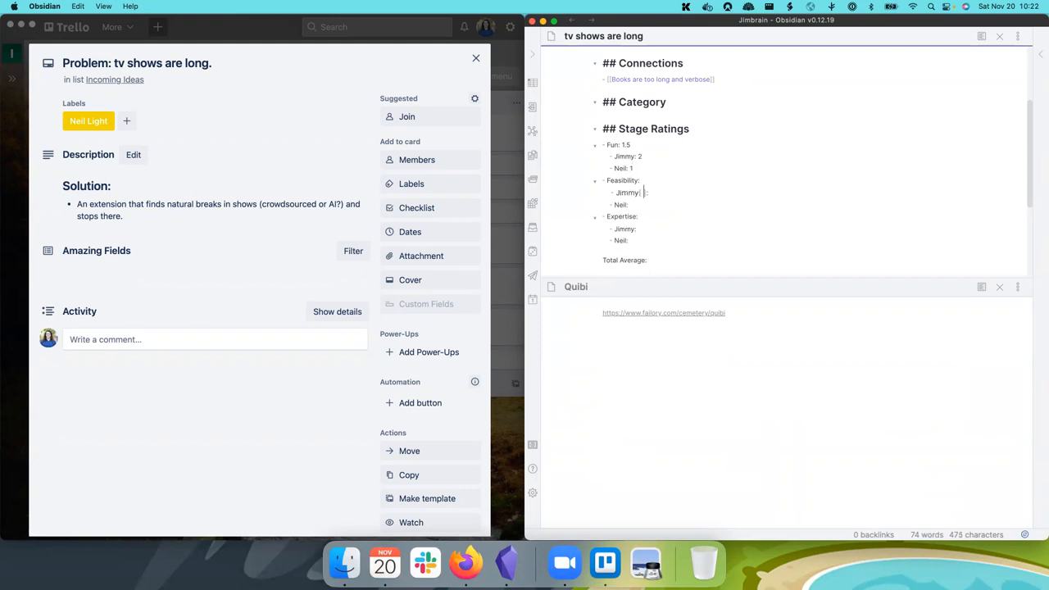
key("Backspace")
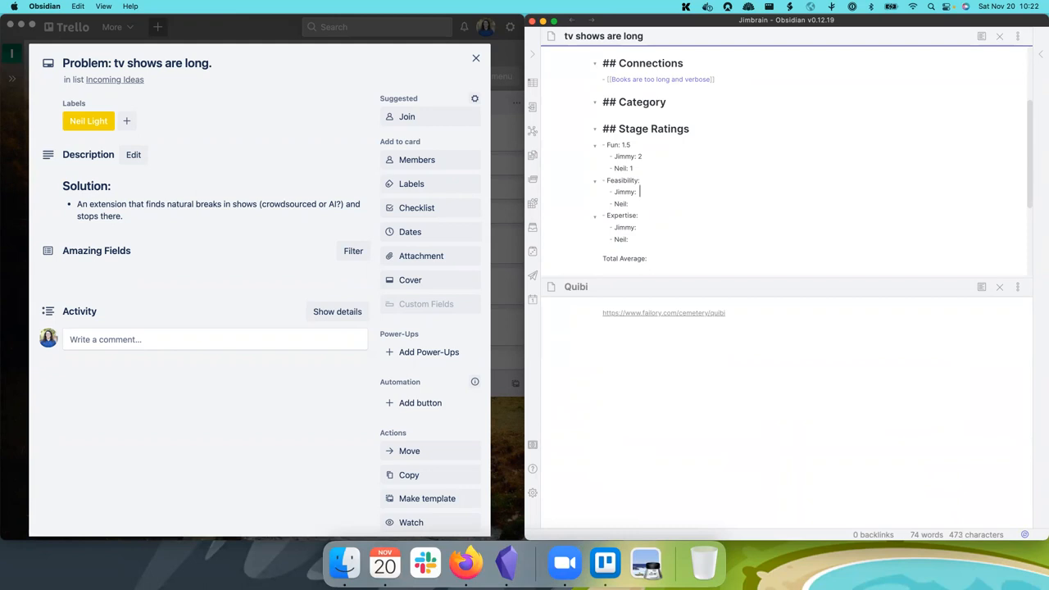
type("0")
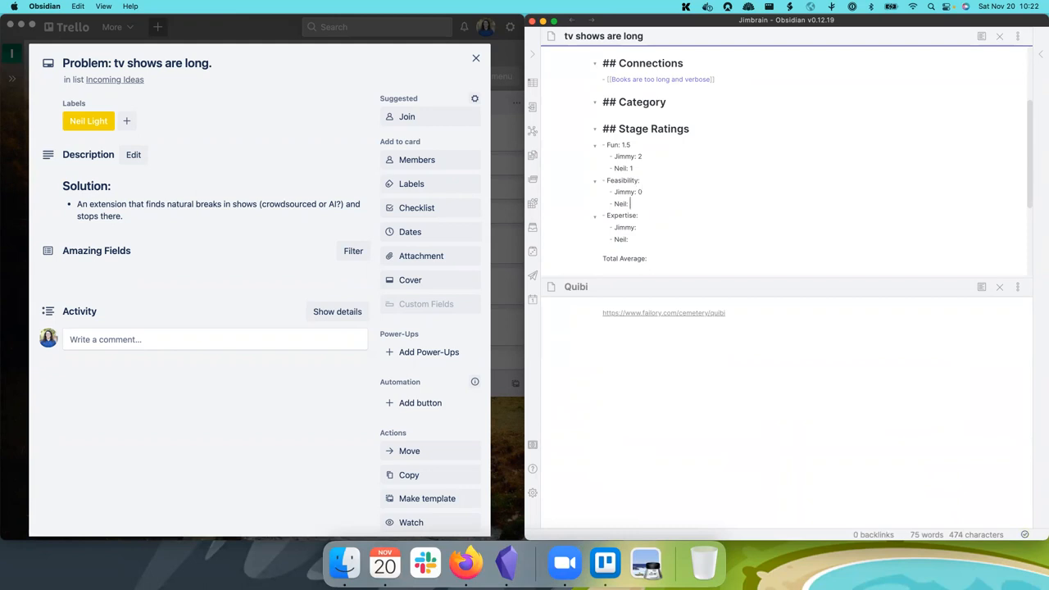
type("1")
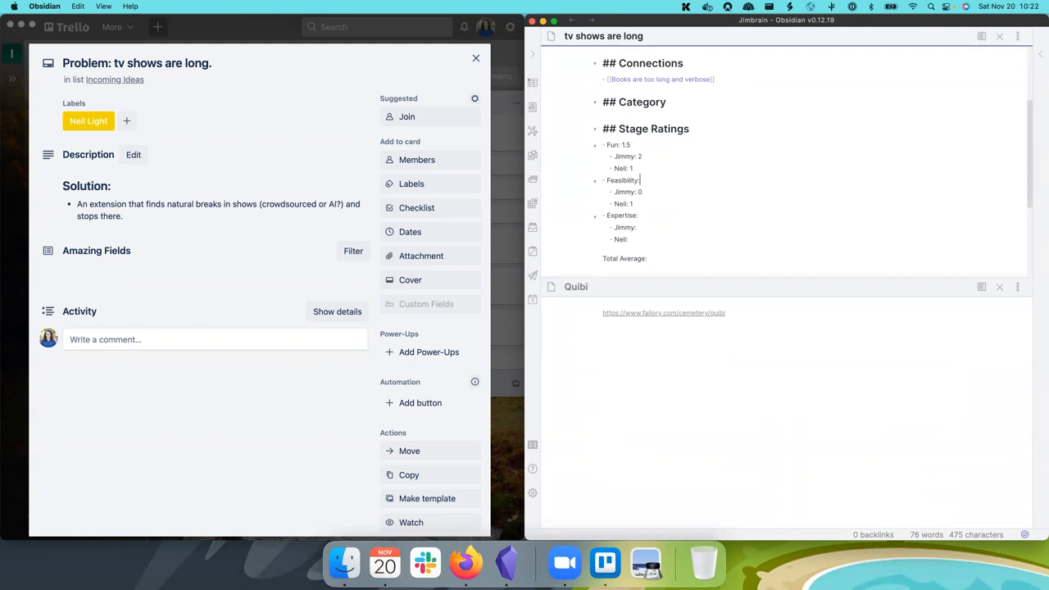
type("1.5")
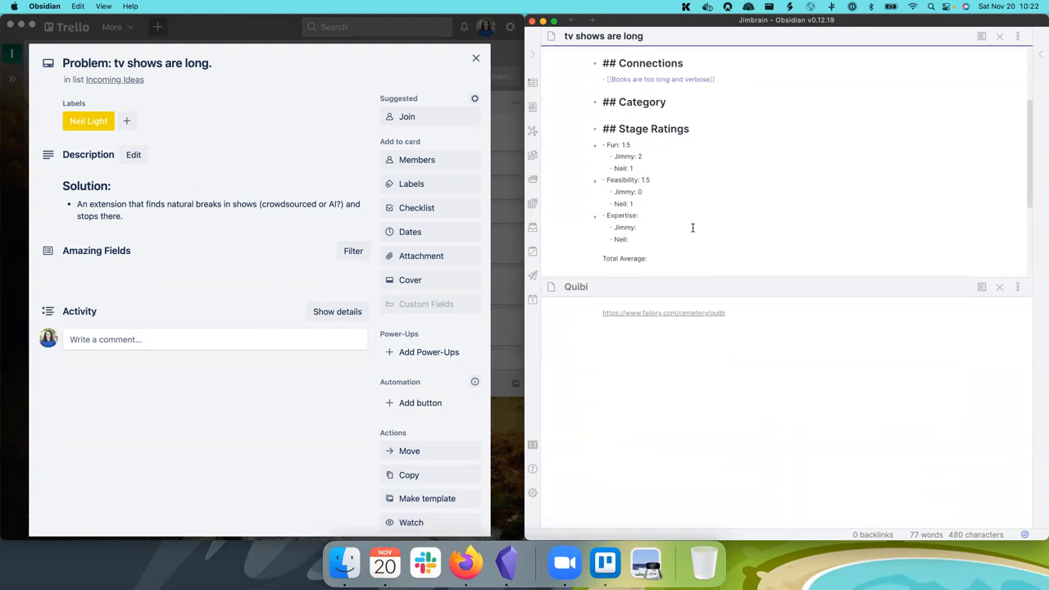
mouse_move(659, 216)
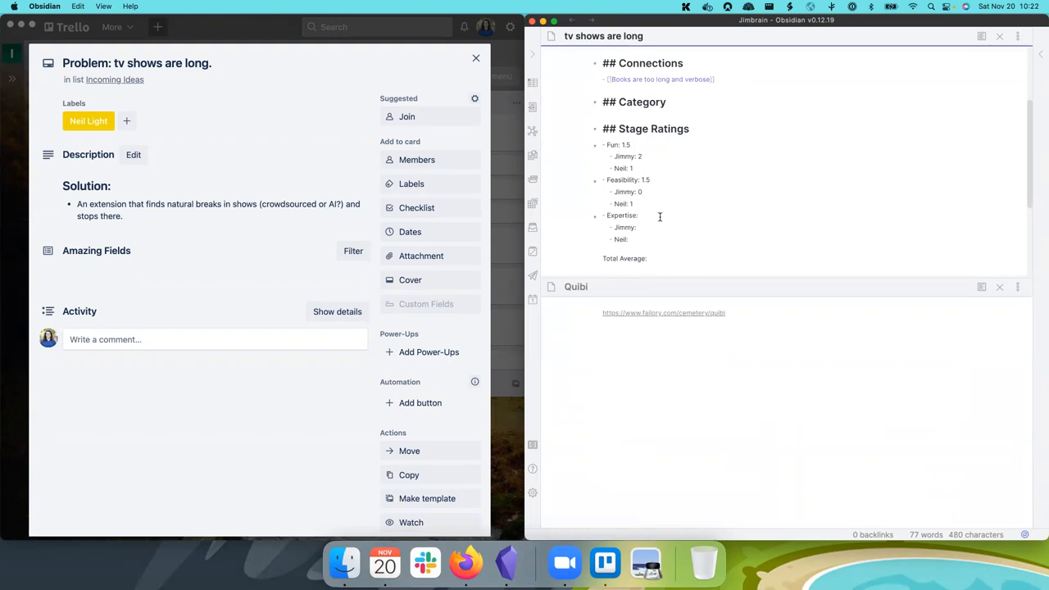
type("0")
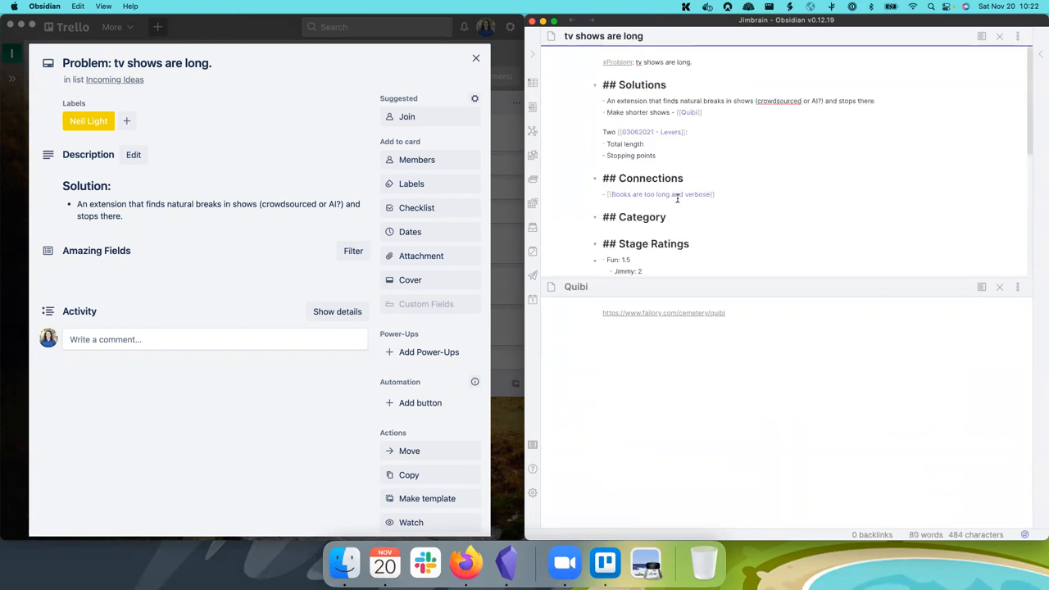
Step: Tag the Category section #WizardOfOz and #Studio, then begin the Source text with "'s lazy pe"
scroll("down", 3)
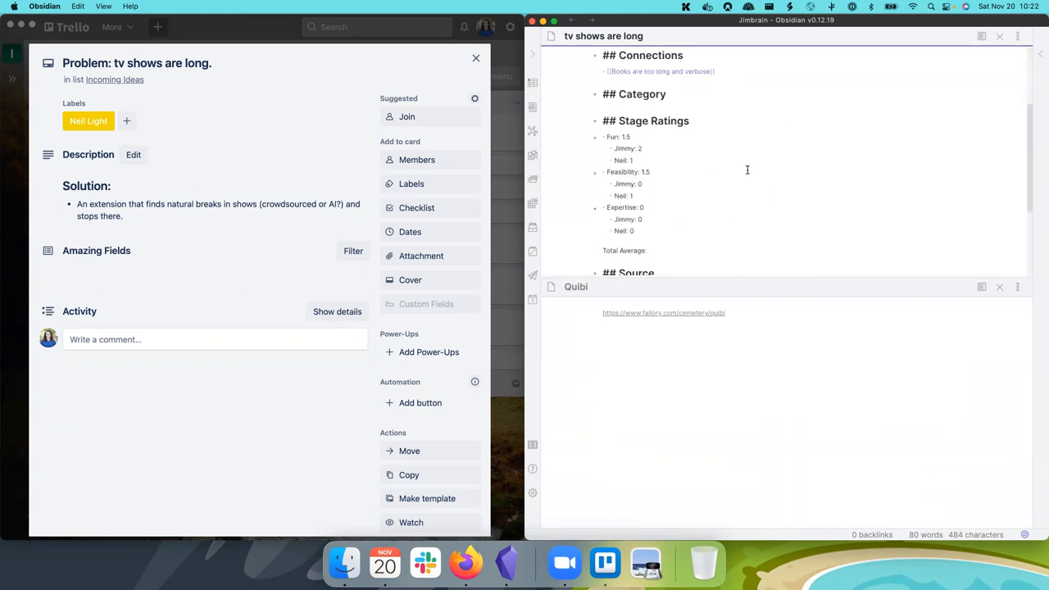
scroll("down", 3)
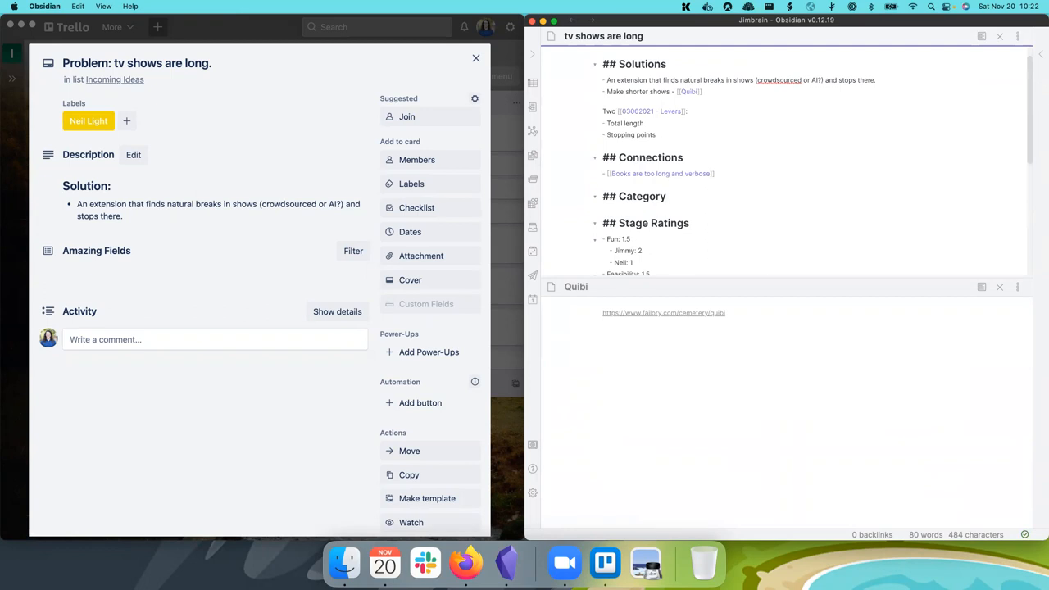
type("#WizardOfOz")
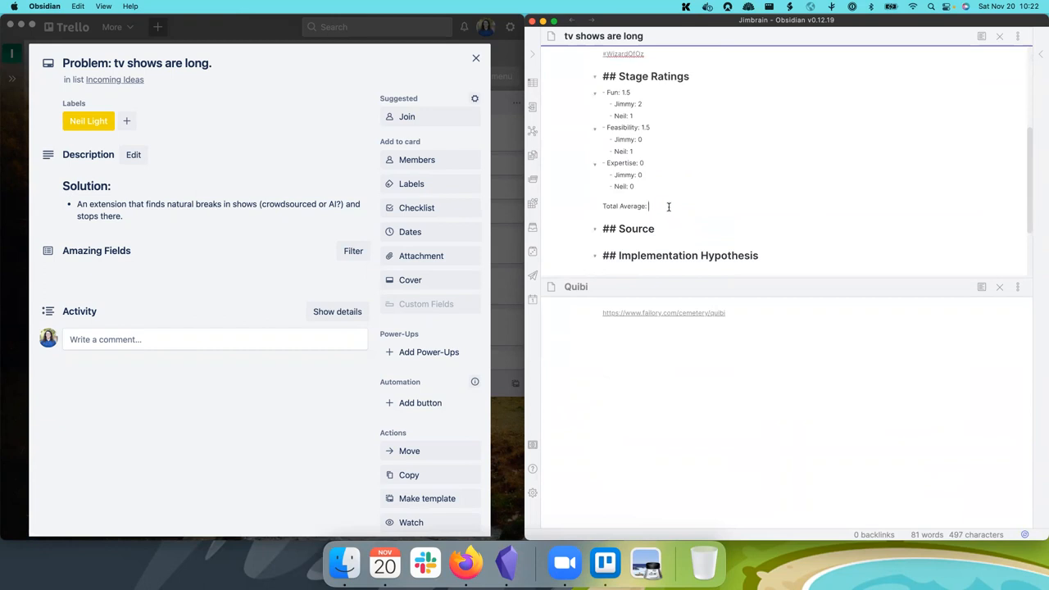
scroll("down", 3)
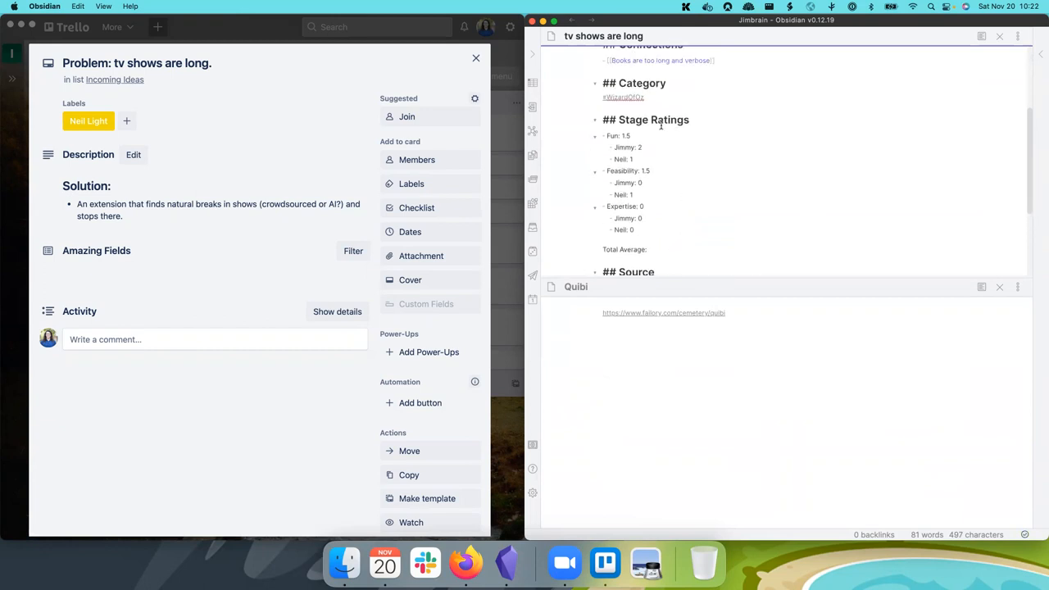
type("##")
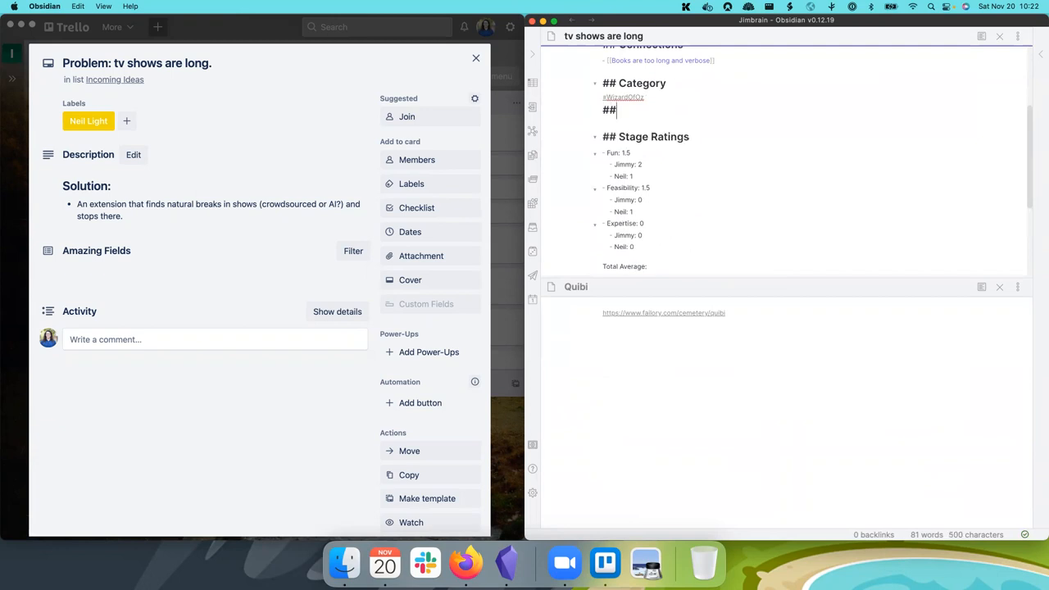
type("#Studio")
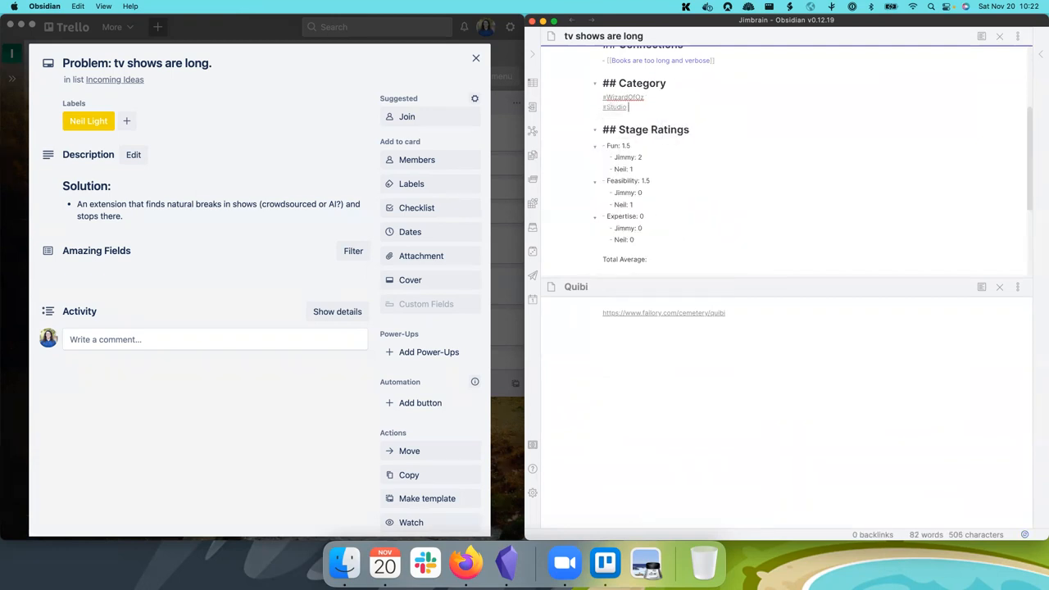
scroll("down", 3)
type("- Neil")
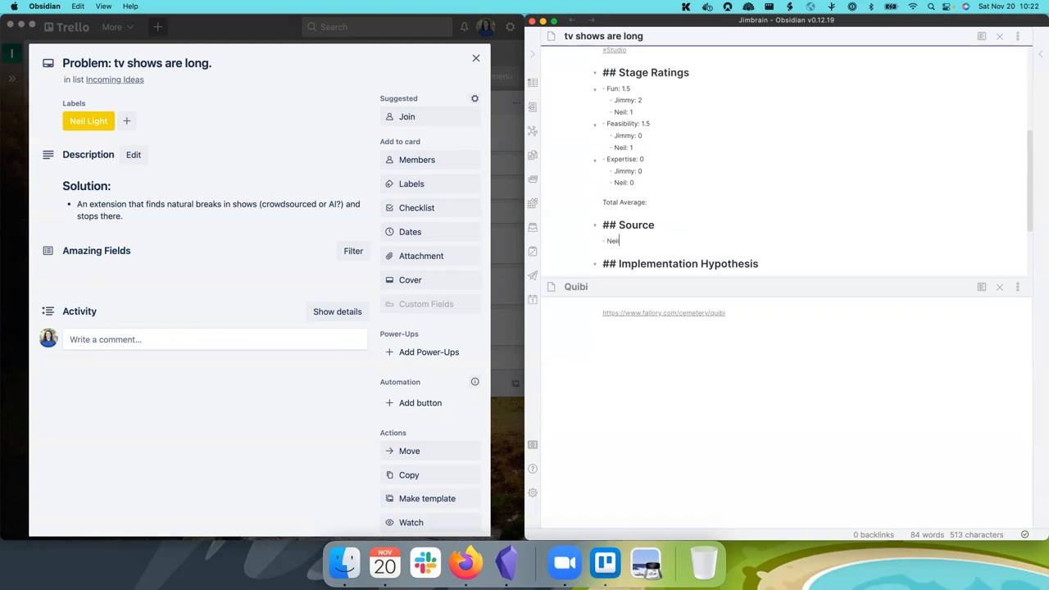
type("'s lazy pe")
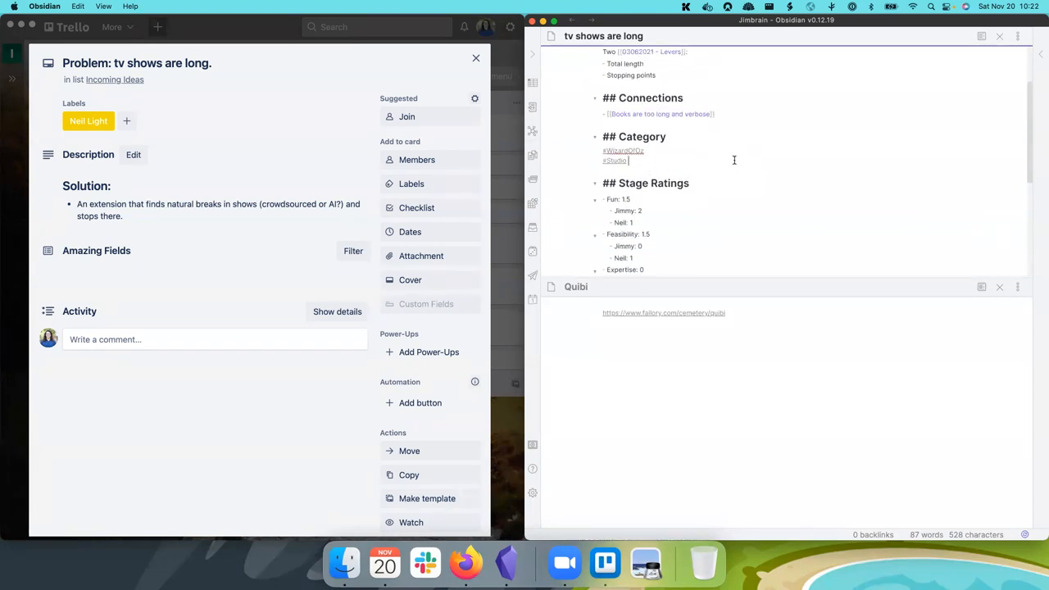
Step: Bring up the Tags Reference note in the lower pane and scroll to its Testing Categories
key("cmd+o")
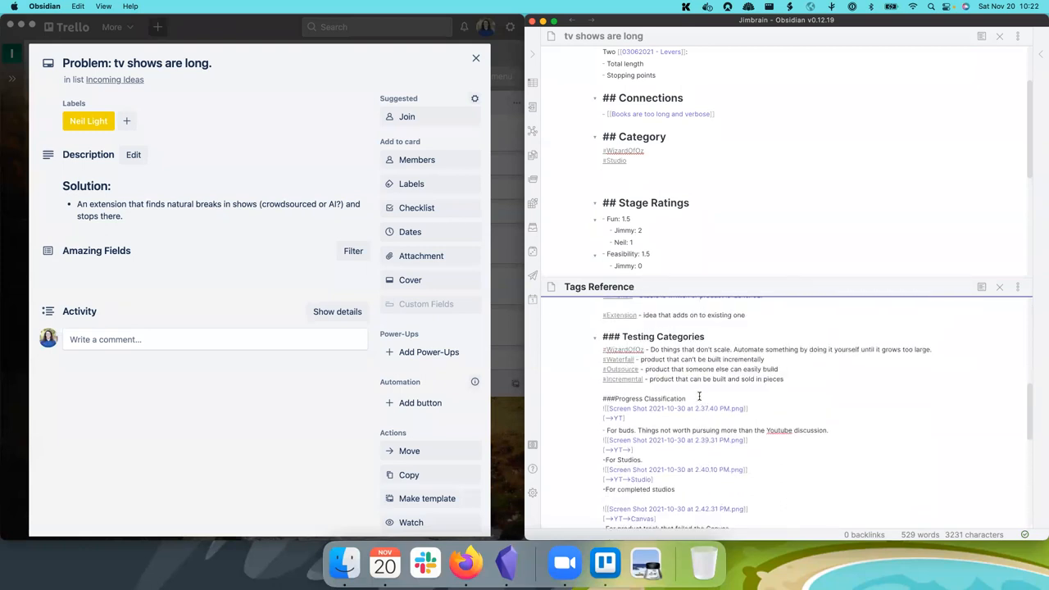
scroll("down", 3)
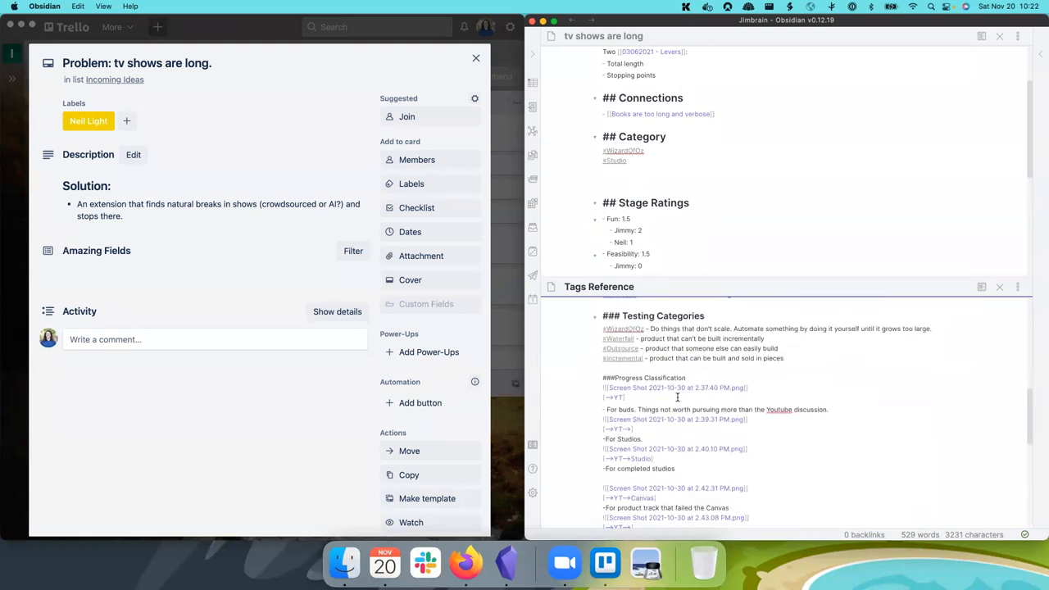